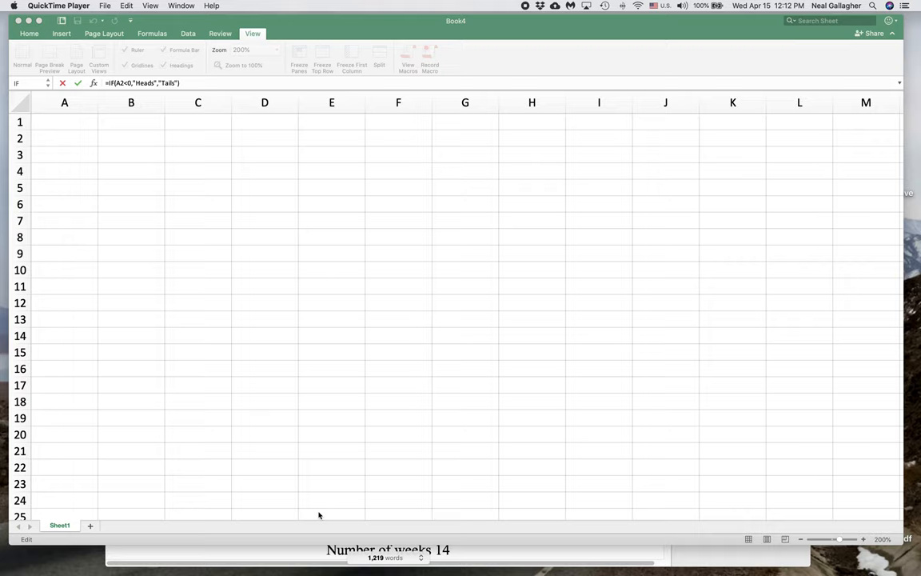
pyautogui.moveTo(46, 158)
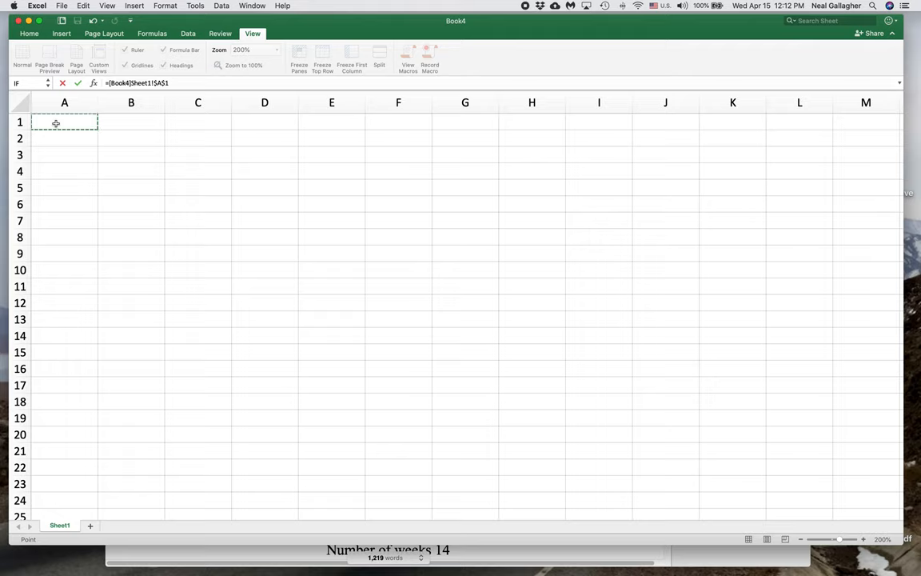
# Step: Enter the heading Random number in A1, discarding a stray start, and widen column A to fit
pyautogui.write('Ran')
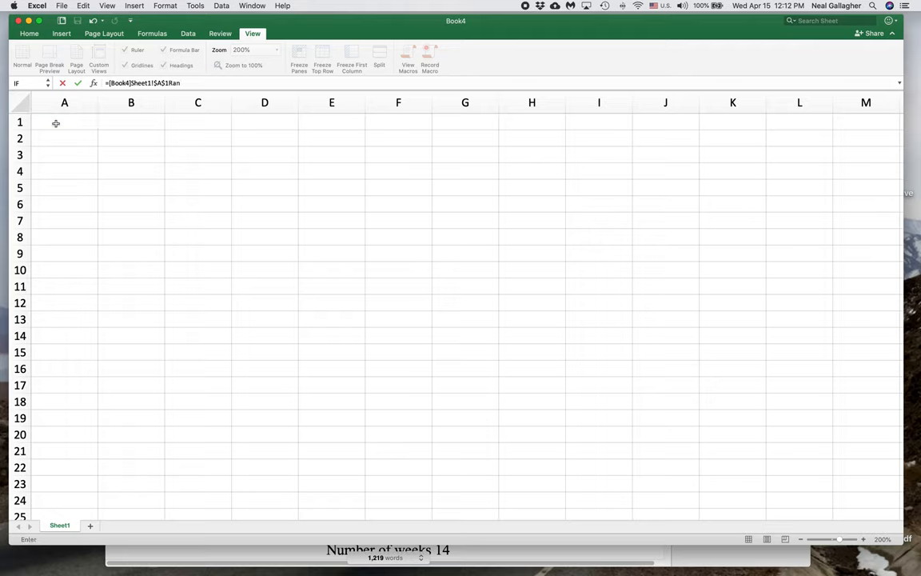
pyautogui.click(64, 103)
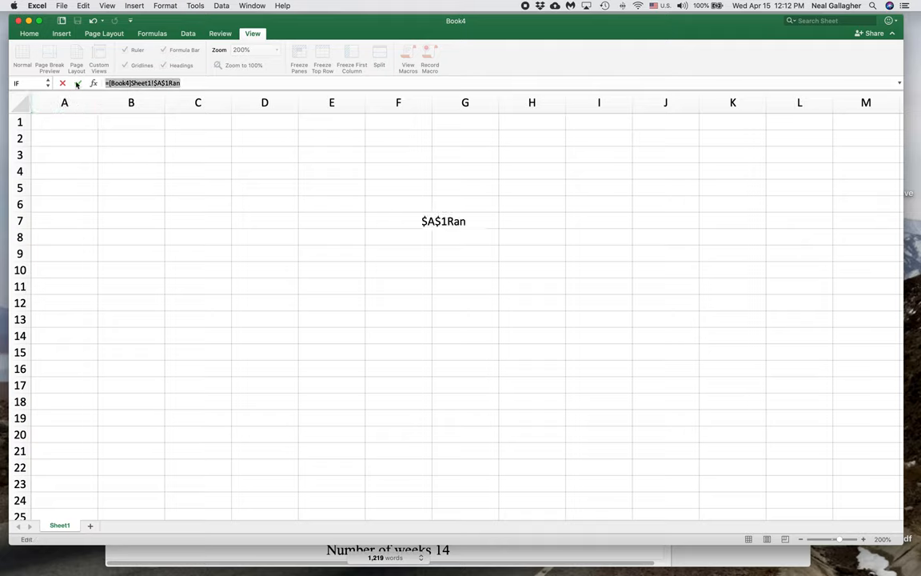
pyautogui.press('Escape')
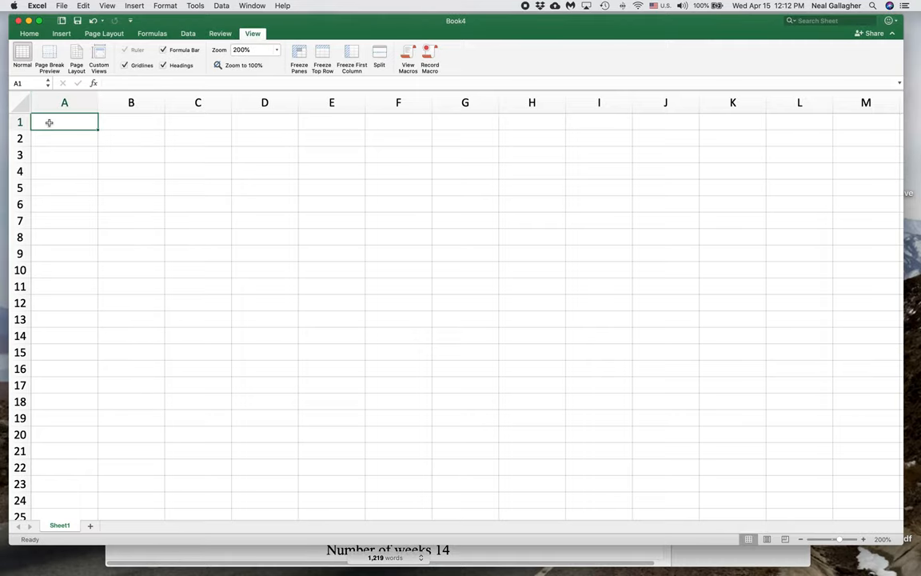
pyautogui.write('Random')
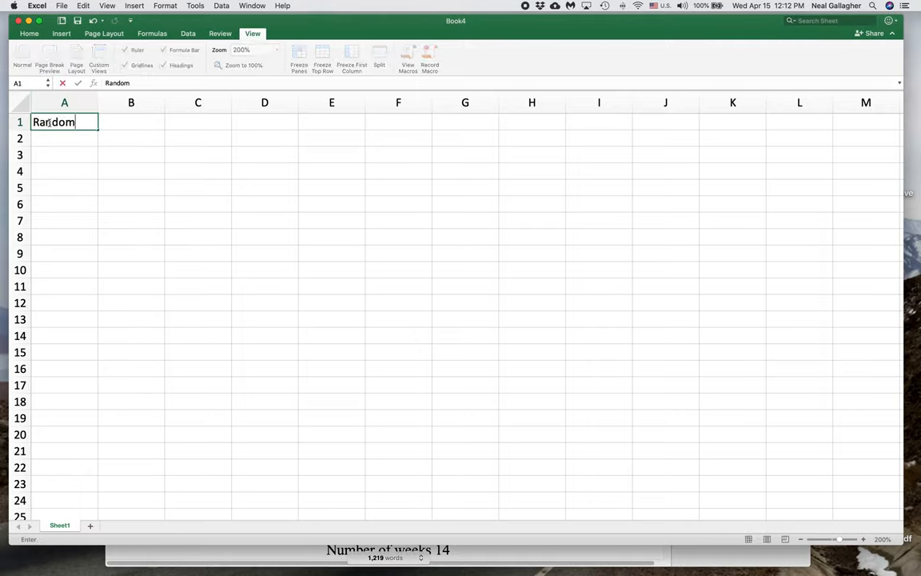
pyautogui.write('number')
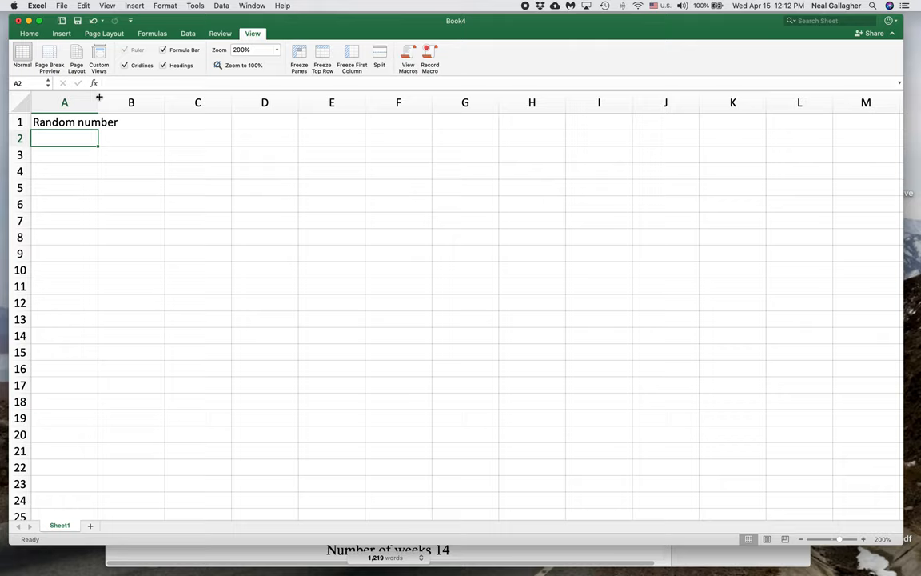
pyautogui.moveTo(99, 102); pyautogui.dragTo(122, 102)
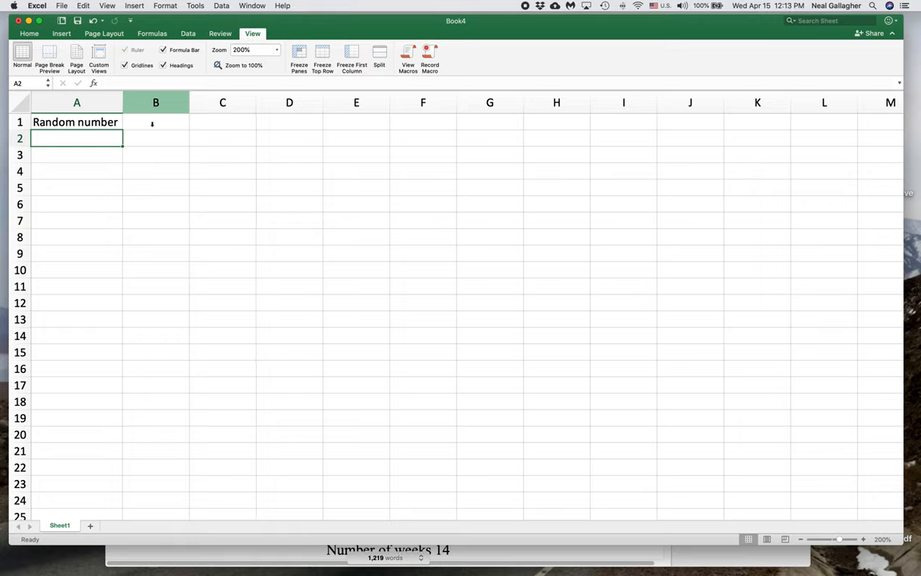
# Step: Enter Zero or One in B1 and Heads or Tails in C1
pyautogui.click(155, 122)
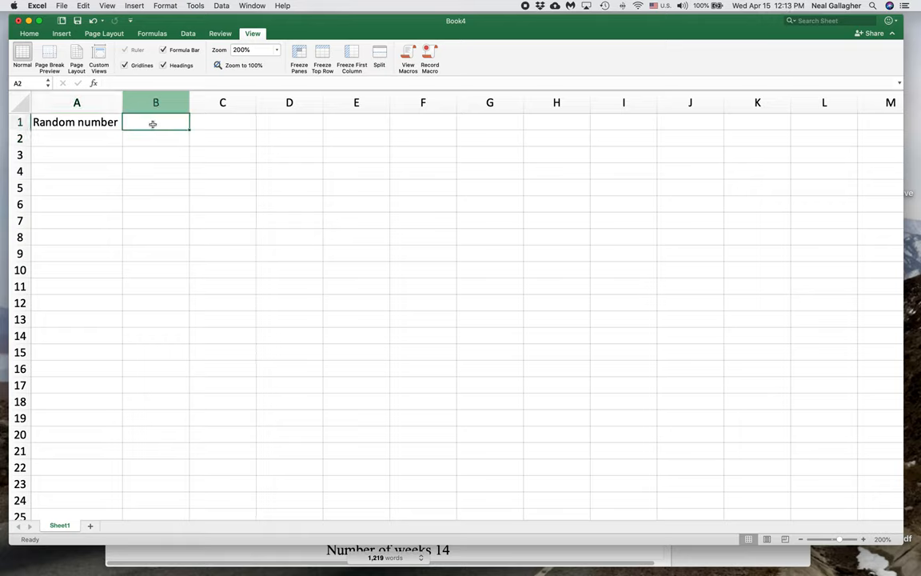
pyautogui.write('Zero or One')
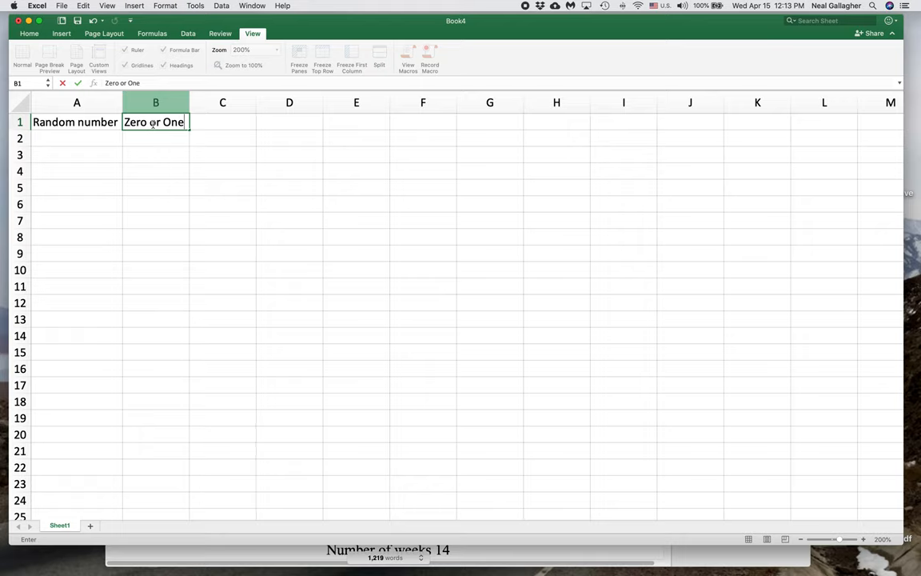
pyautogui.click(222, 122)
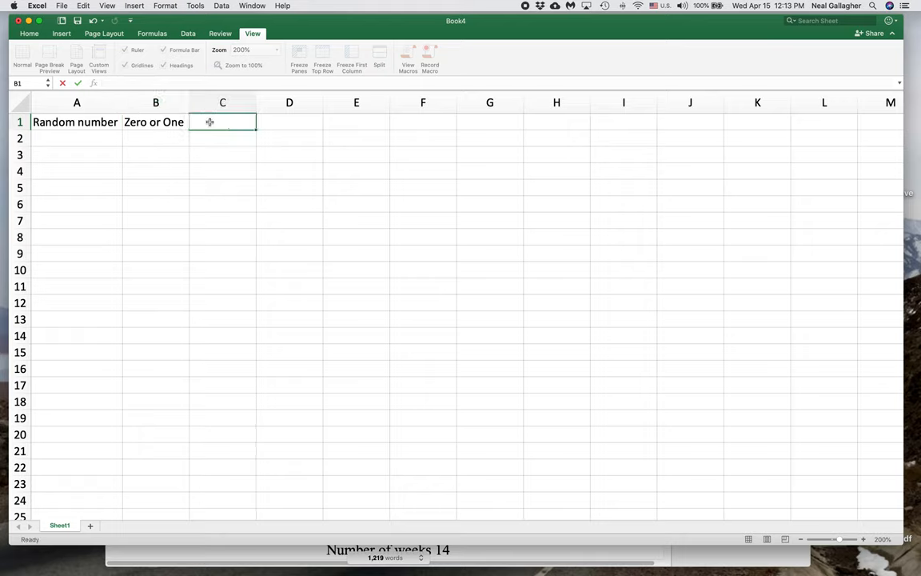
pyautogui.click(222, 122)
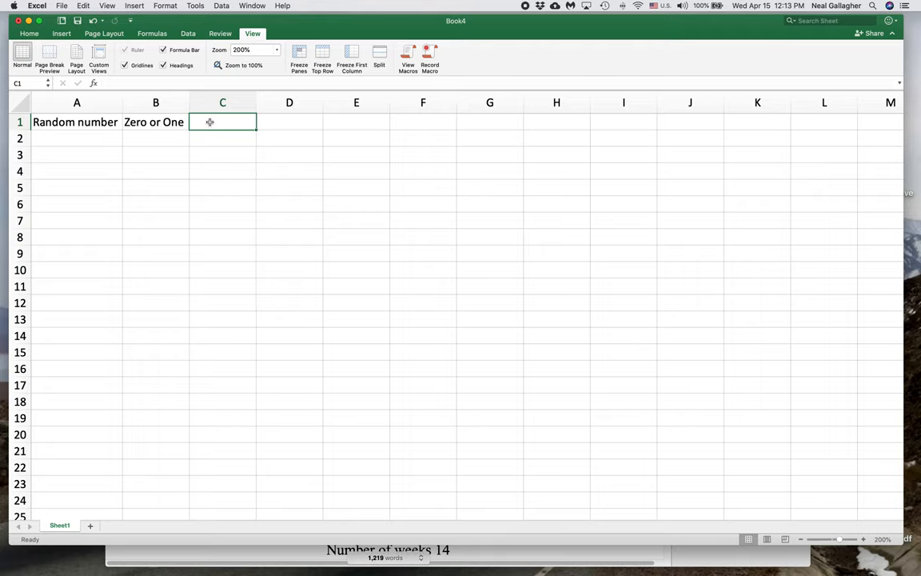
pyautogui.write('Heads or')
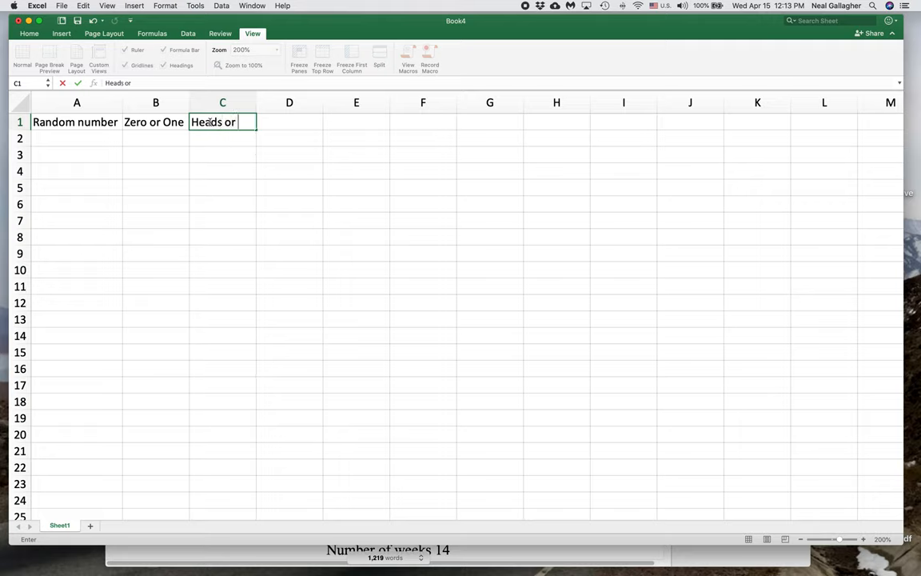
pyautogui.write('Tails')
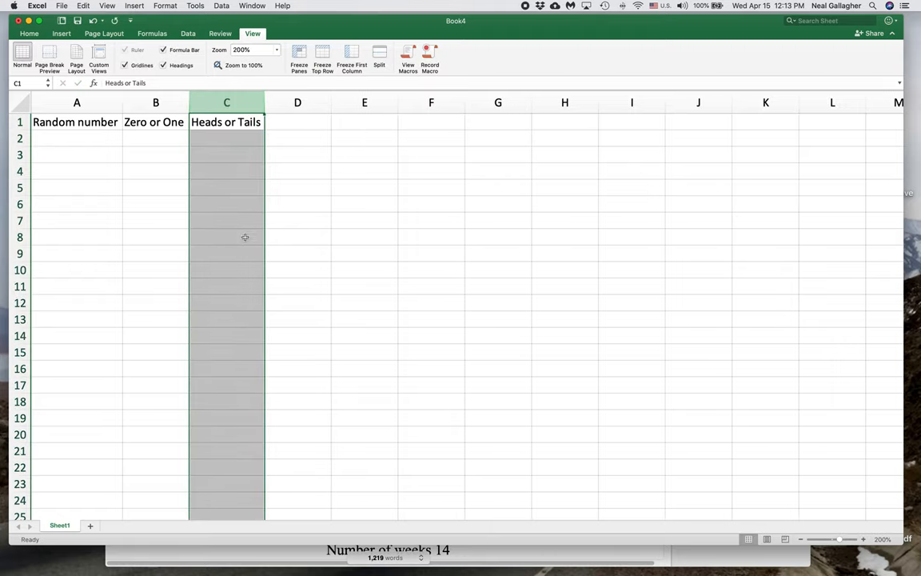
pyautogui.moveTo(248, 263)
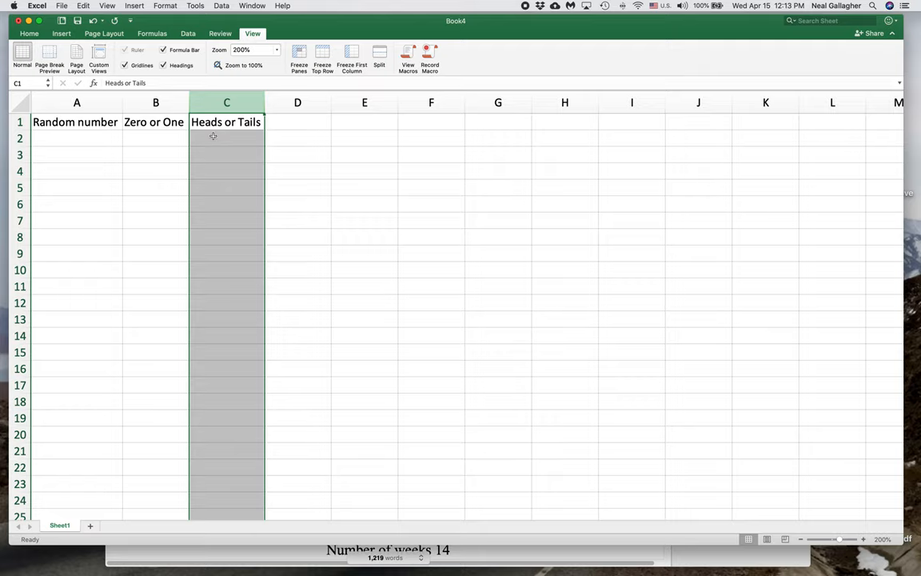
# Step: Enter =RAND()-0.5 in A2 and copy it down column A
pyautogui.click(77, 137)
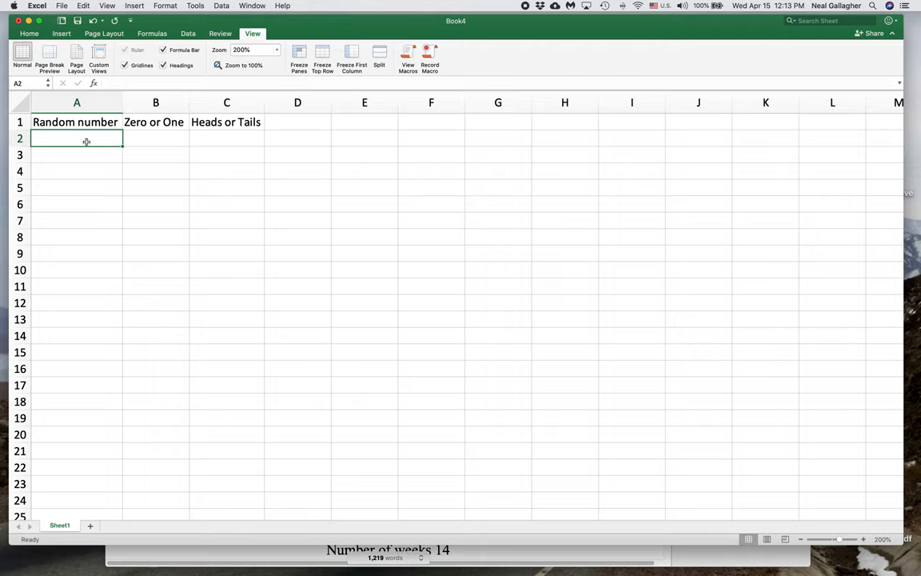
pyautogui.write('=')
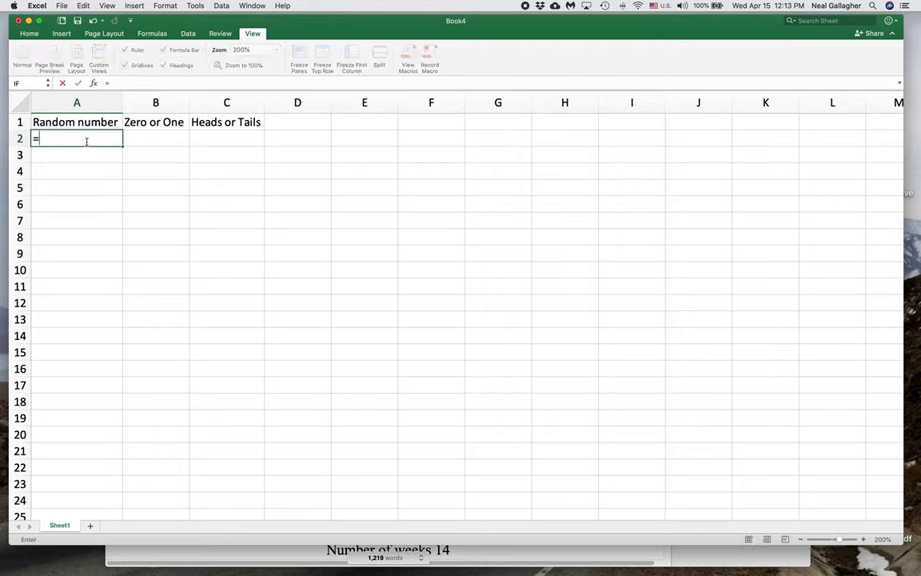
pyautogui.write('ra')
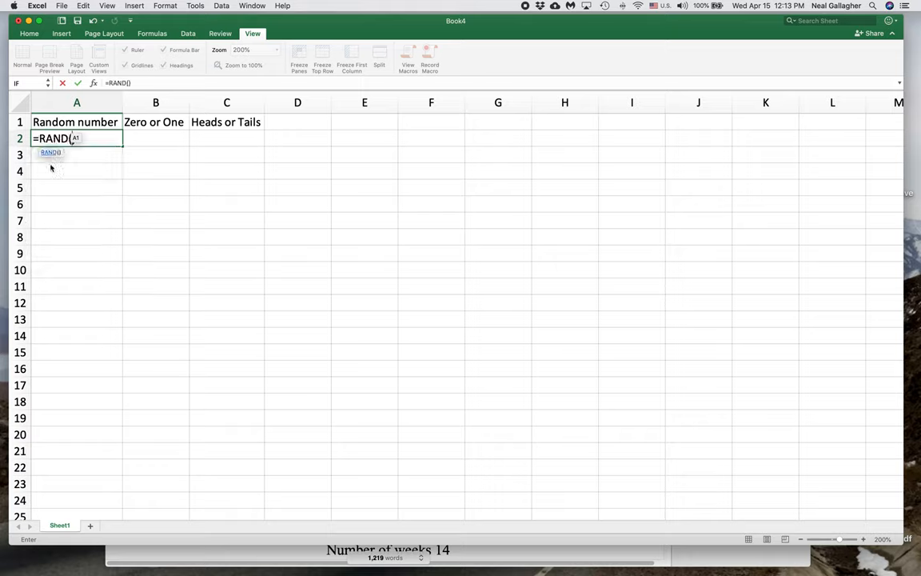
pyautogui.write(')')
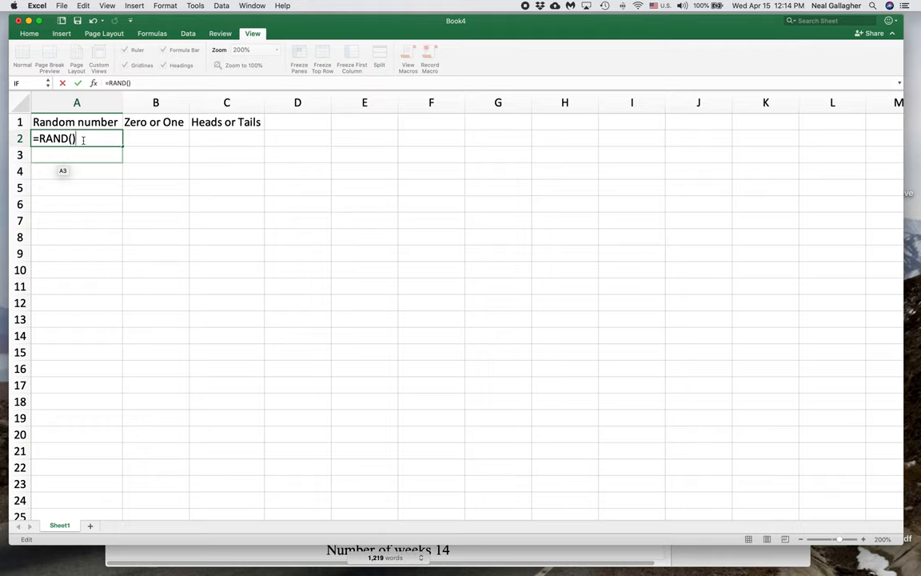
pyautogui.write('-0.361428319')
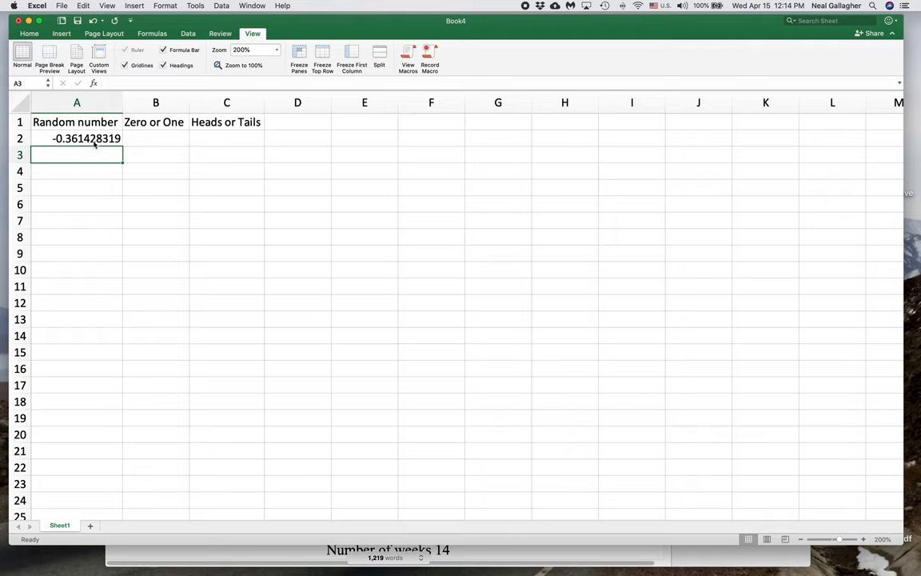
pyautogui.click(77, 137)
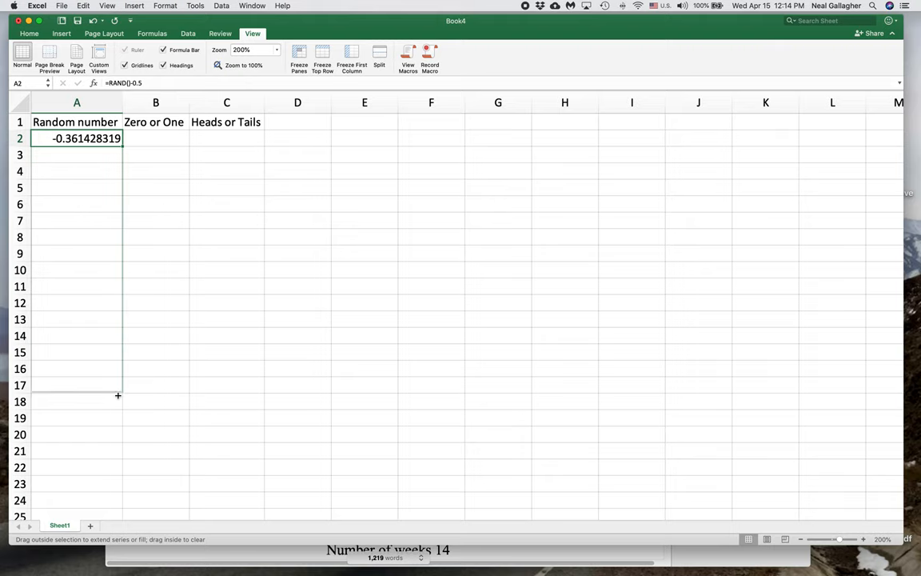
pyautogui.scroll(-3)
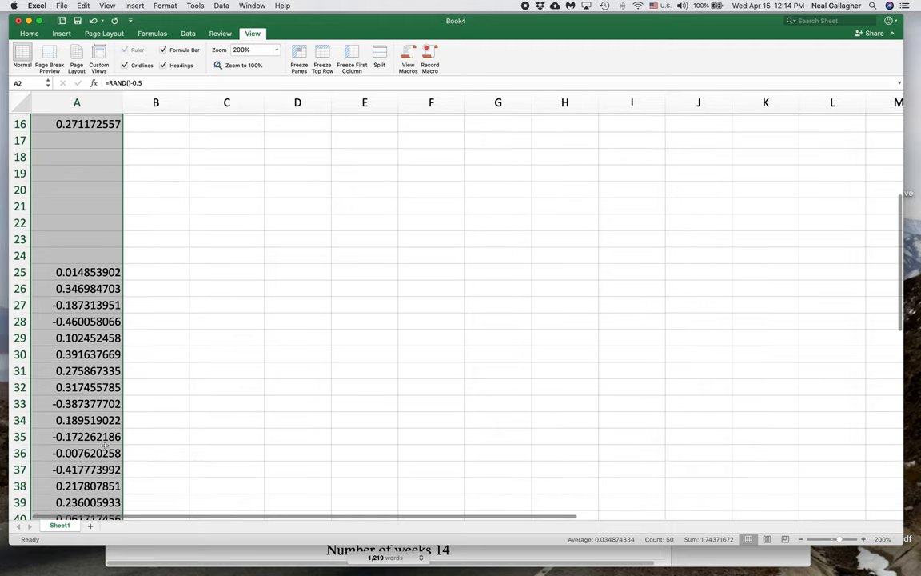
pyautogui.scroll(3)
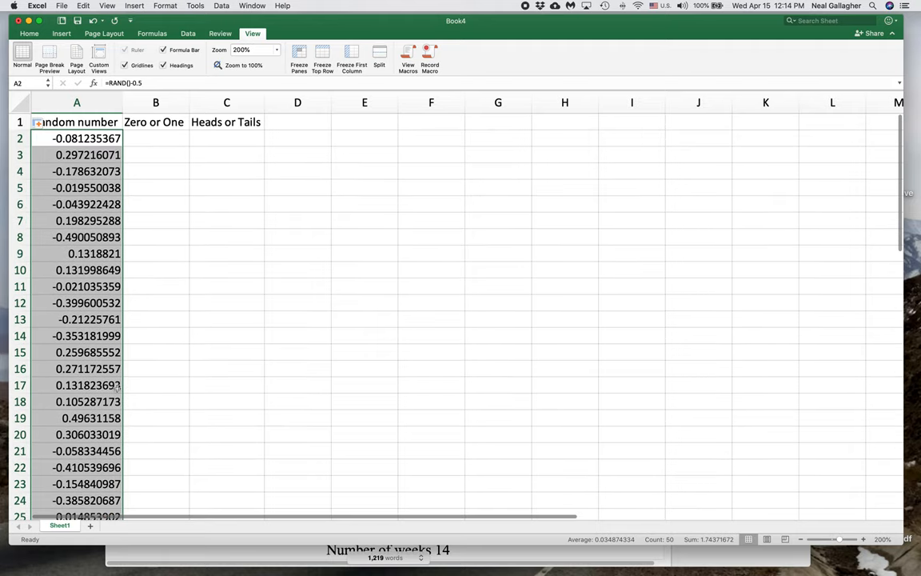
# Step: Enter an IF formula in B2 returning 1 when A2 < 0, else 0
pyautogui.click(156, 137)
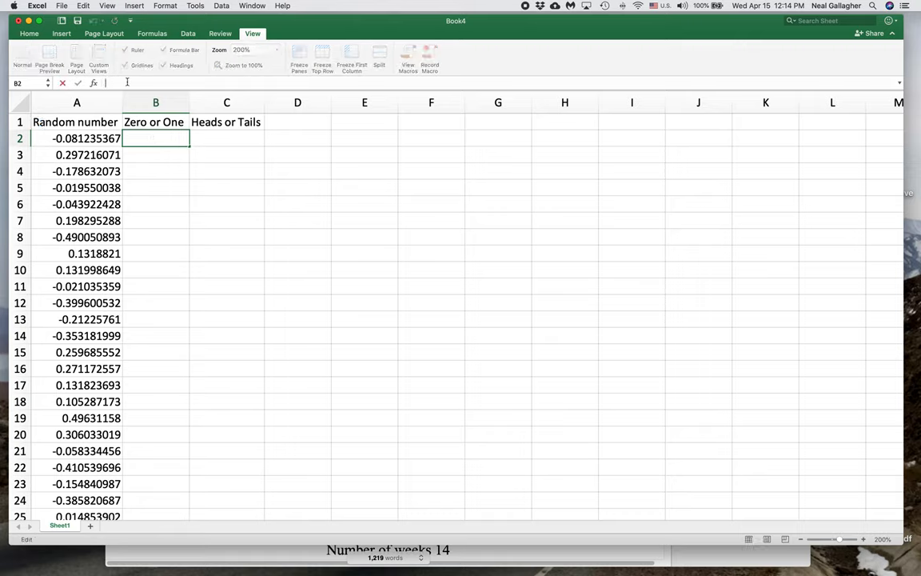
pyautogui.write('=')
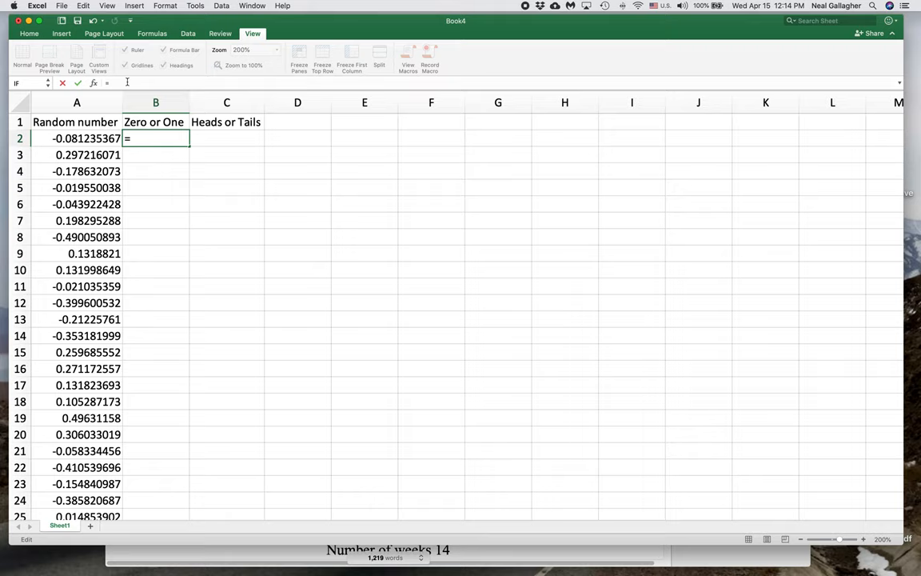
pyautogui.write('if(')
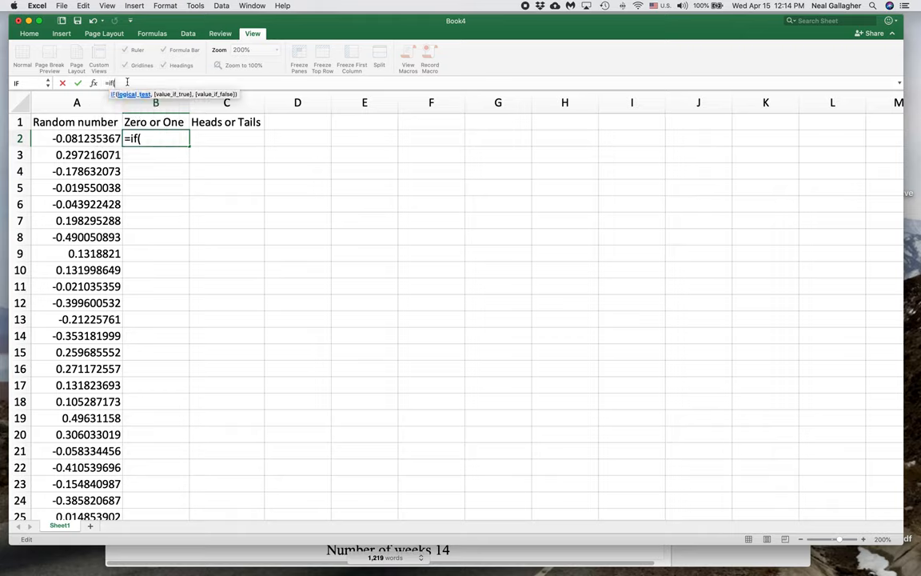
pyautogui.write('A2')
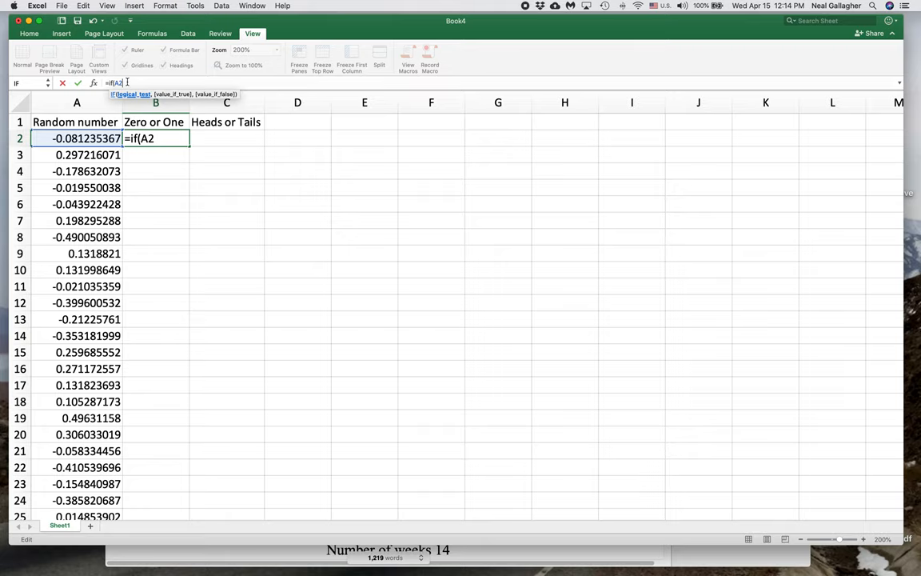
pyautogui.write('<')
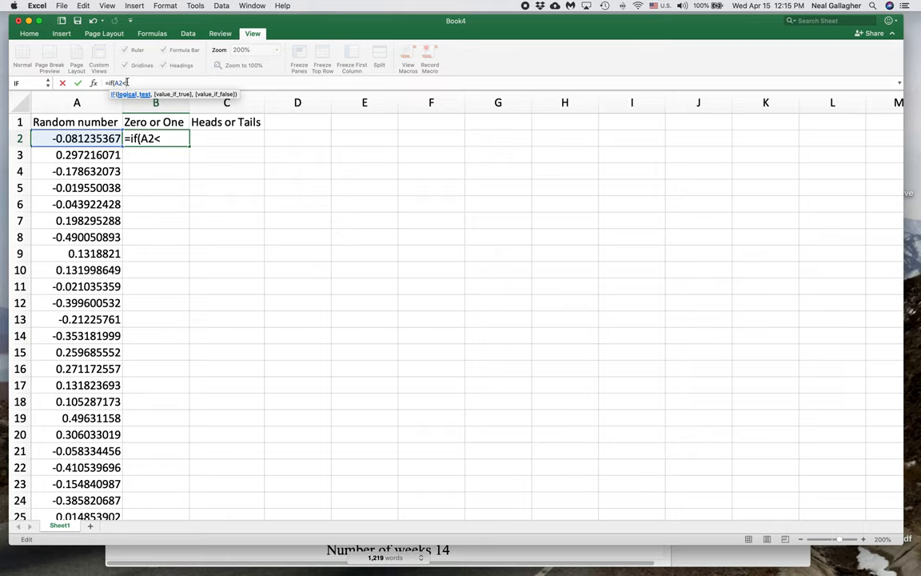
pyautogui.write('0')
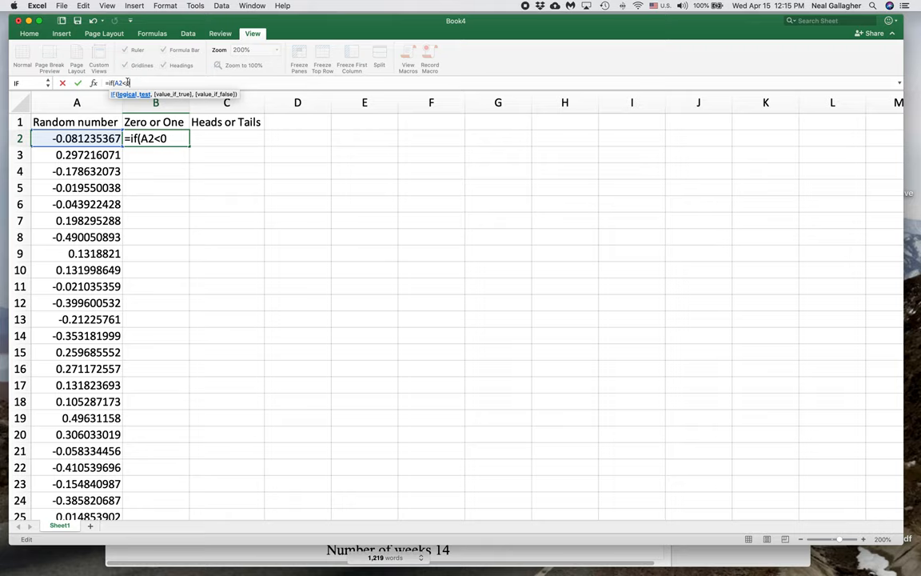
pyautogui.write(',')
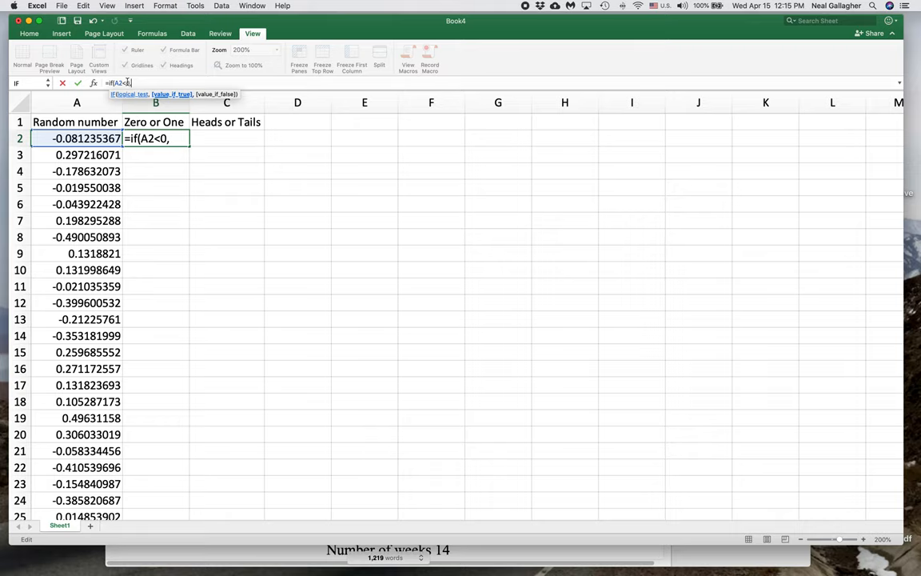
pyautogui.write('1,')
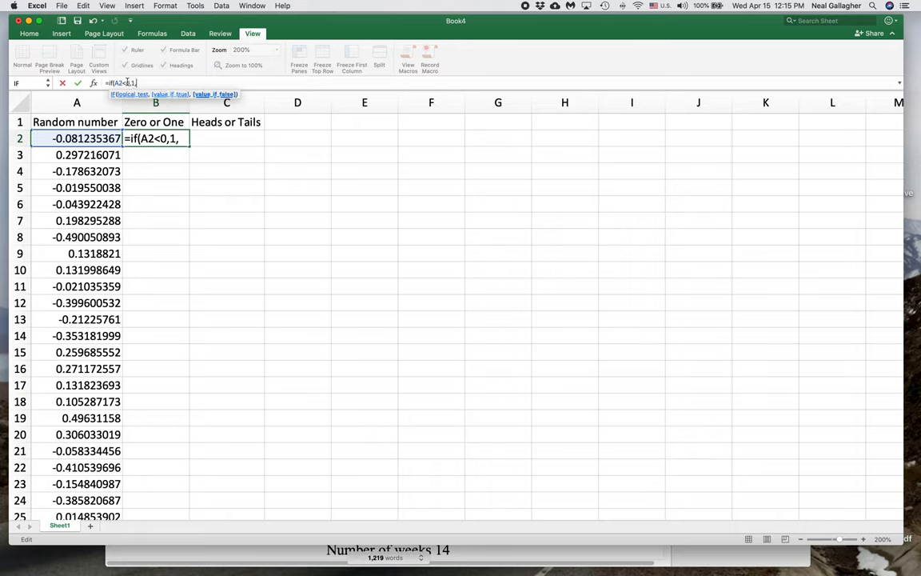
pyautogui.write('0')
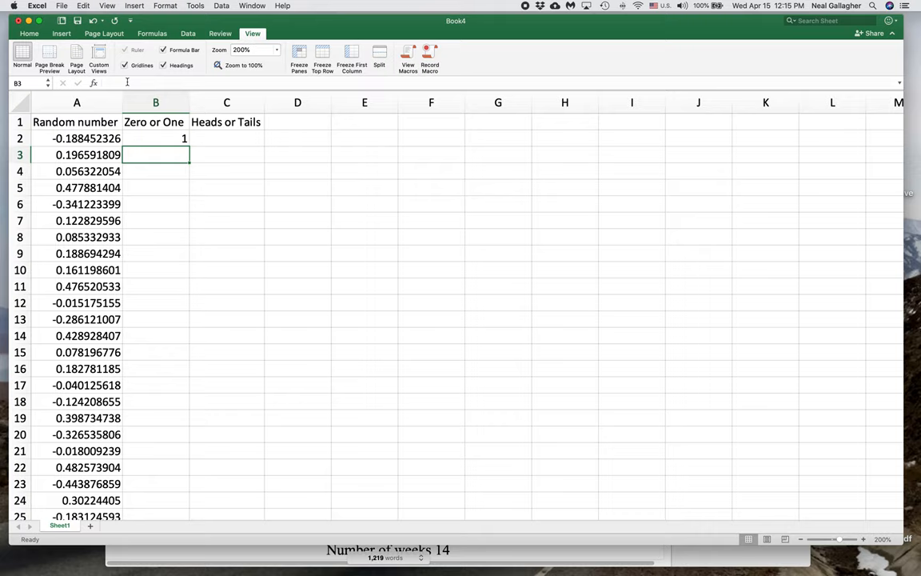
pyautogui.moveTo(134, 137)
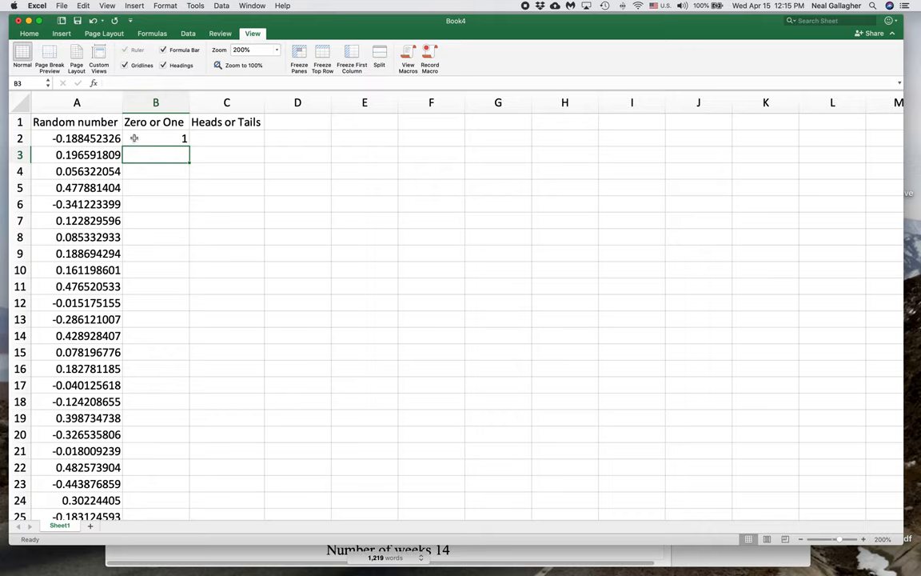
# Step: Copy B2's 0-or-1 formula down column B and check a lower row's copy
pyautogui.click(155, 138)
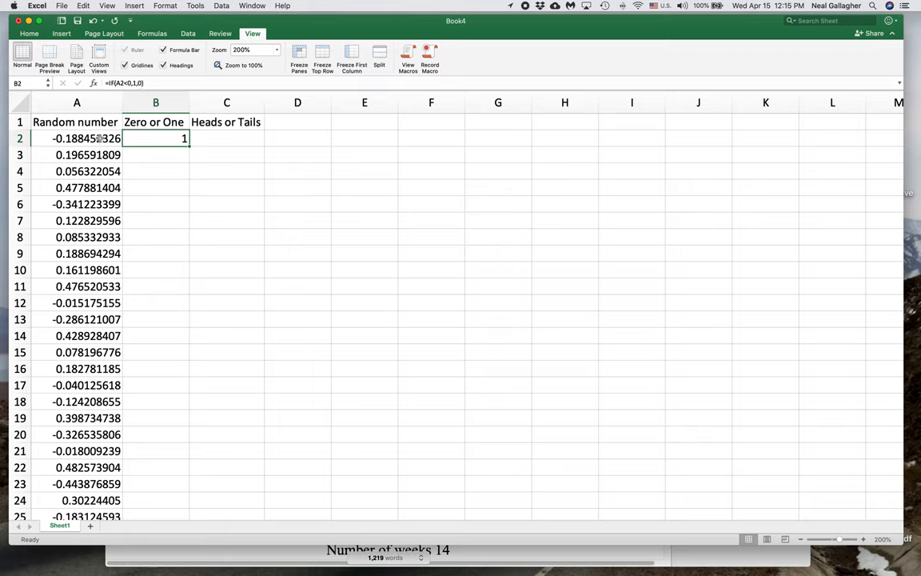
pyautogui.click(155, 103)
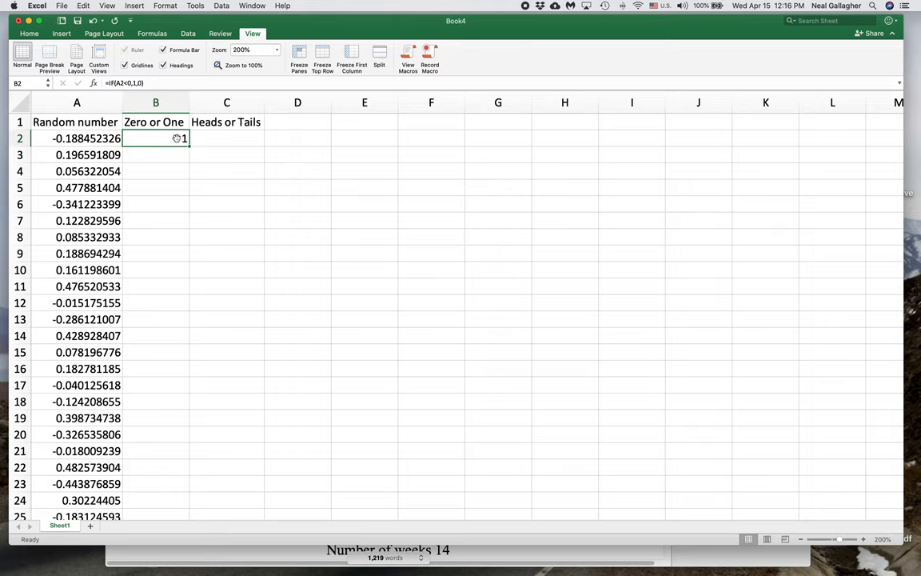
pyautogui.moveTo(168, 140)
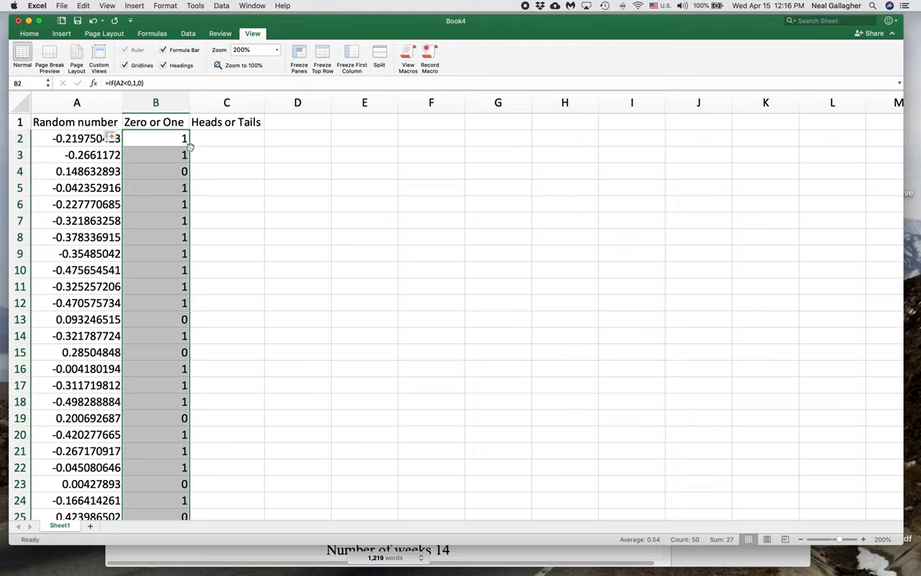
pyautogui.moveTo(173, 472)
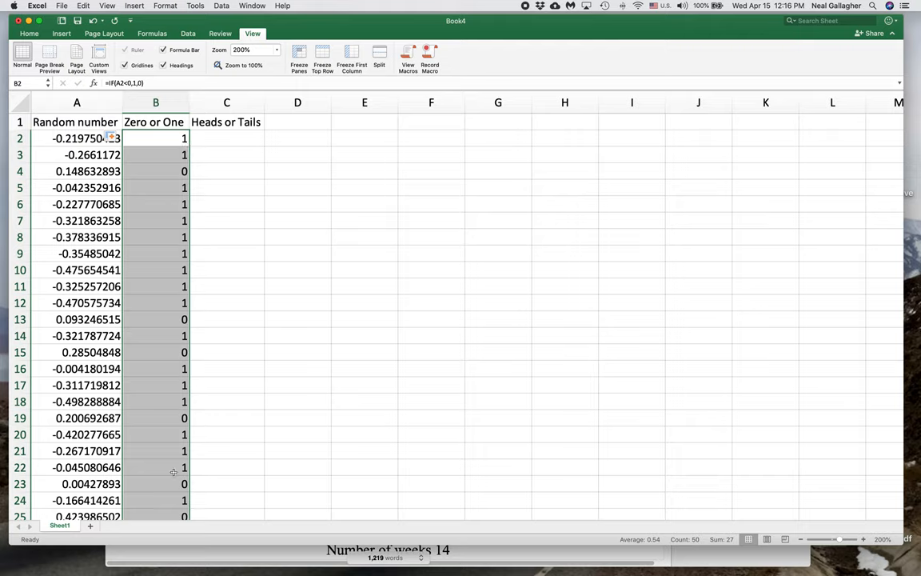
pyautogui.click(156, 368)
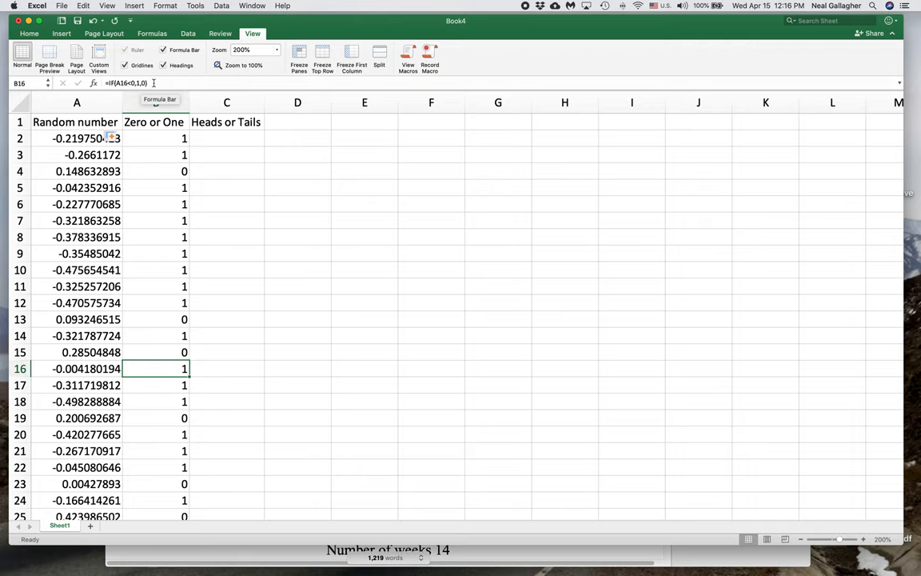
pyautogui.moveTo(198, 240)
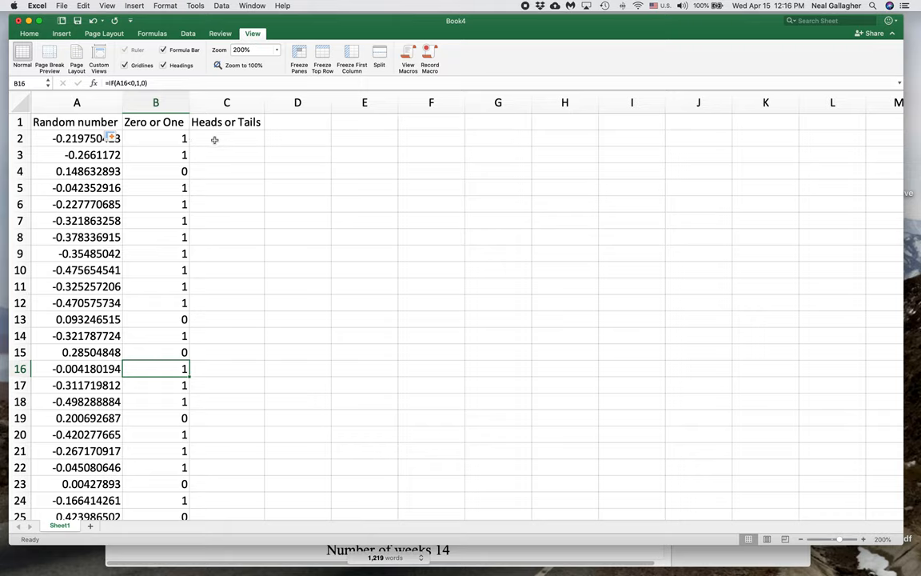
# Step: Enter =IF((B2=1),"Heads","Tails") in C2
pyautogui.click(227, 138)
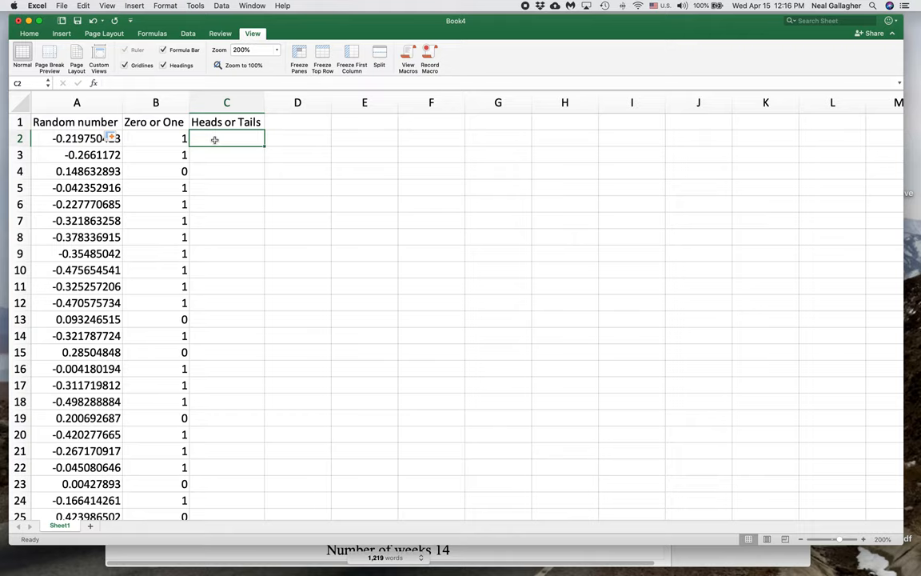
pyautogui.write('=')
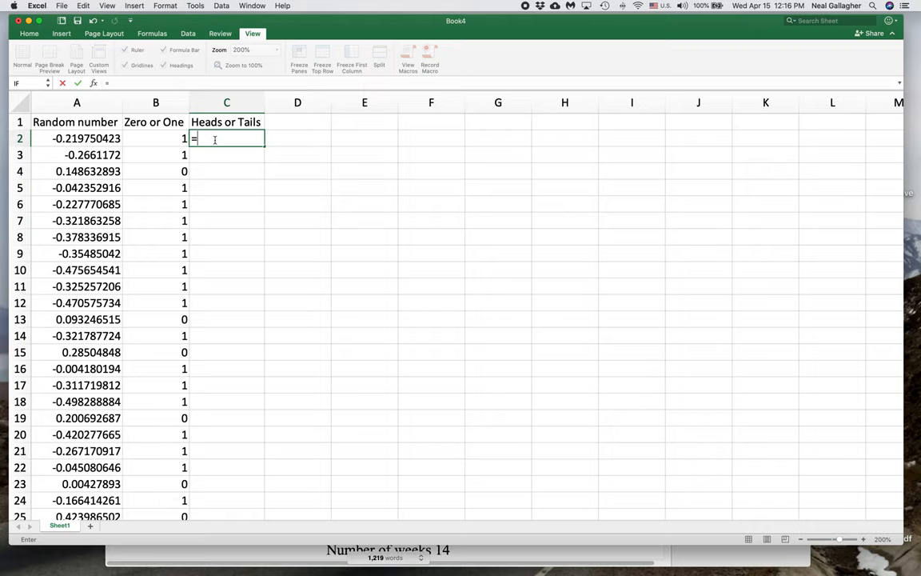
pyautogui.write('if')
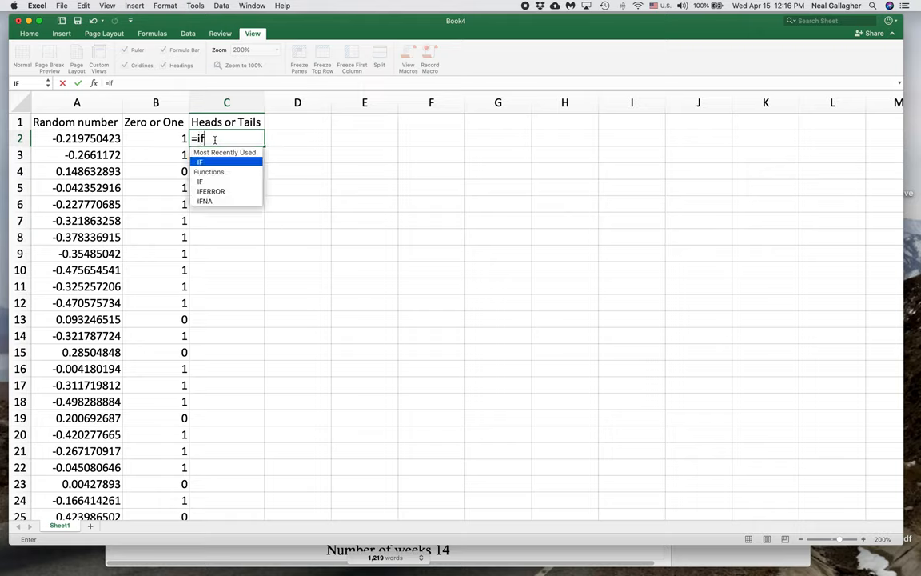
pyautogui.write('((')
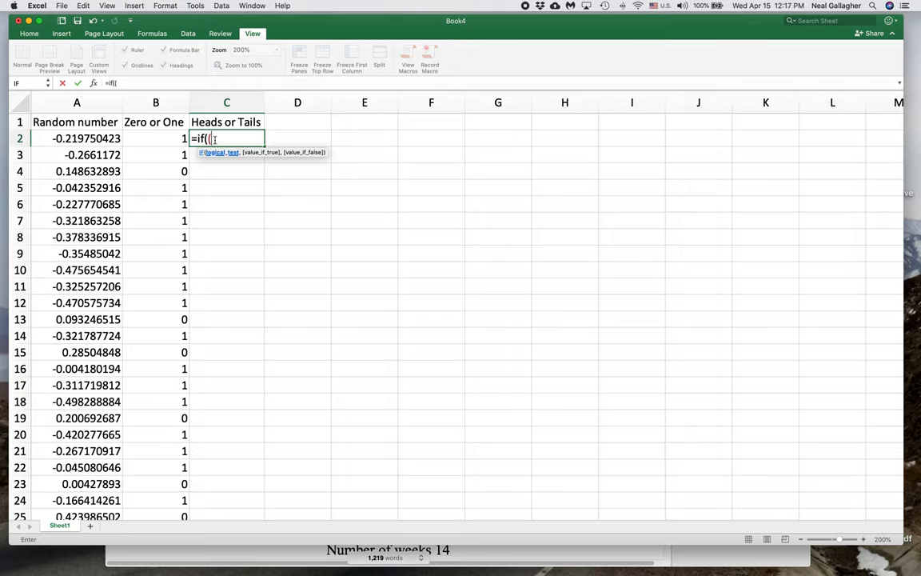
pyautogui.write('B')
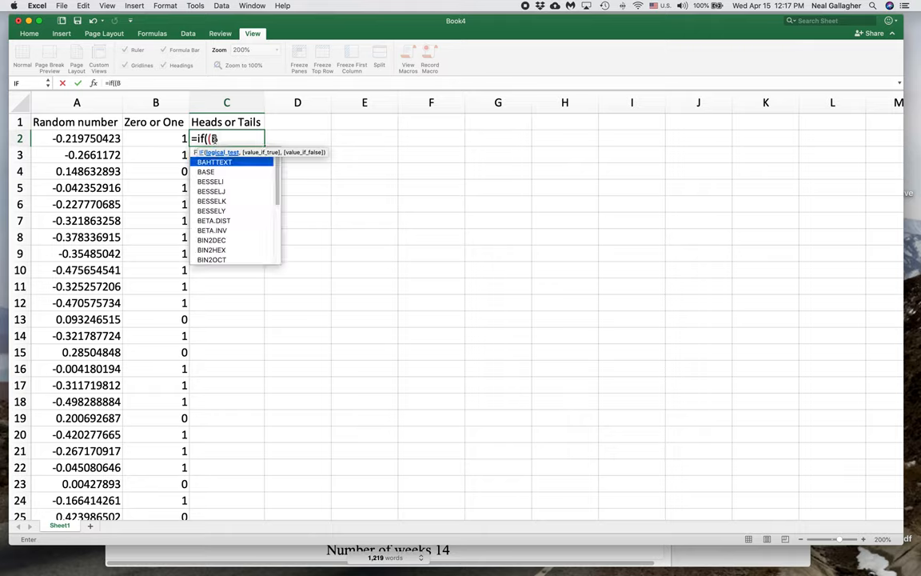
pyautogui.write('2=')
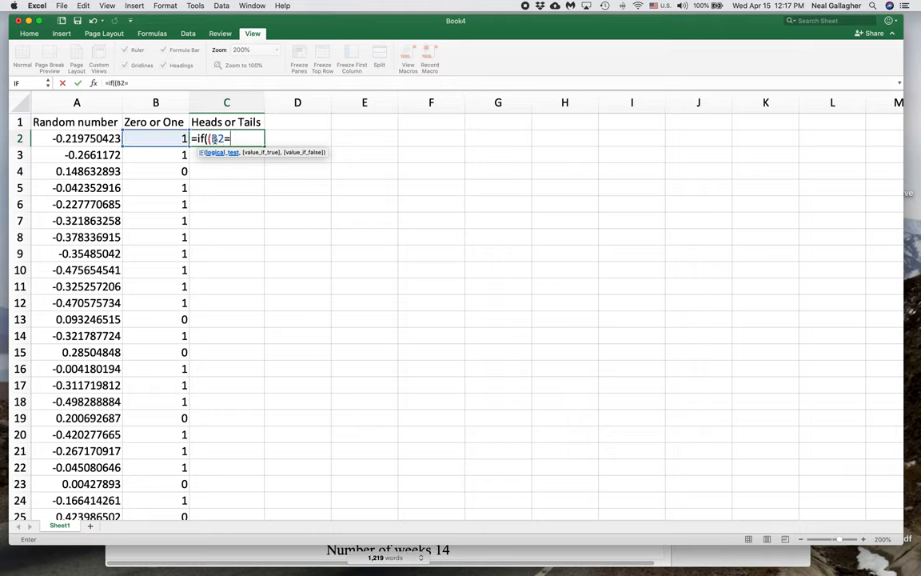
pyautogui.write('1')
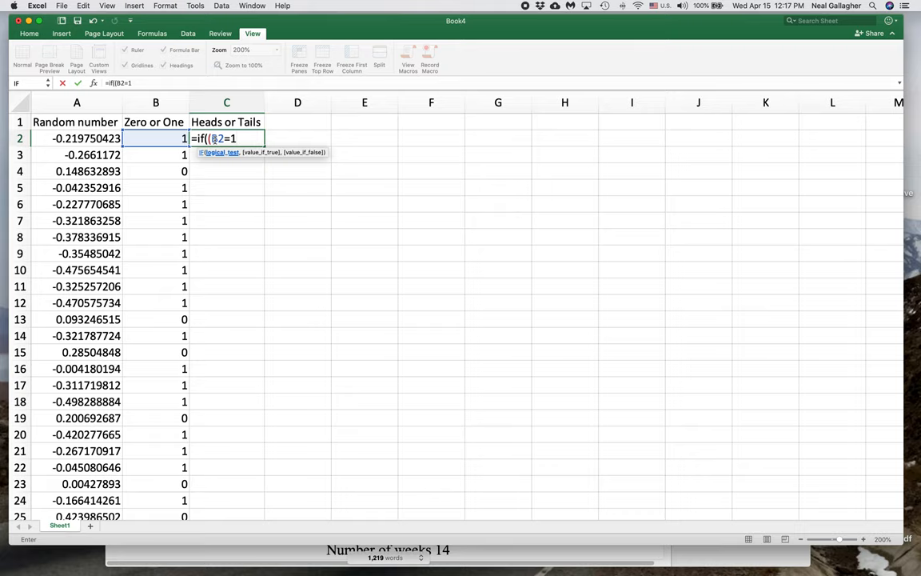
pyautogui.write(')')
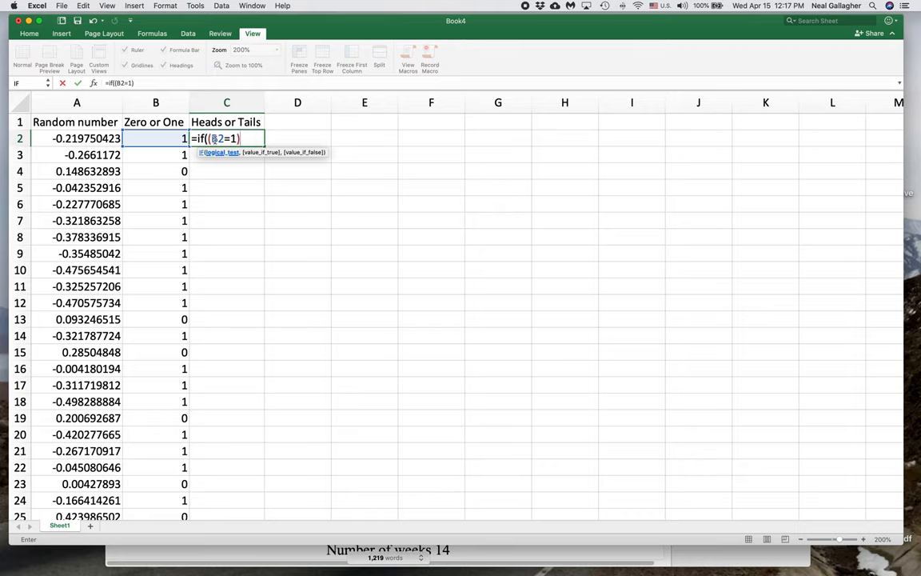
pyautogui.moveTo(154, 138)
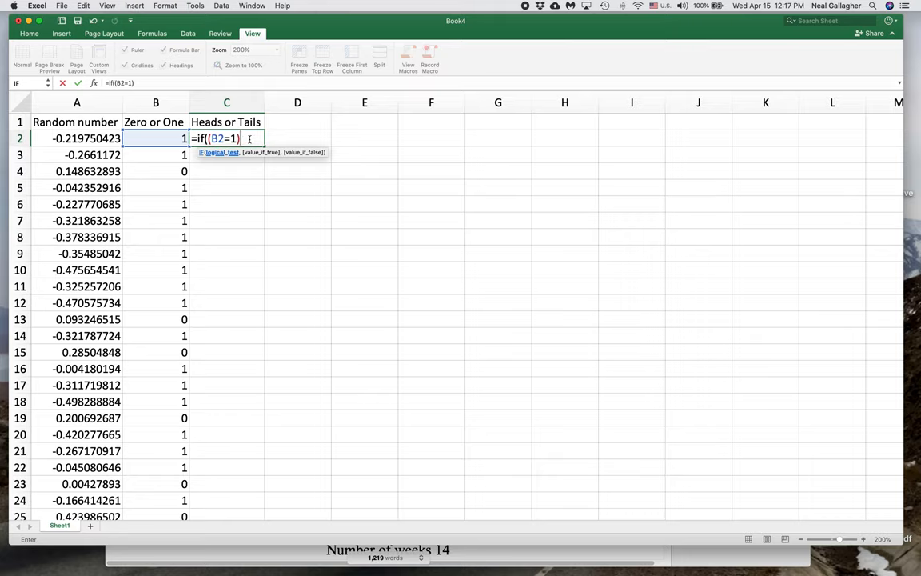
pyautogui.write(',')
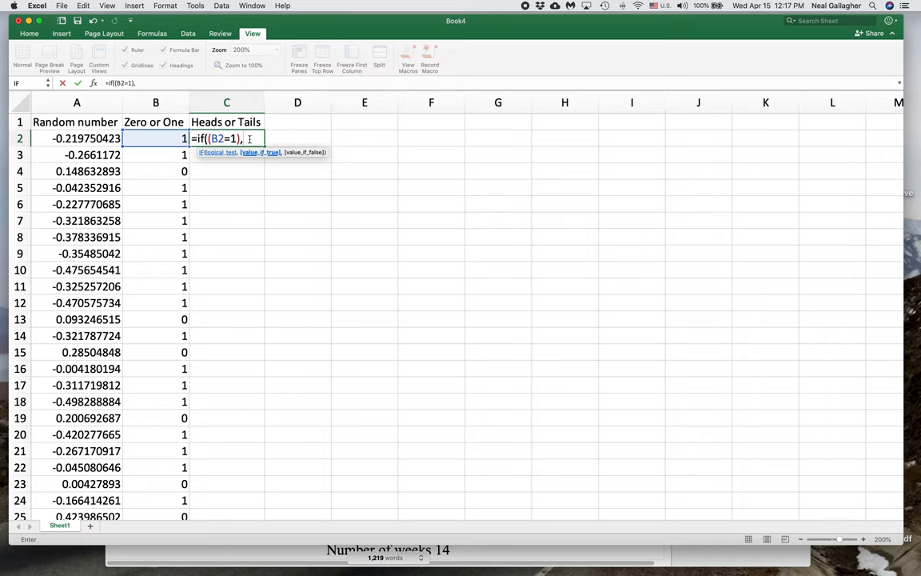
pyautogui.write('"')
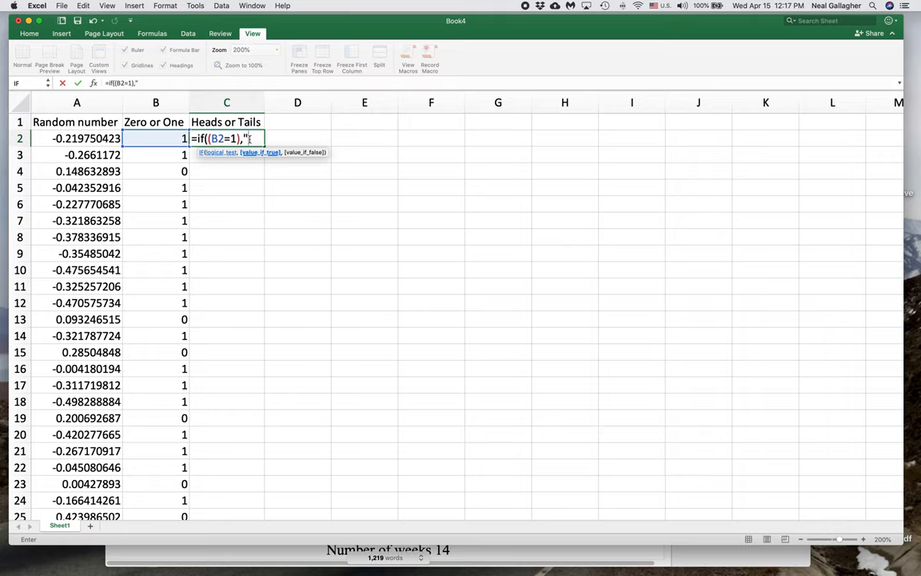
pyautogui.write('Head')
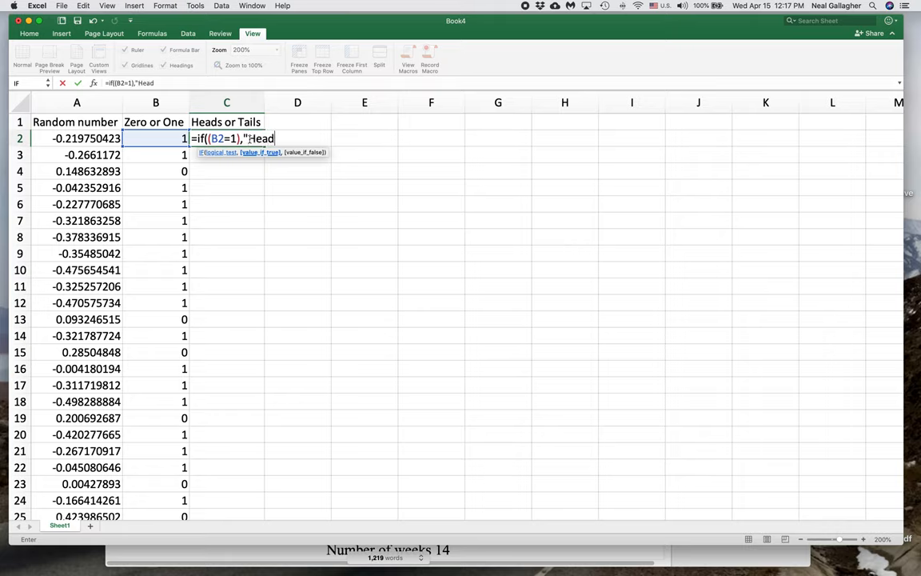
pyautogui.write('s"')
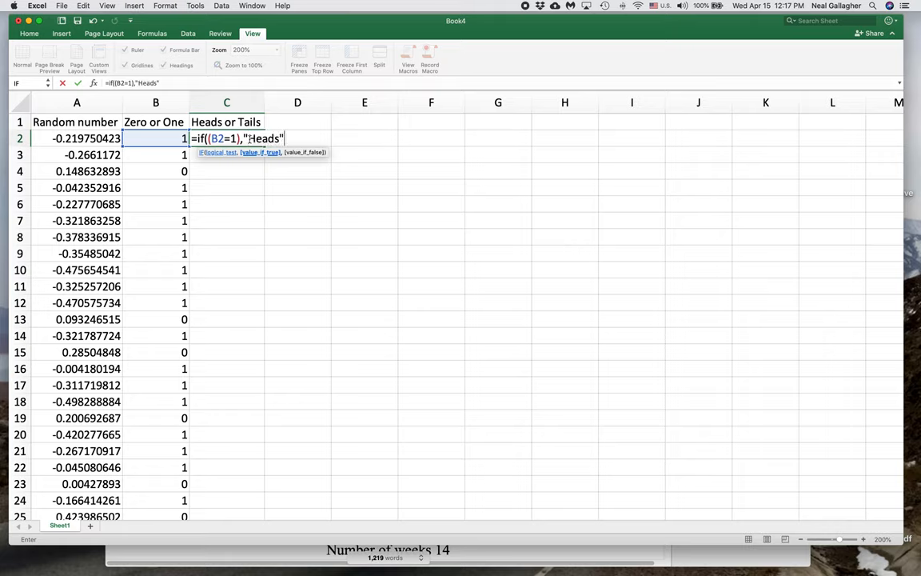
pyautogui.write(',"')
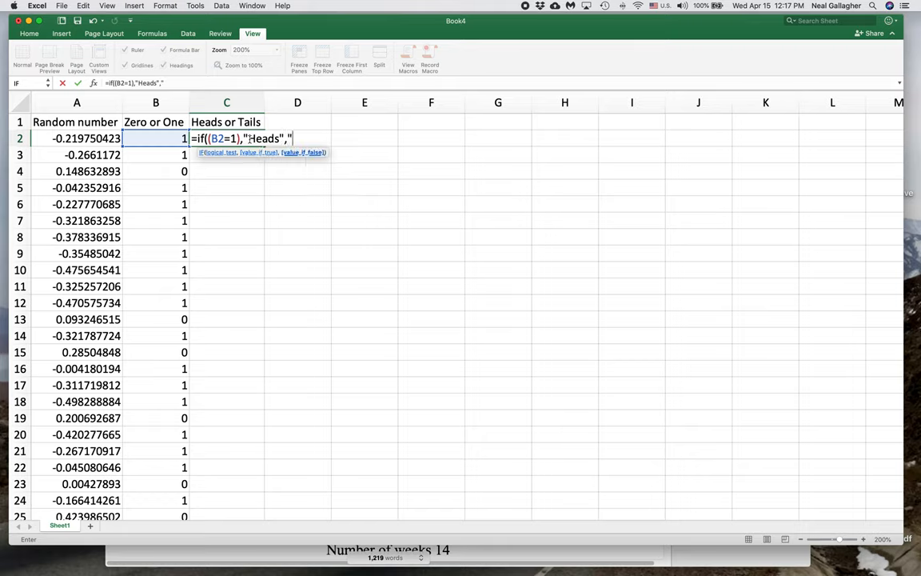
pyautogui.write('Tails')
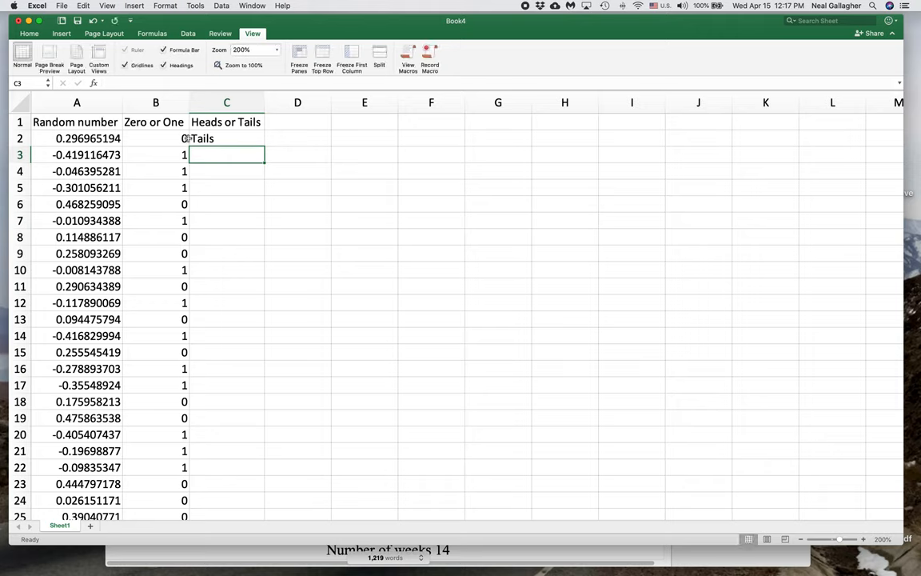
pyautogui.moveTo(182, 155)
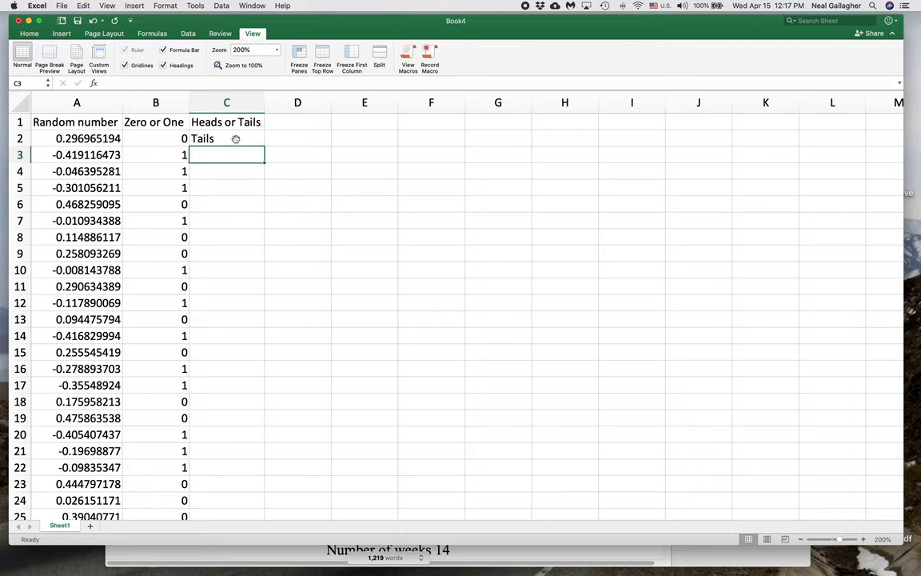
# Step: Copy C2's Heads/Tails formula down column C and confirm it reaches row 51
pyautogui.click(227, 138)
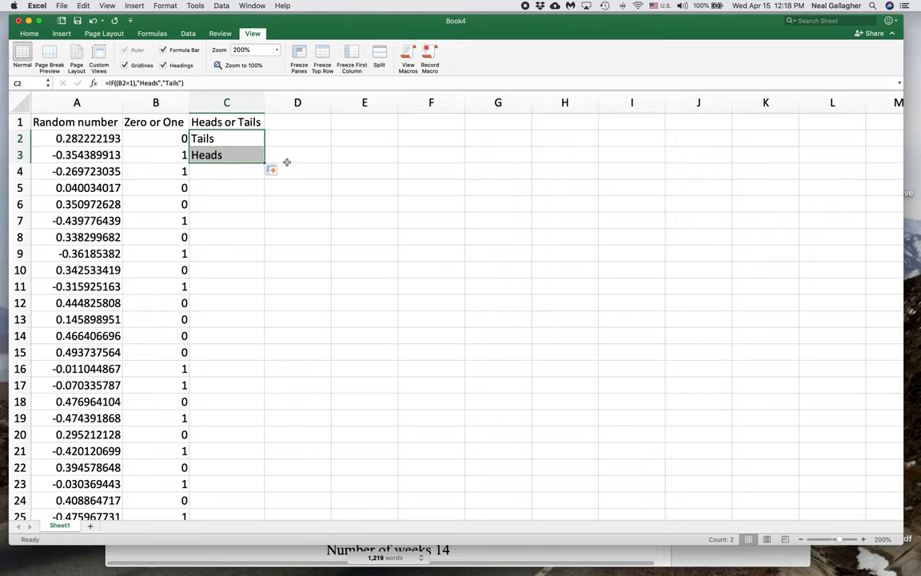
pyautogui.moveTo(262, 163)
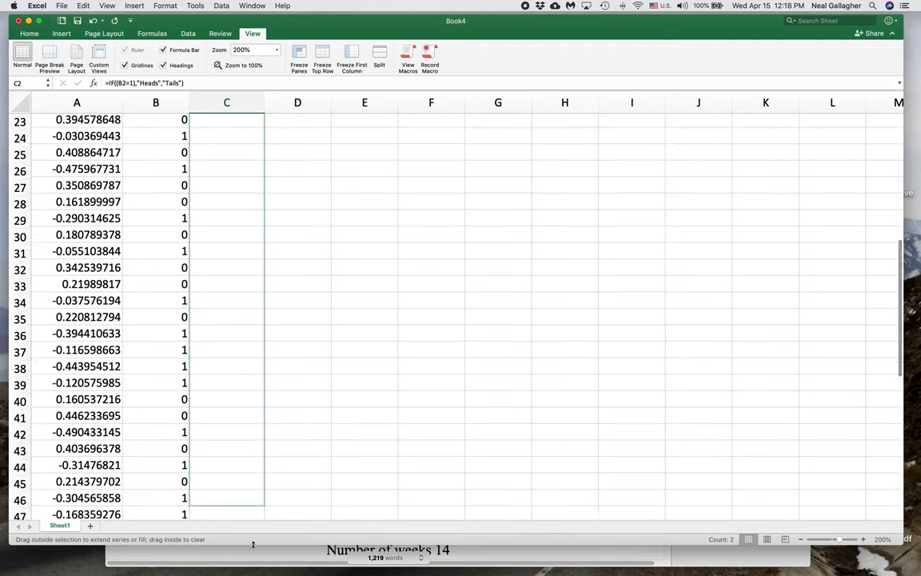
pyautogui.scroll(-3)
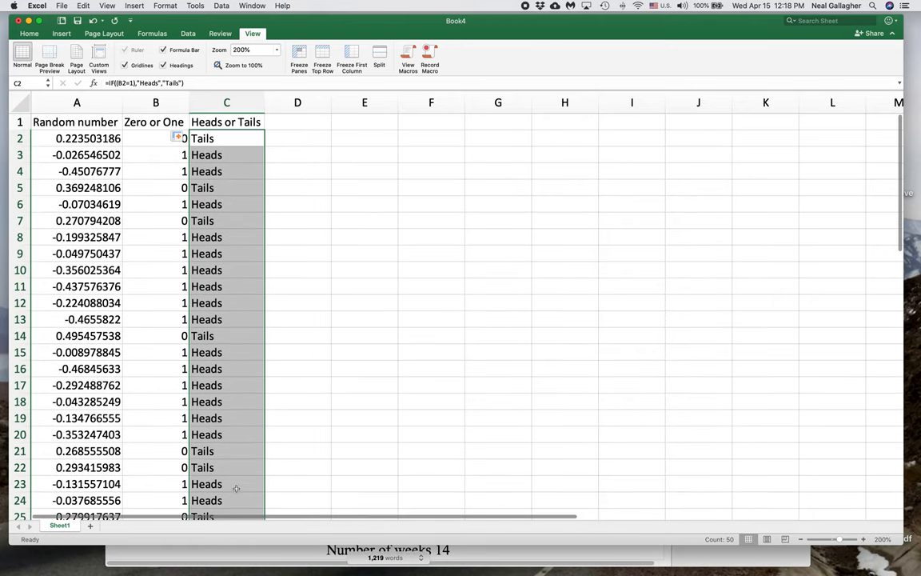
pyautogui.moveTo(275, 240)
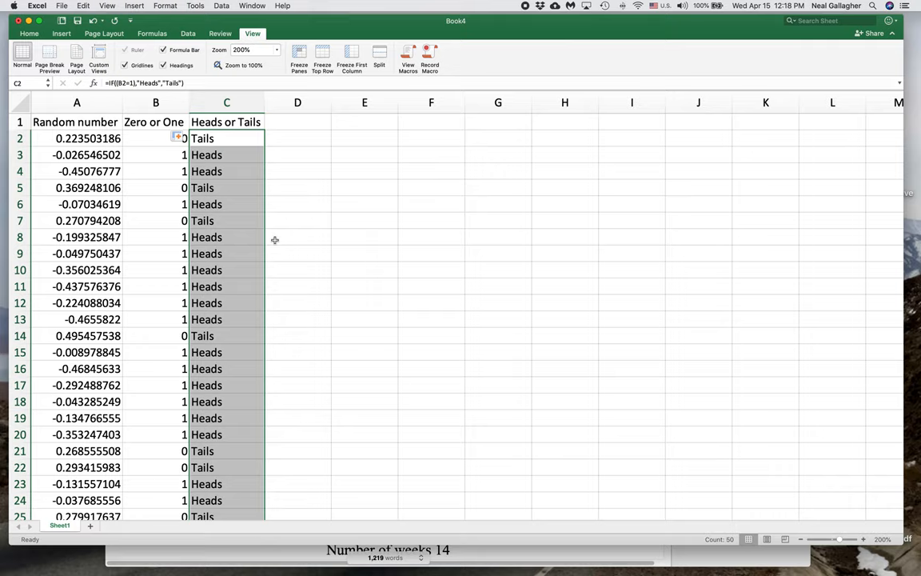
pyautogui.moveTo(271, 224)
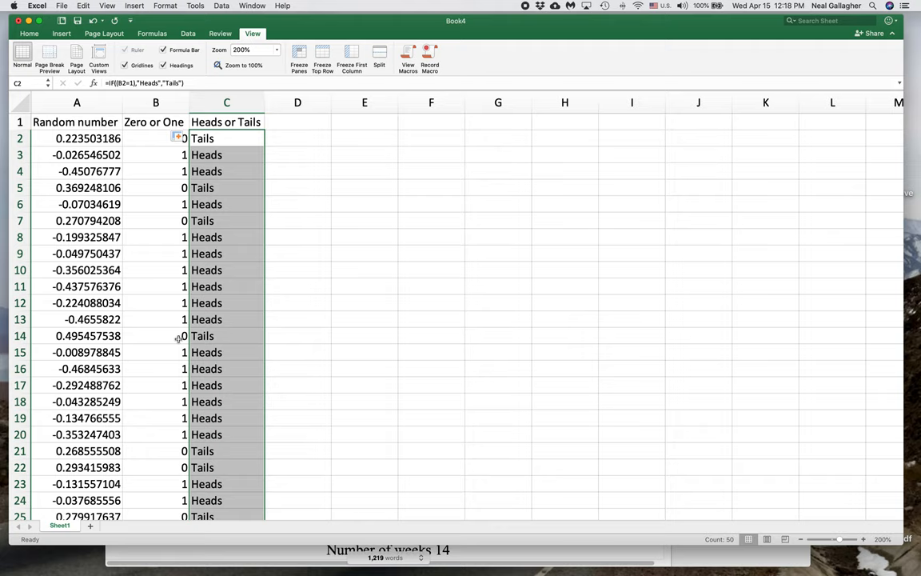
pyautogui.scroll(-3)
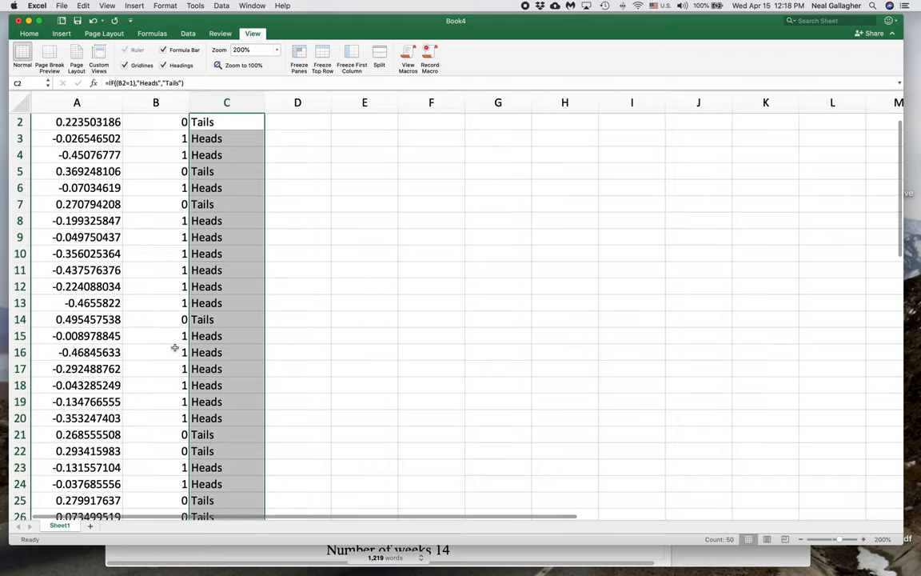
pyautogui.scroll(-3)
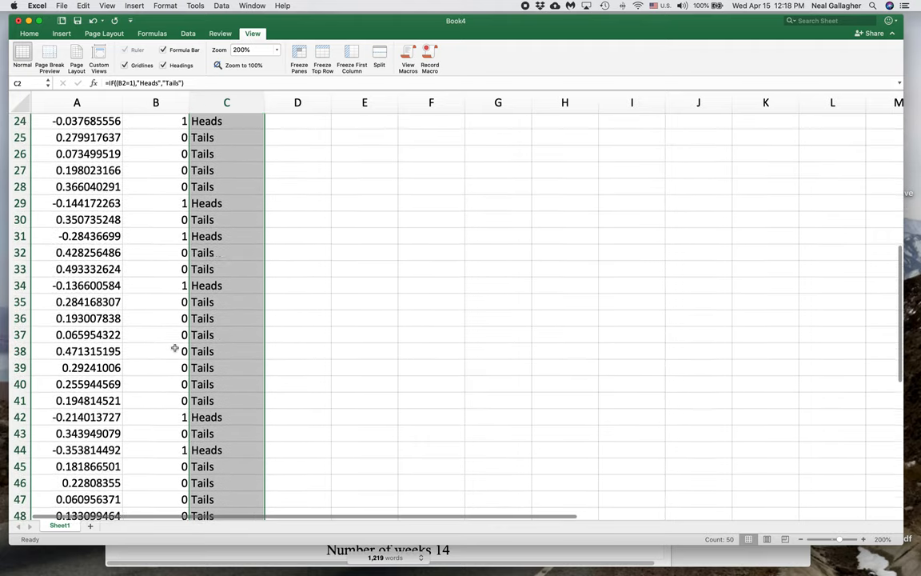
pyautogui.scroll(-3)
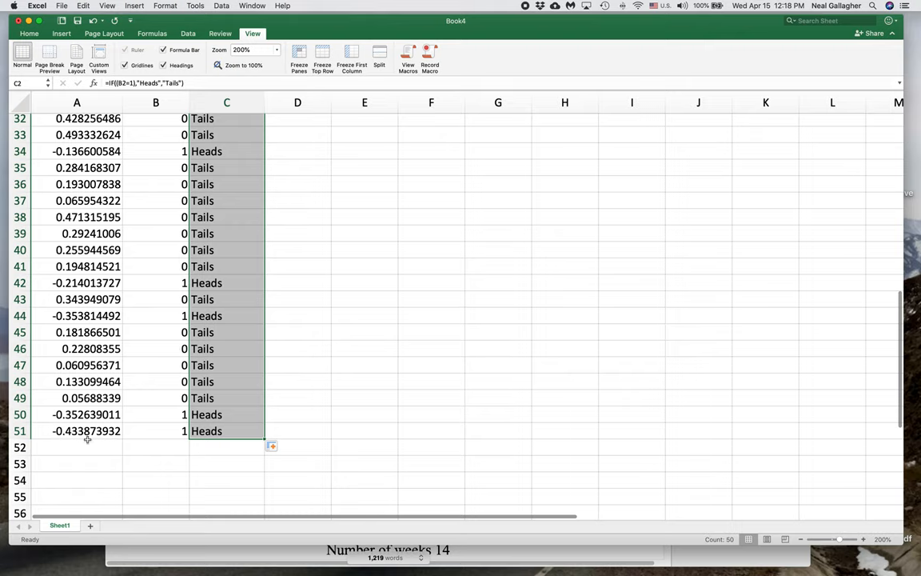
# Step: Enter 'Total number of Heads' in A52, then edit it to read 'Total Heads ='
pyautogui.click(77, 446)
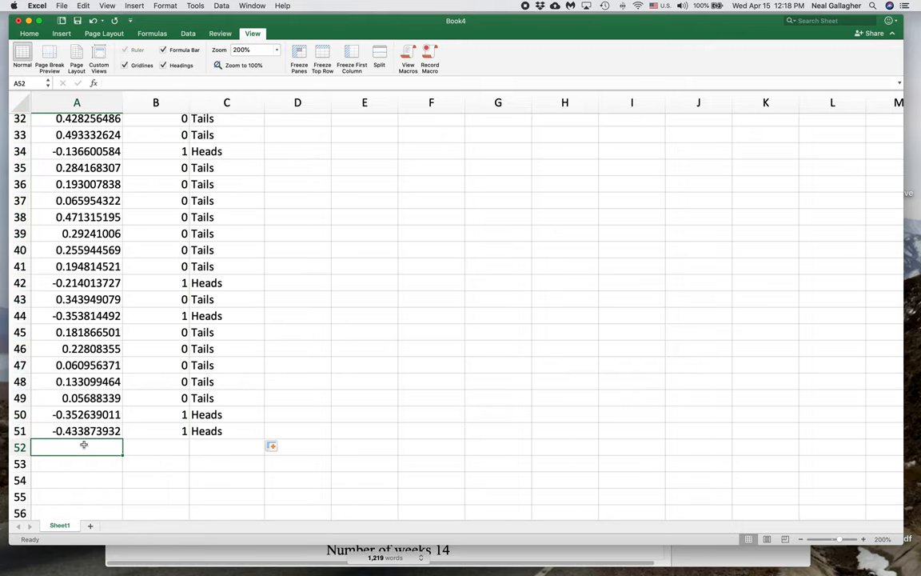
pyautogui.write('T')
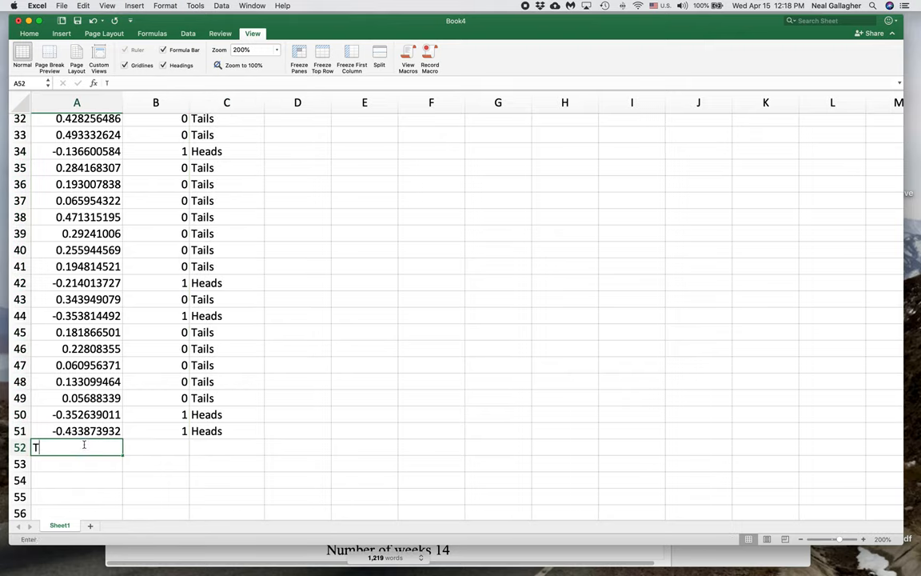
pyautogui.write('otal')
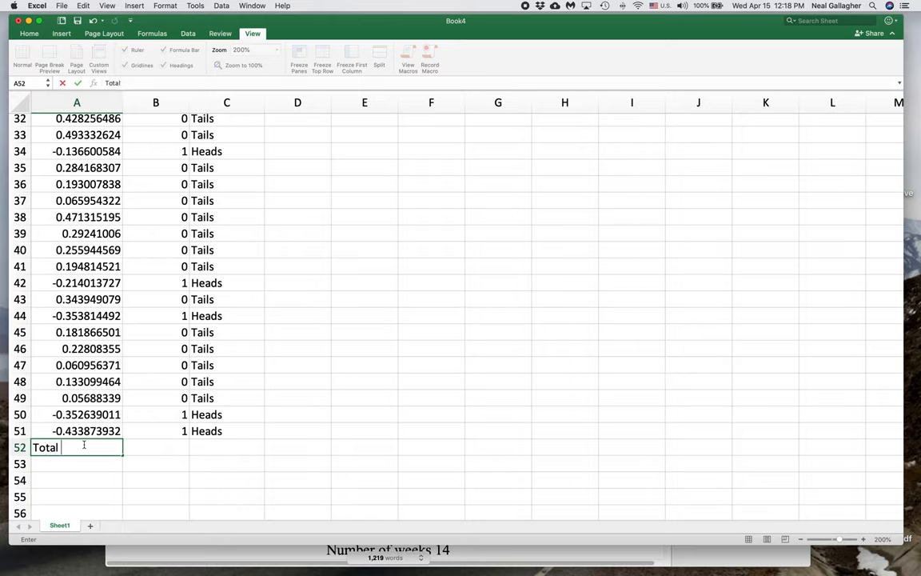
pyautogui.write('number of H')
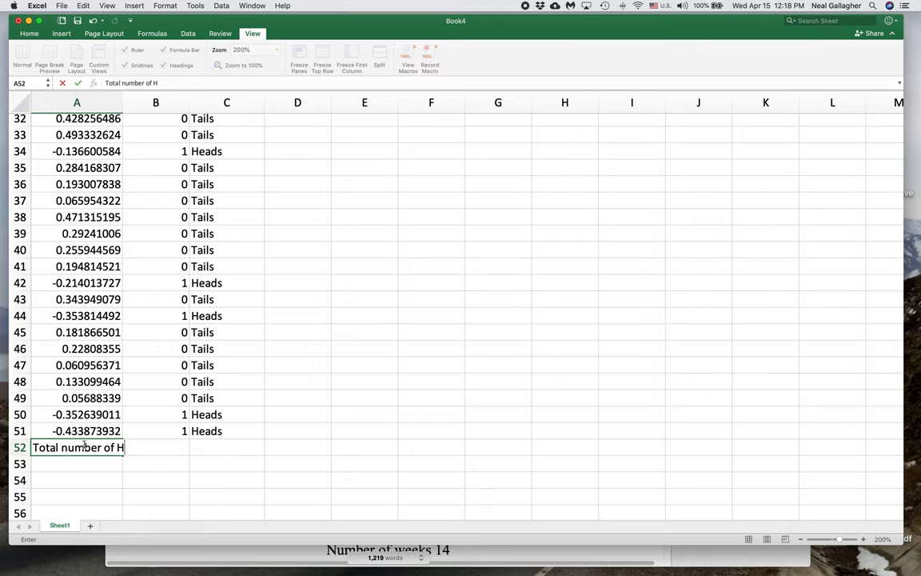
pyautogui.write('eads')
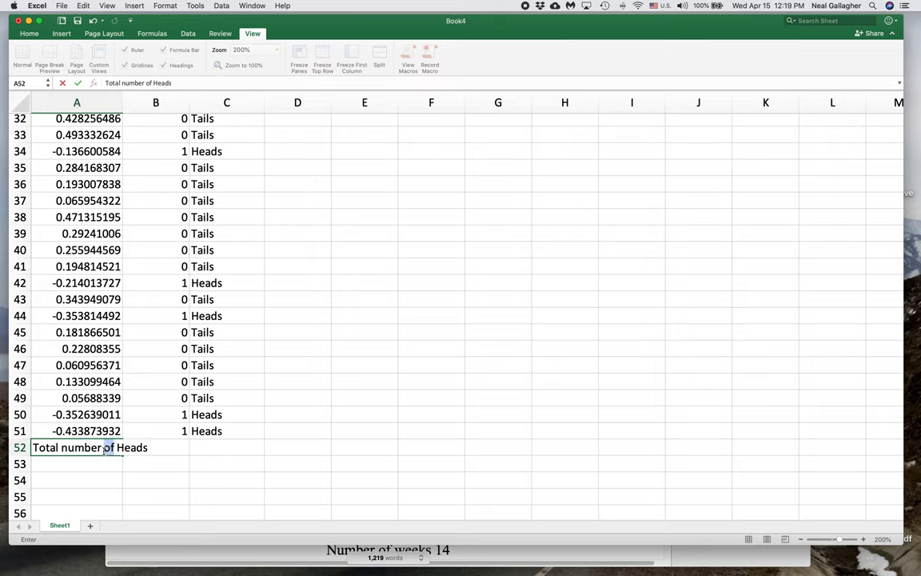
pyautogui.doubleClick(82, 448)
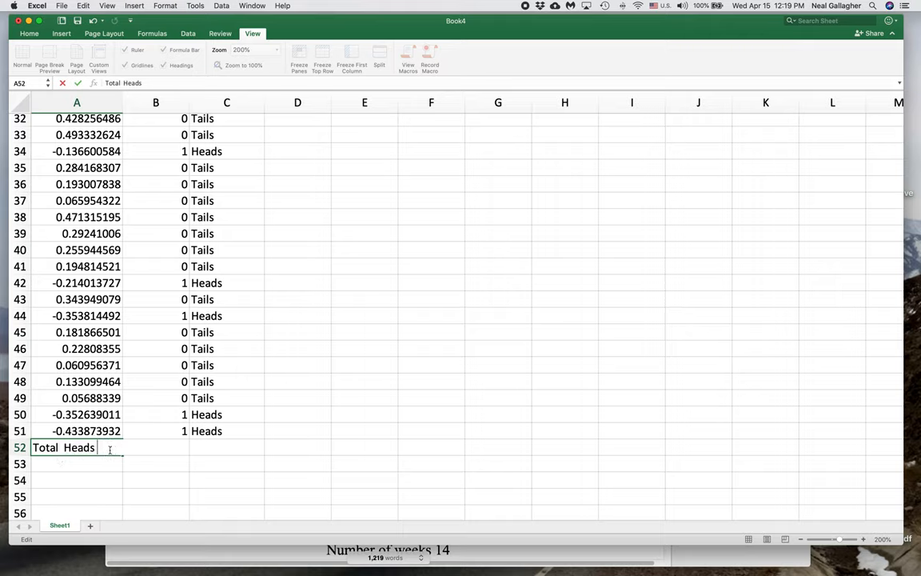
pyautogui.write('=')
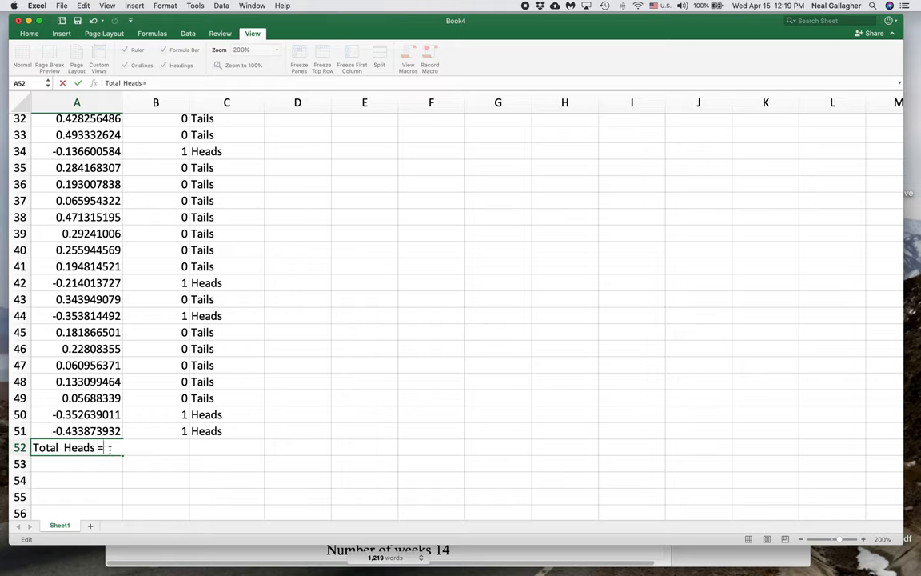
pyautogui.moveTo(160, 449)
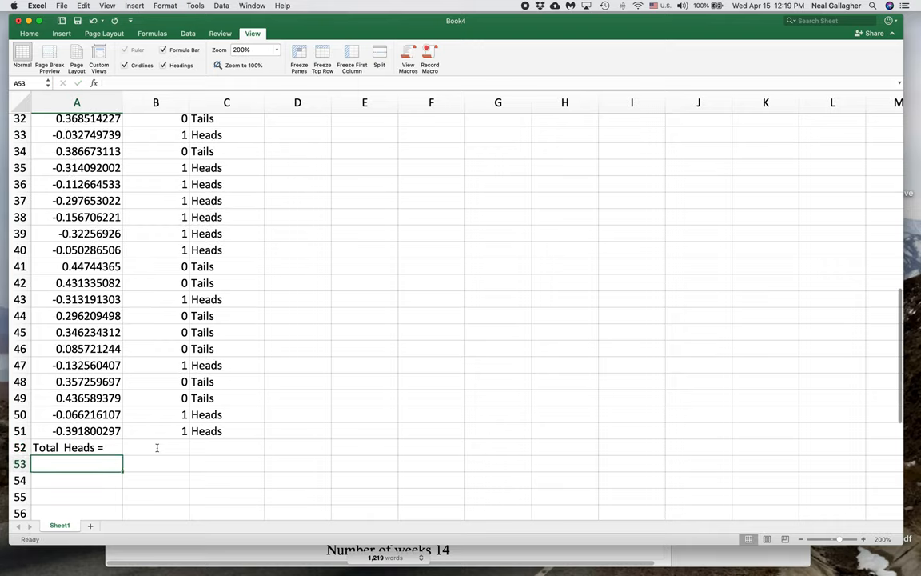
# Step: Enter =SUM(B2:B51) in B52 to count the heads
pyautogui.click(156, 448)
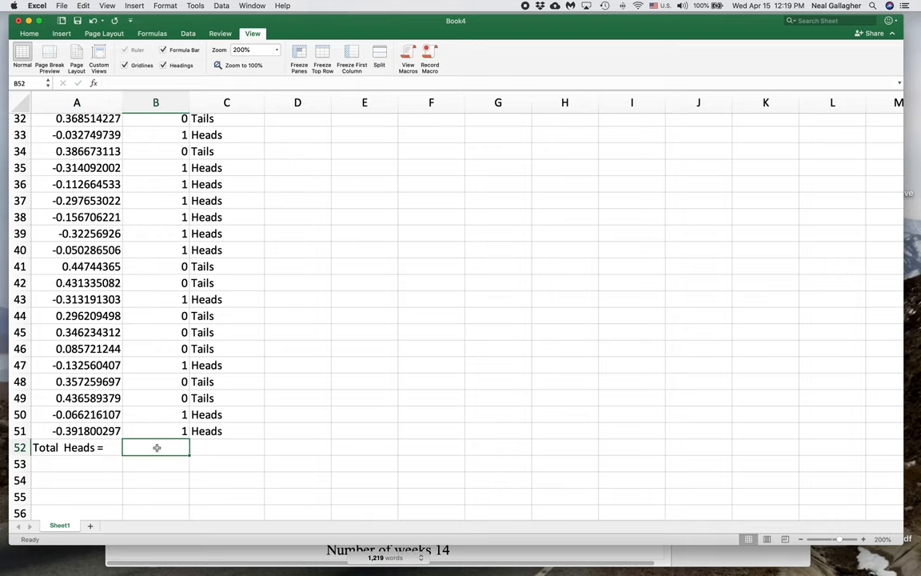
pyautogui.write('=su')
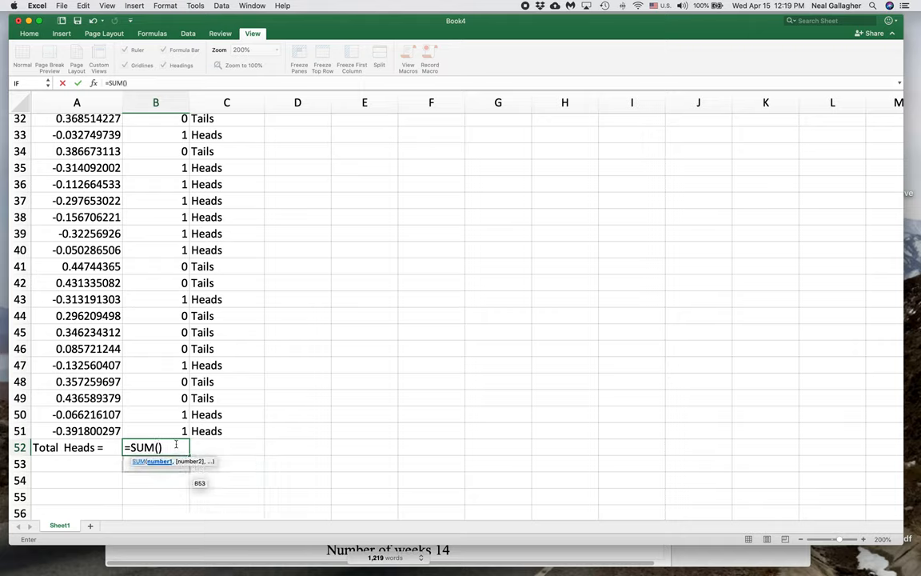
pyautogui.click(155, 432)
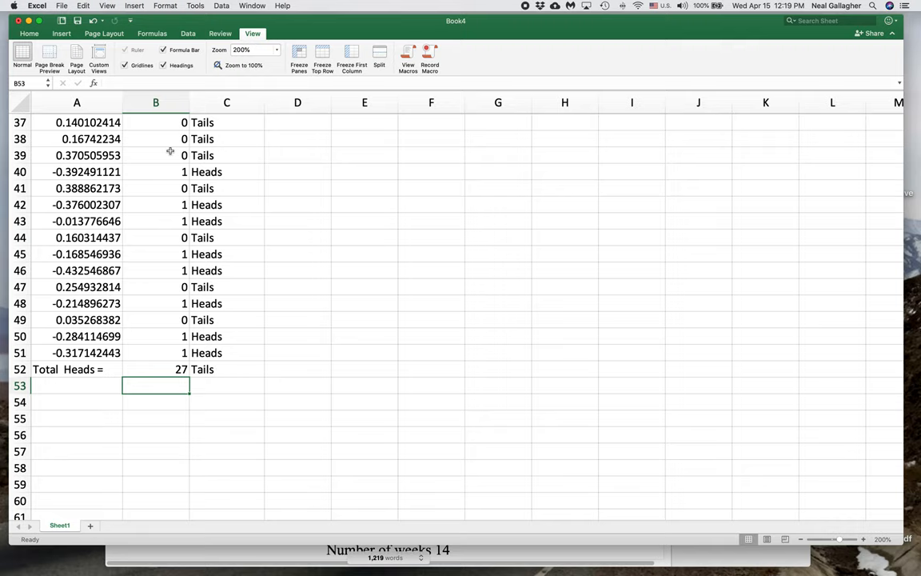
pyautogui.moveTo(164, 368)
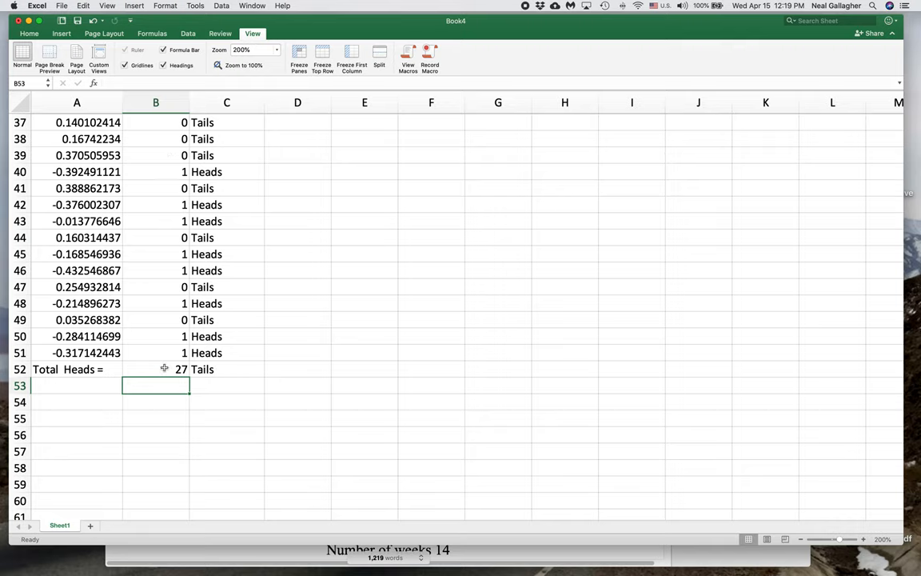
pyautogui.moveTo(166, 368)
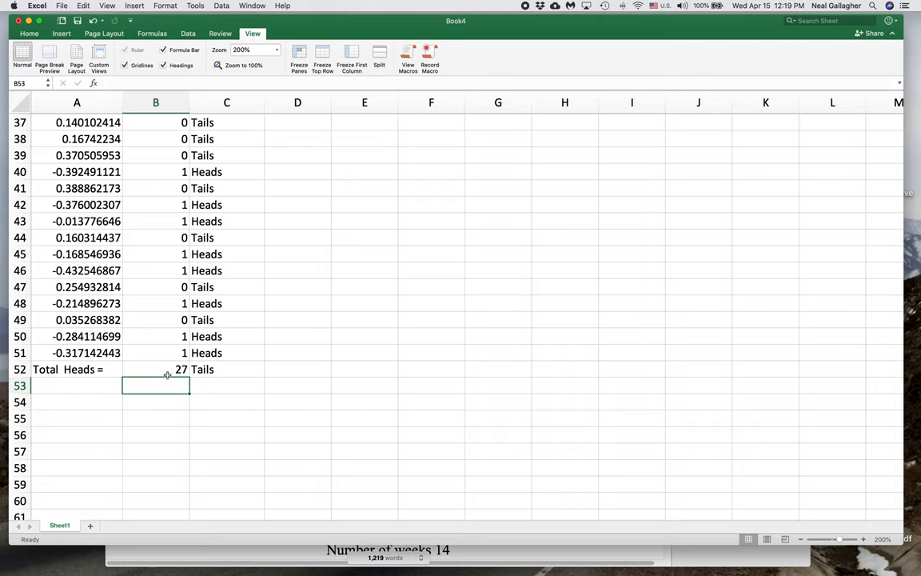
pyautogui.click(227, 368)
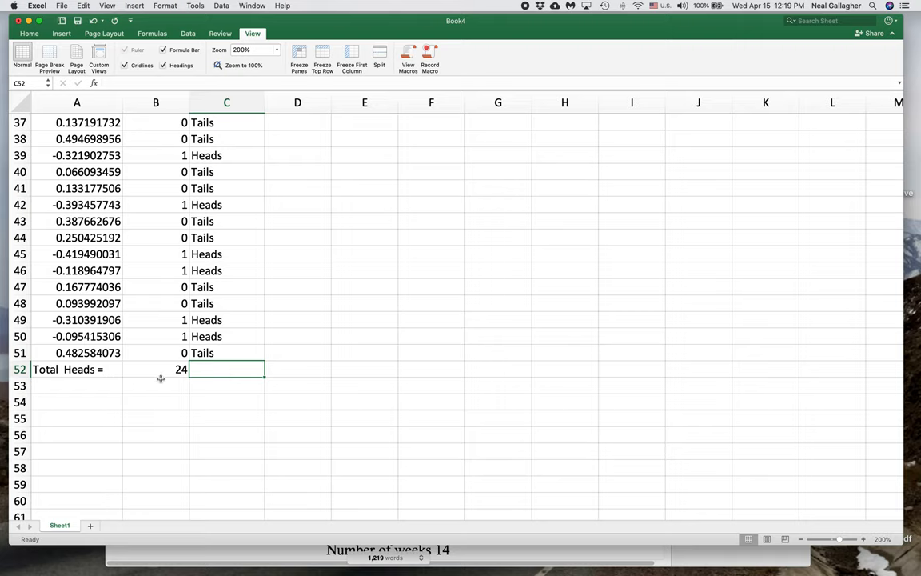
pyautogui.moveTo(166, 371)
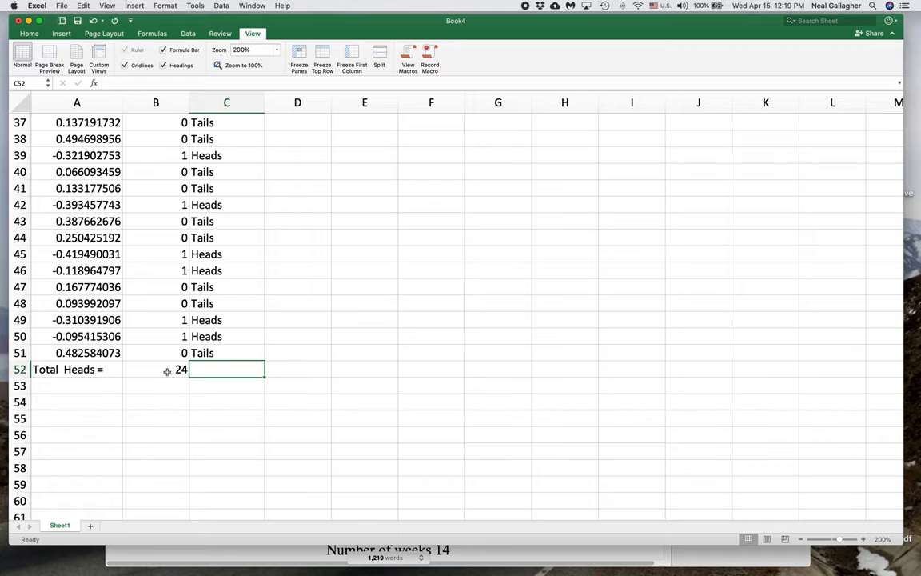
pyautogui.scroll(3)
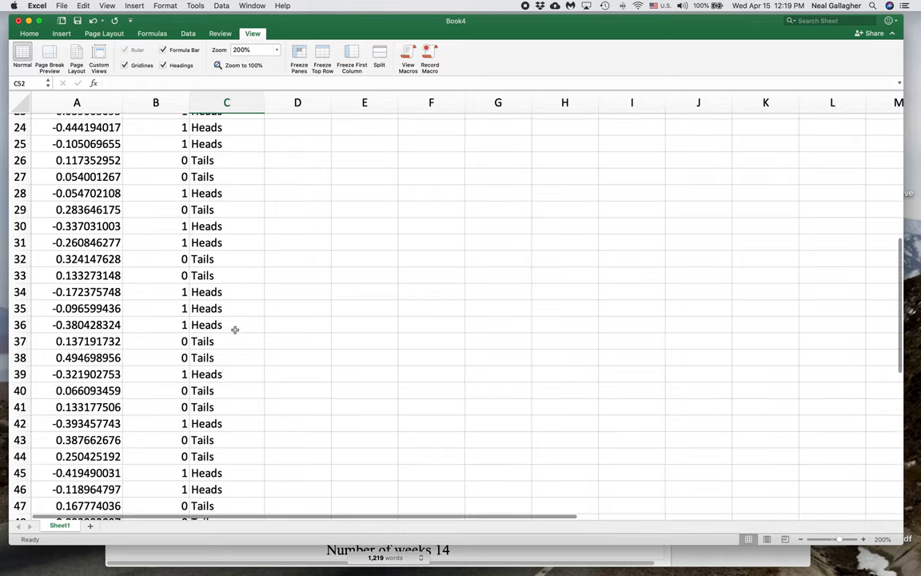
# Step: Scroll back to the top rows and show the Home ribbon commands
pyautogui.scroll(3)
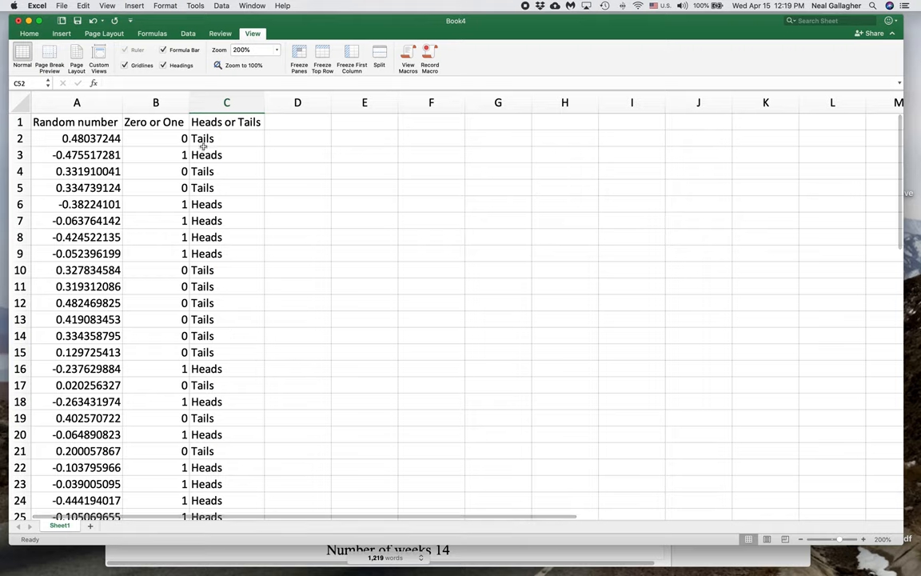
pyautogui.moveTo(211, 265)
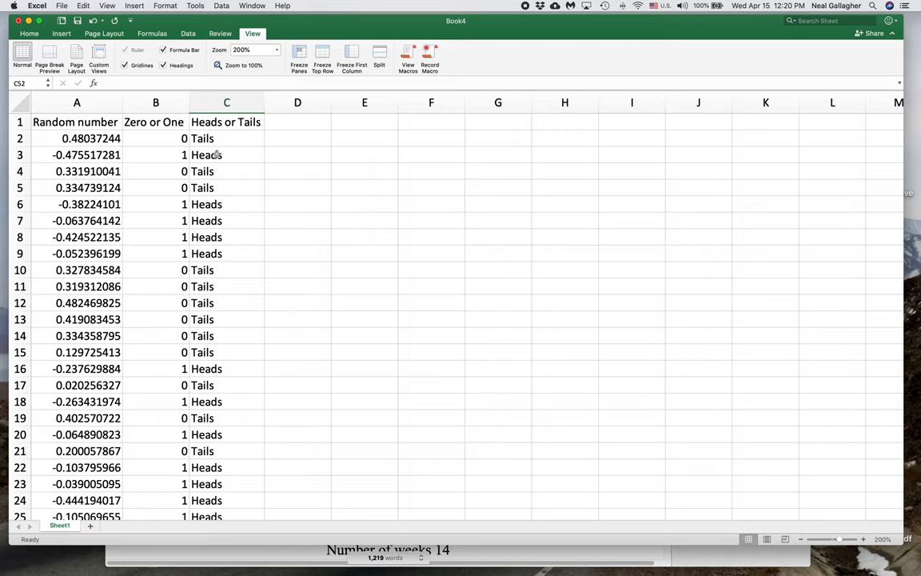
pyautogui.moveTo(231, 144)
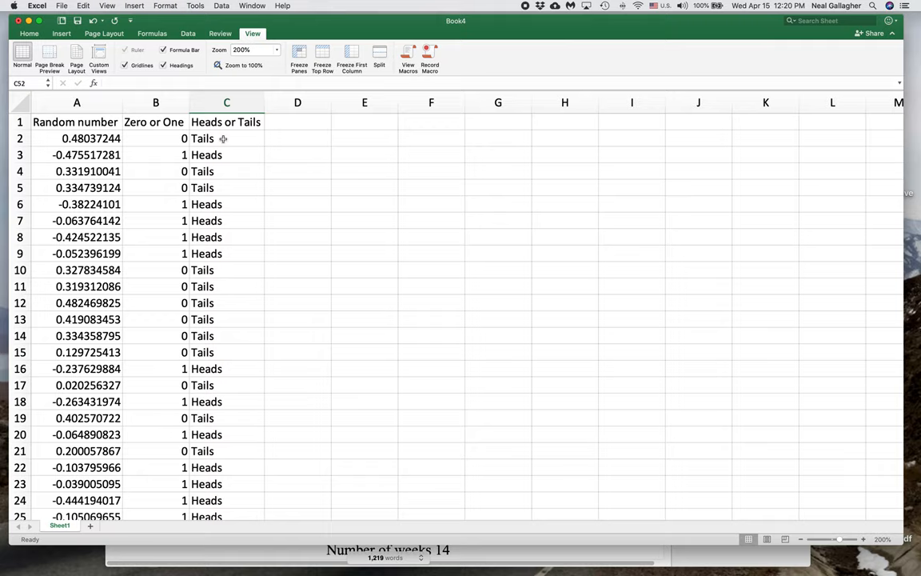
pyautogui.moveTo(227, 156)
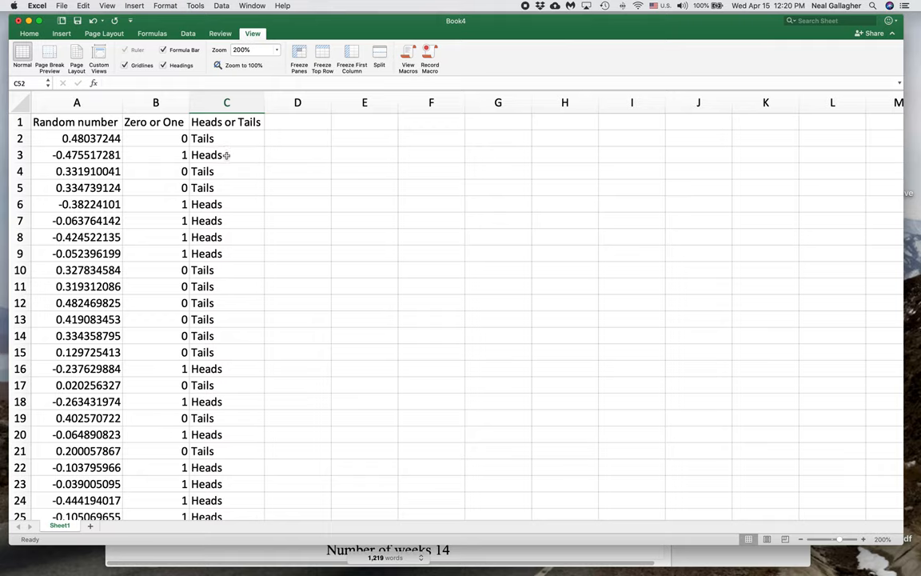
pyautogui.moveTo(227, 237)
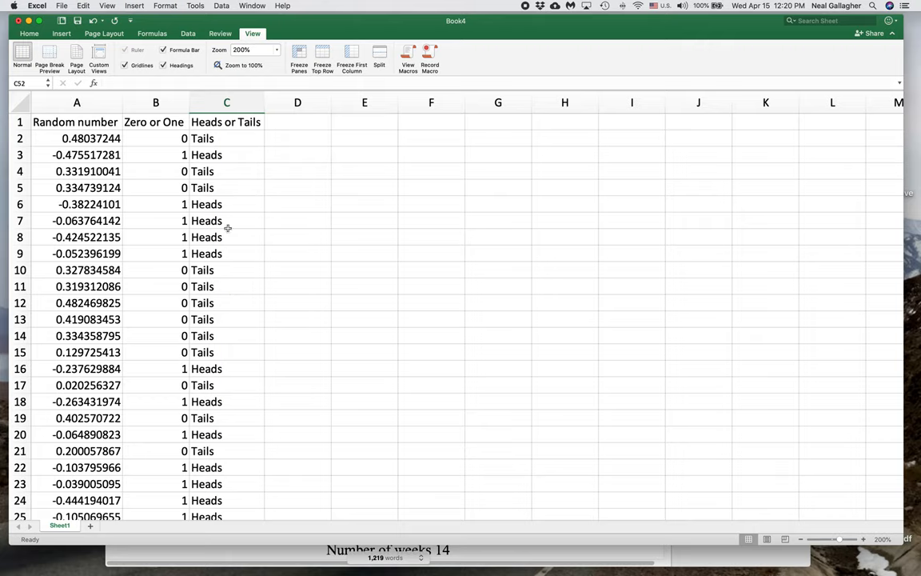
pyautogui.moveTo(227, 247)
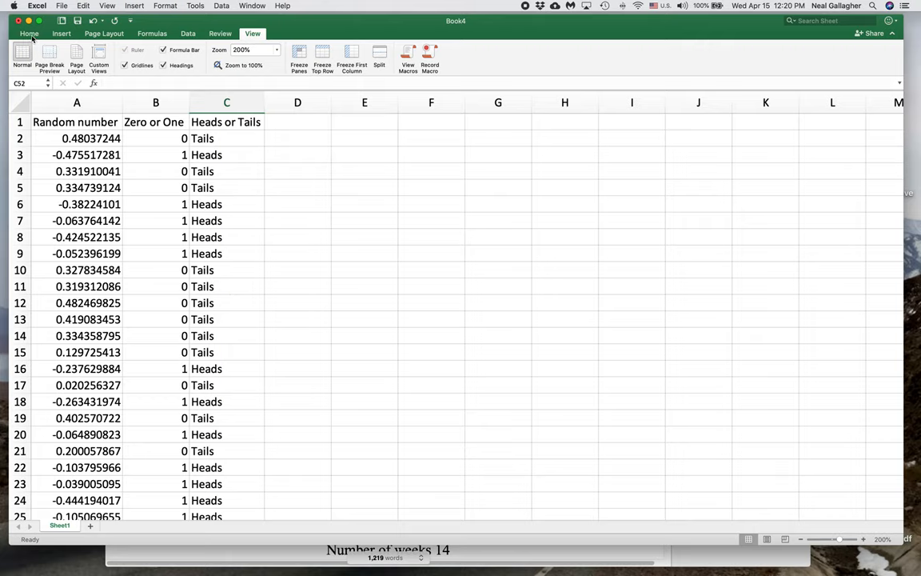
pyautogui.click(29, 33)
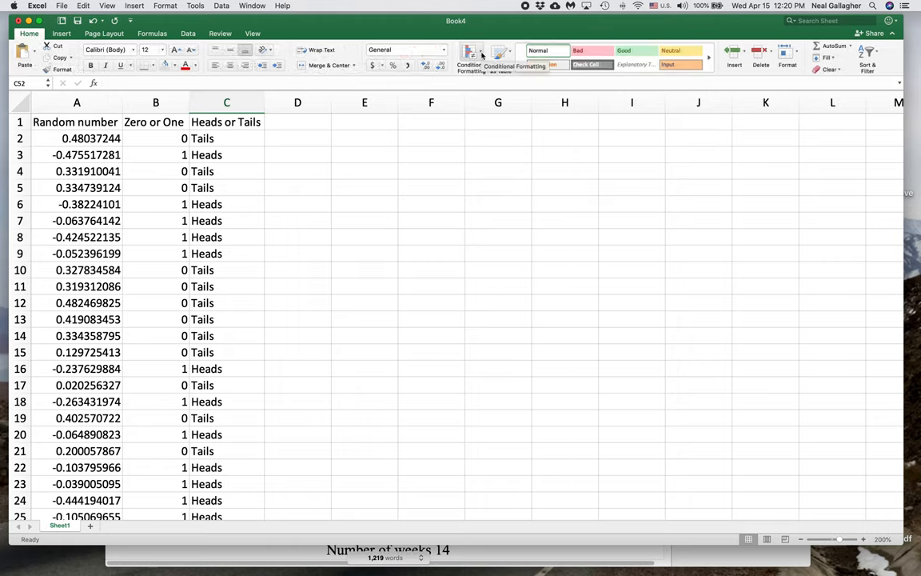
pyautogui.click(470, 58)
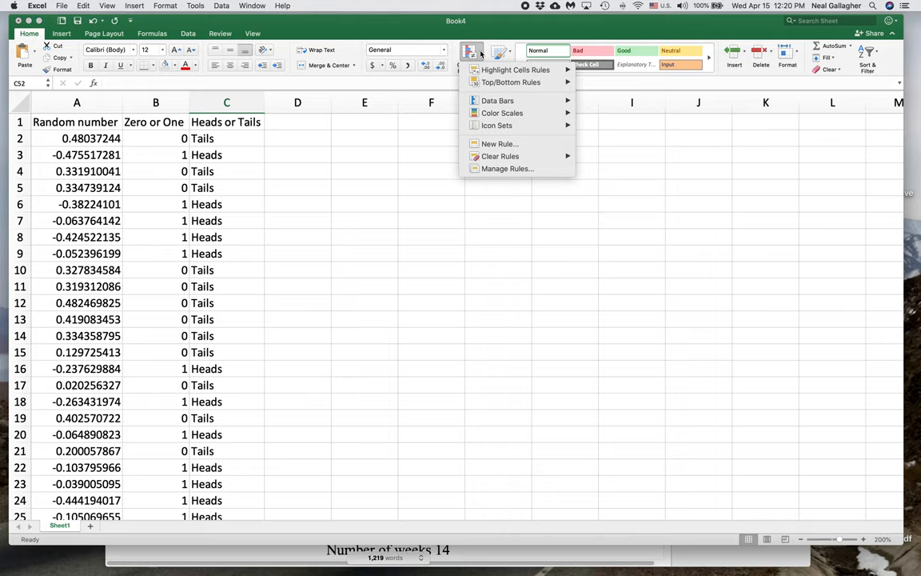
pyautogui.moveTo(502, 112)
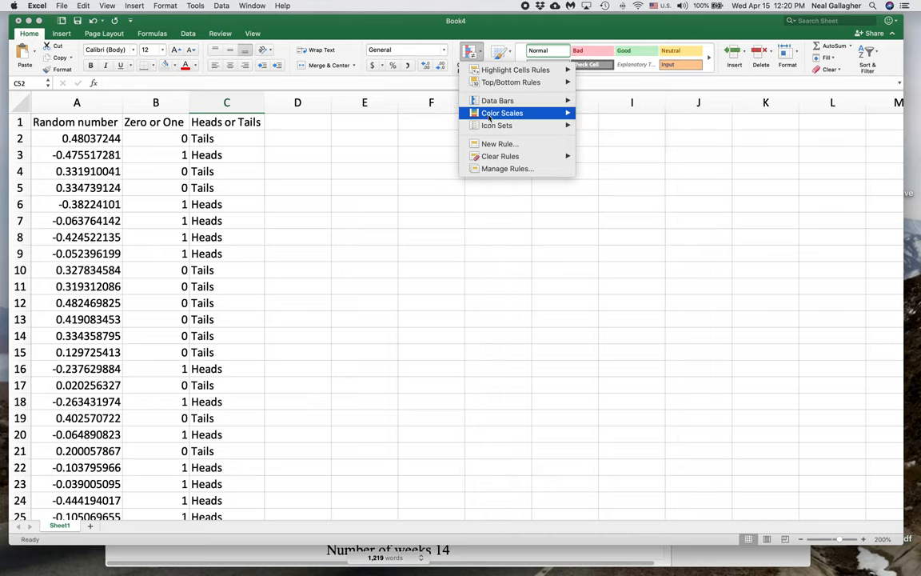
pyautogui.moveTo(507, 170)
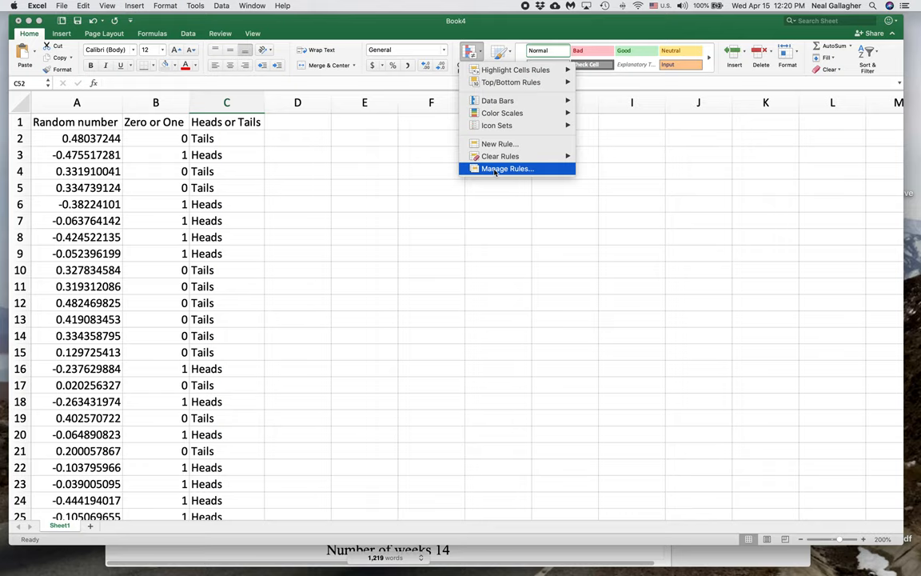
pyautogui.moveTo(511, 81)
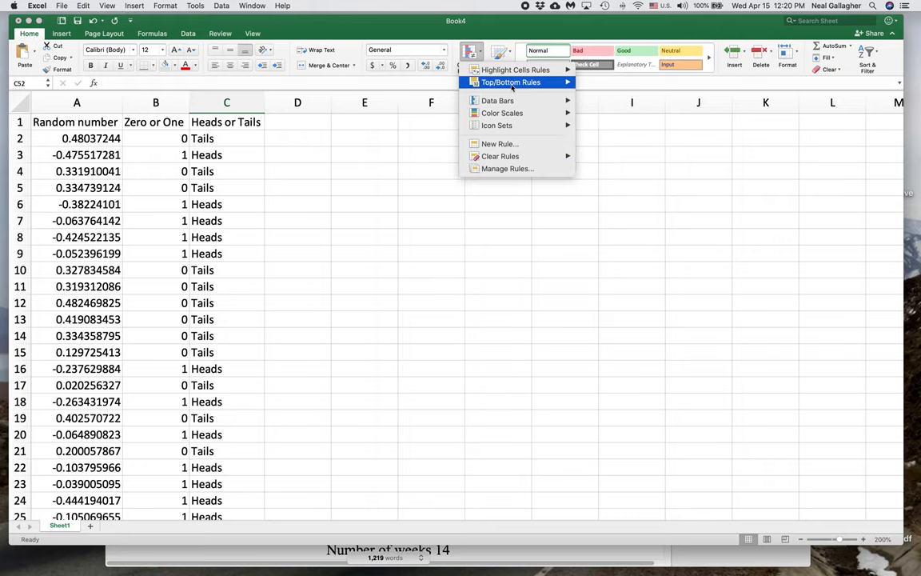
pyautogui.moveTo(502, 112)
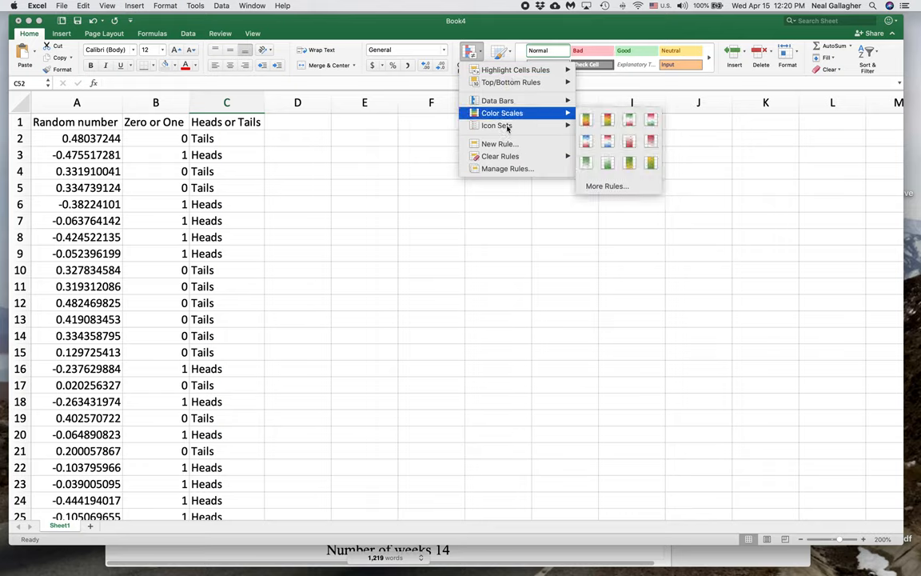
pyautogui.moveTo(509, 168)
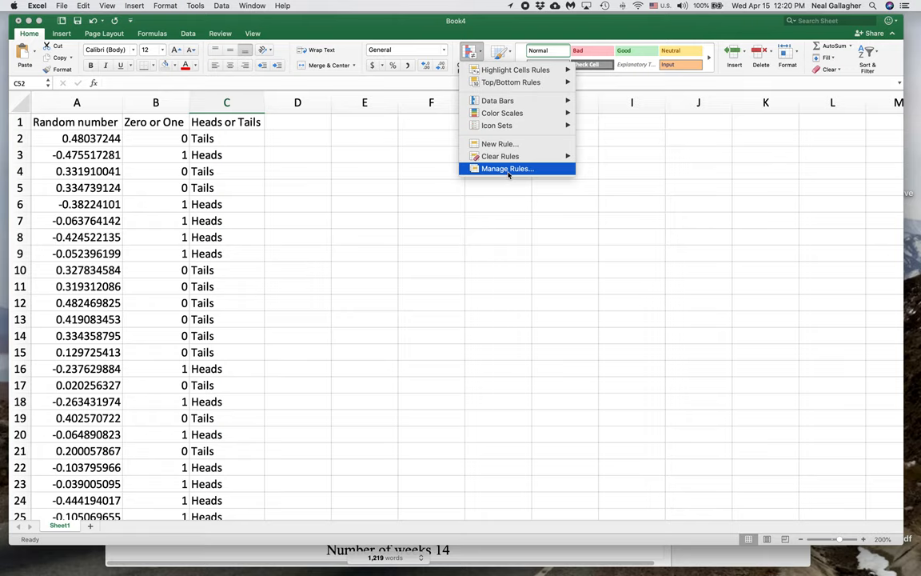
pyautogui.click(507, 168)
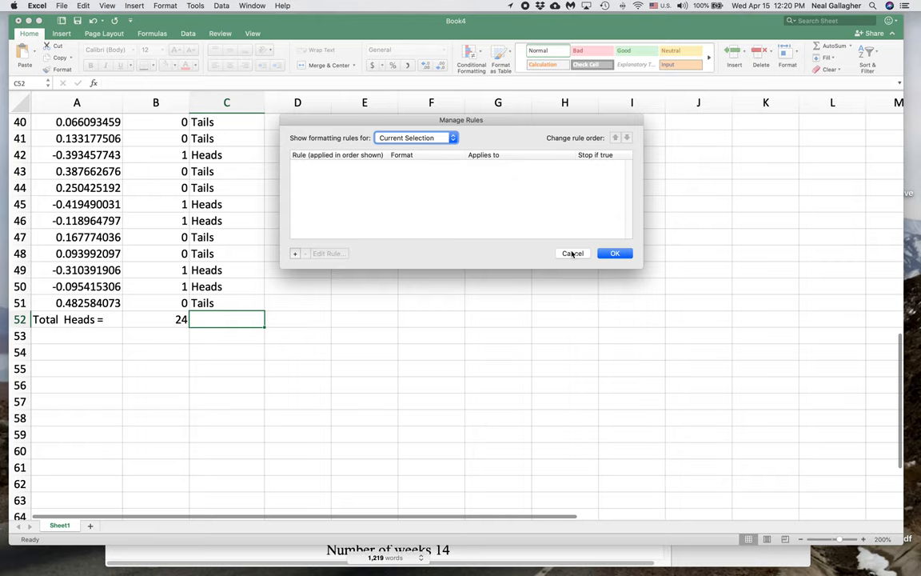
pyautogui.click(573, 253)
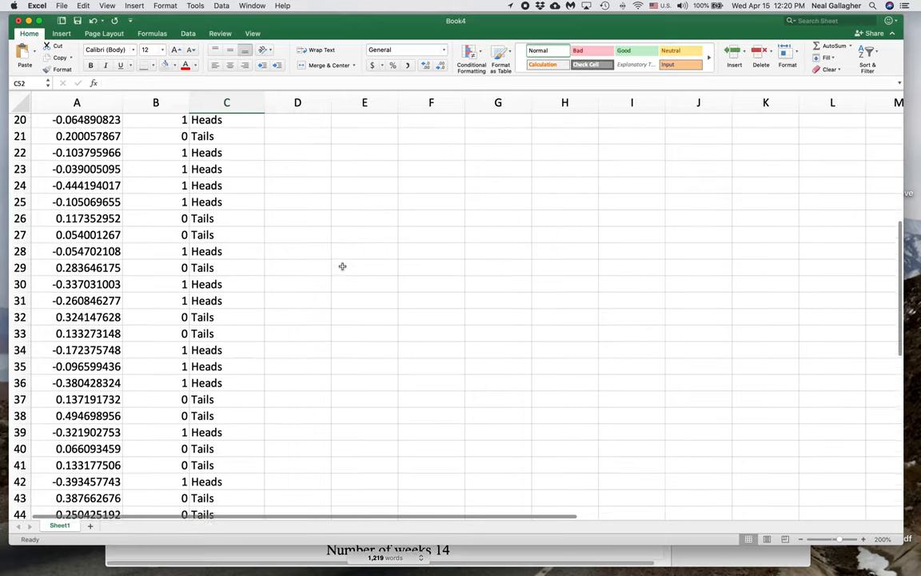
pyautogui.scroll(3)
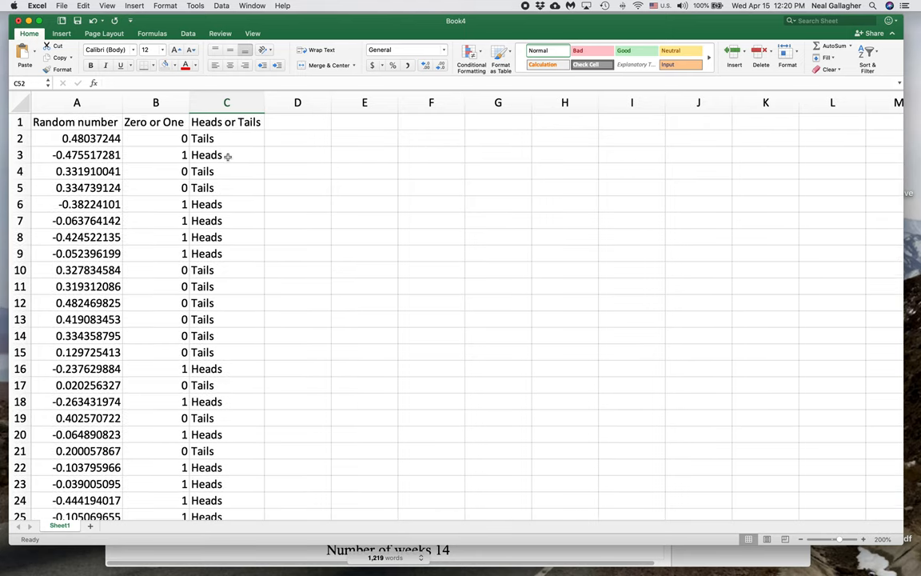
pyautogui.moveTo(236, 269)
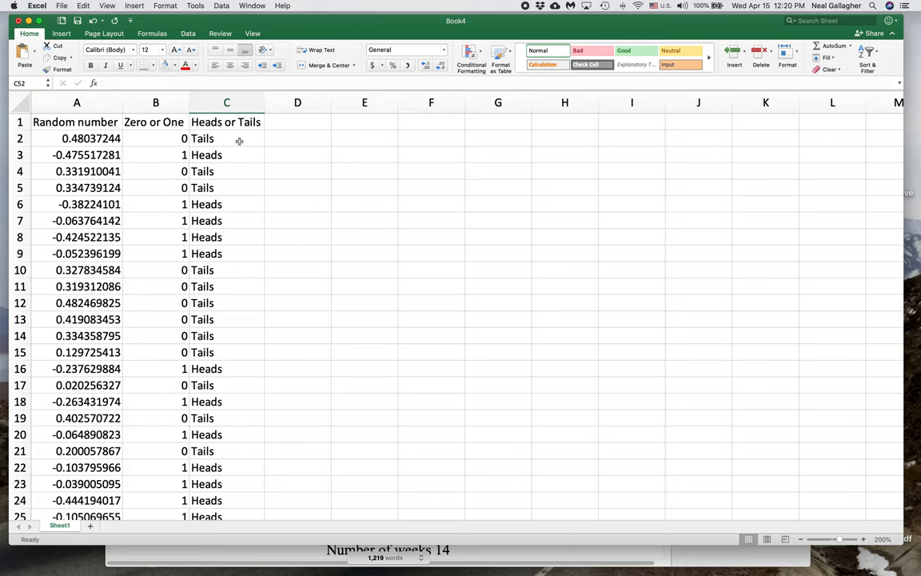
pyautogui.click(227, 137)
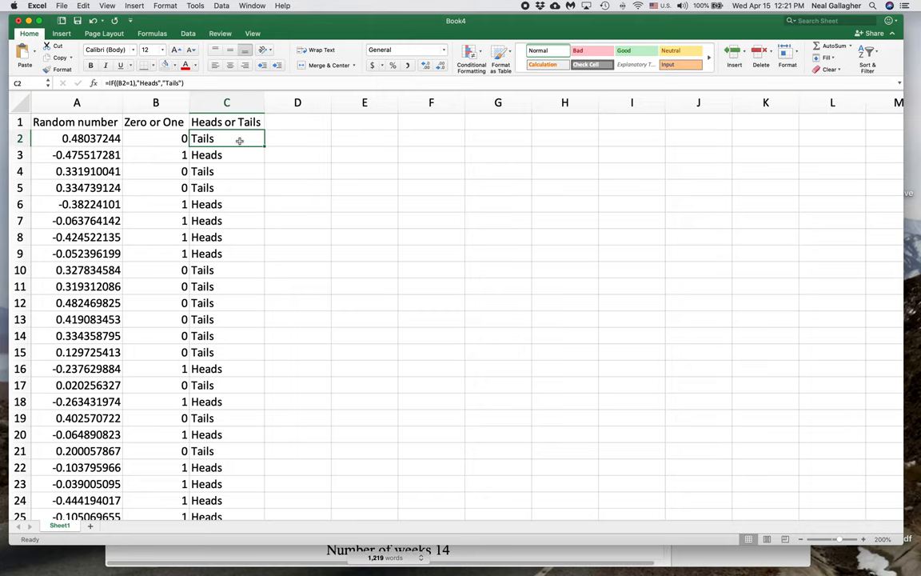
# Step: Select the Heads or Tails results C2:C51 and bring up Conditional Formatting
pyautogui.scroll(-3)
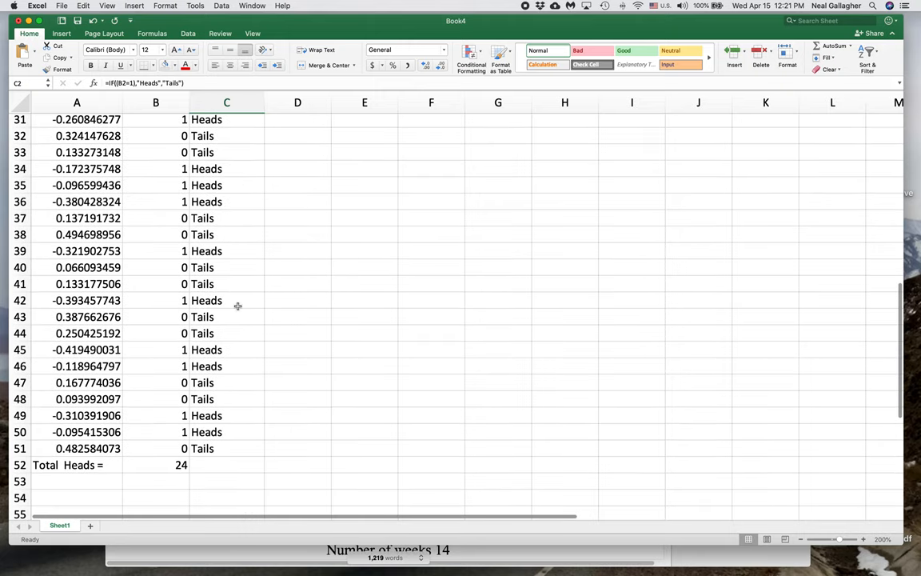
pyautogui.scroll(-3)
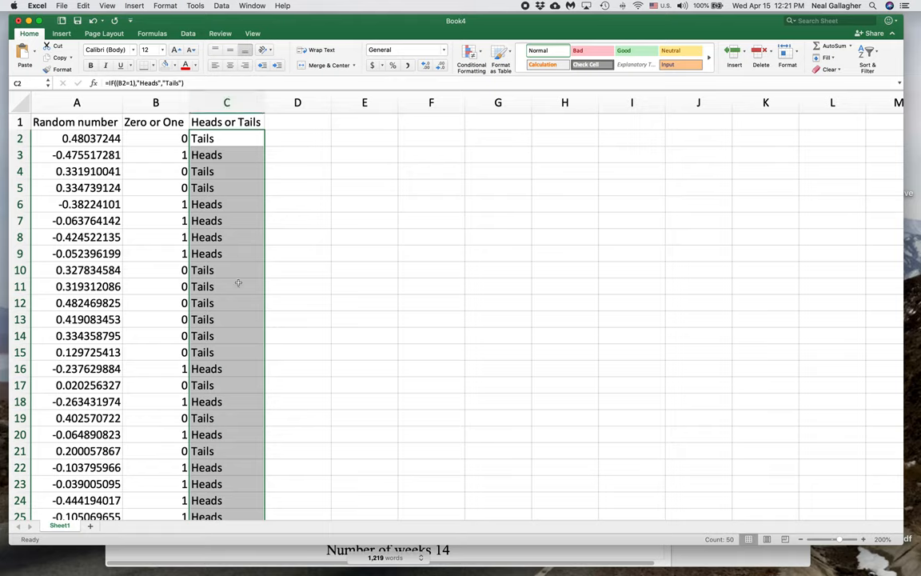
pyautogui.moveTo(318, 280)
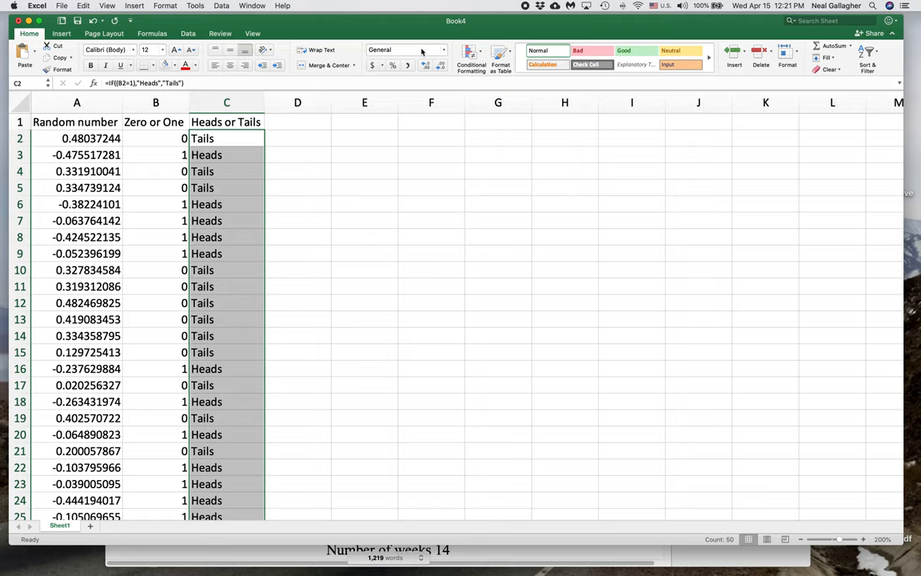
pyautogui.click(470, 58)
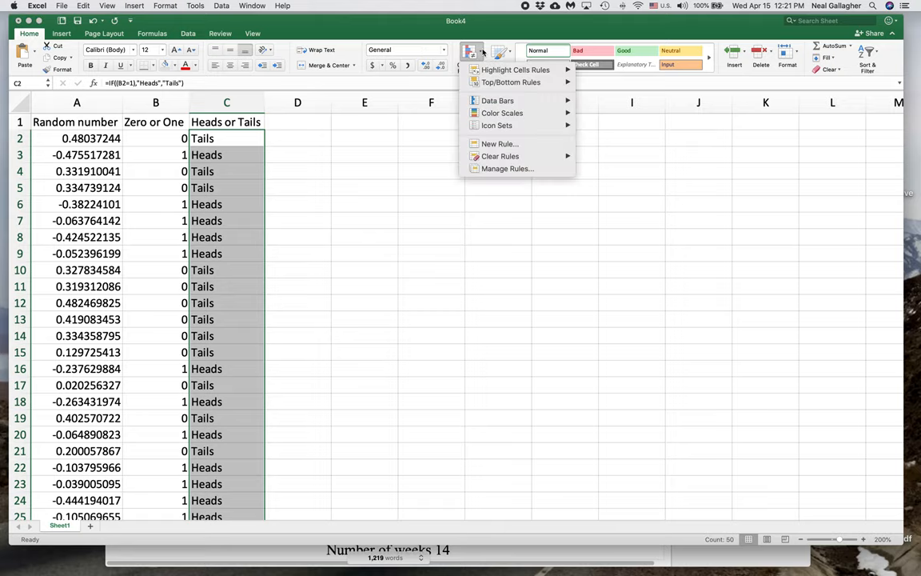
# Step: Start a new Classic-style rule set to format only cells that contain specific text
pyautogui.click(507, 169)
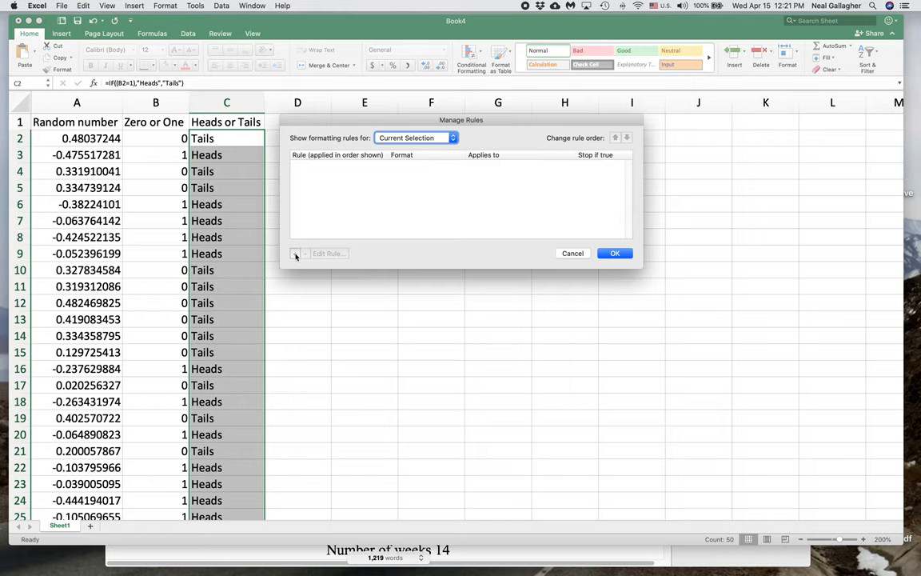
pyautogui.moveTo(291, 269)
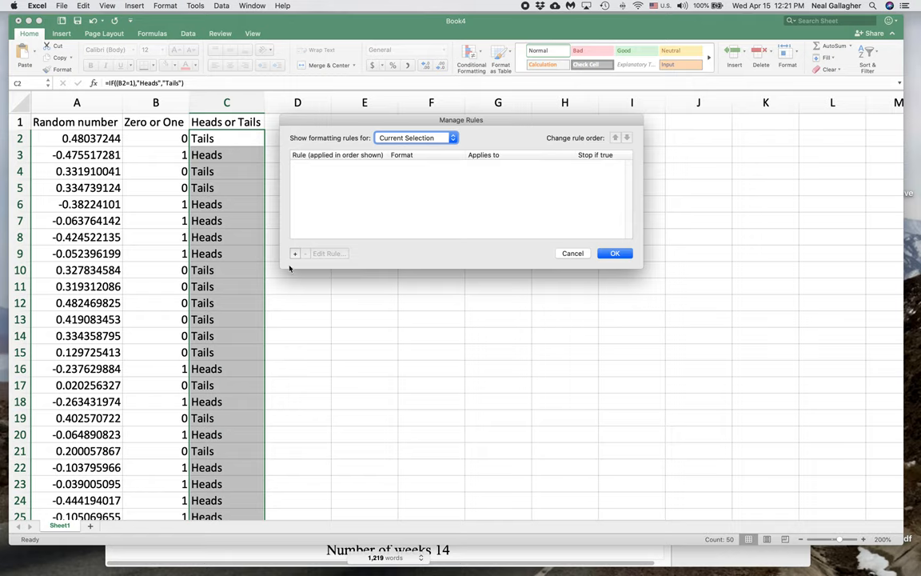
pyautogui.click(295, 253)
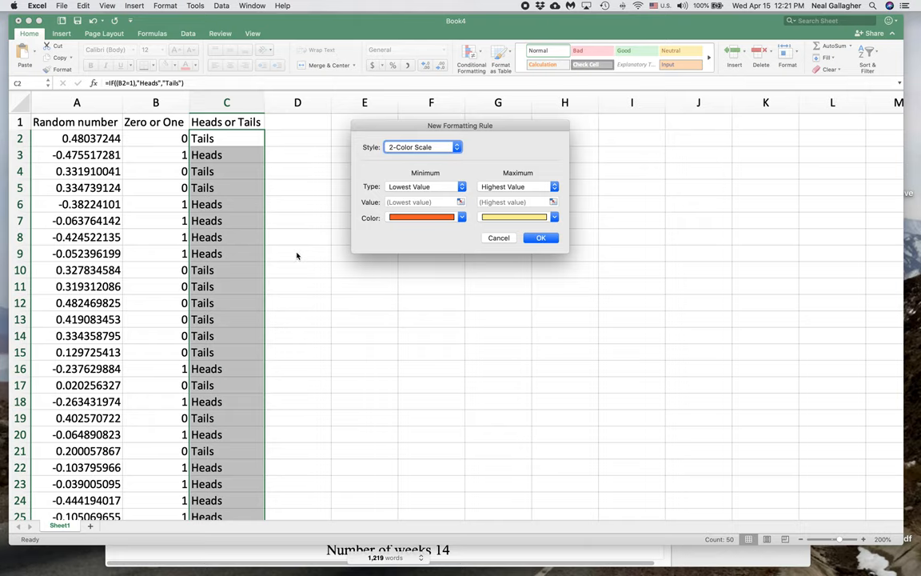
pyautogui.moveTo(232, 142)
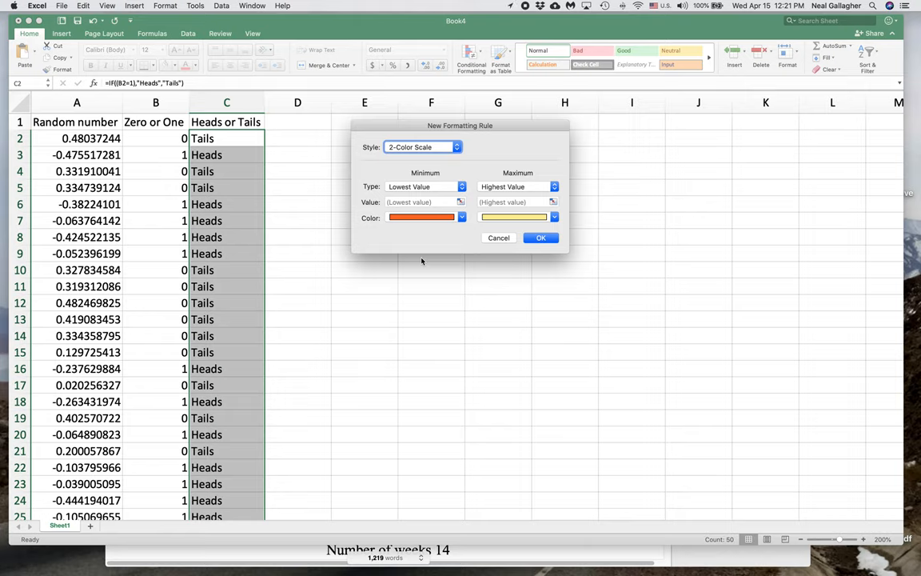
pyautogui.moveTo(424, 256)
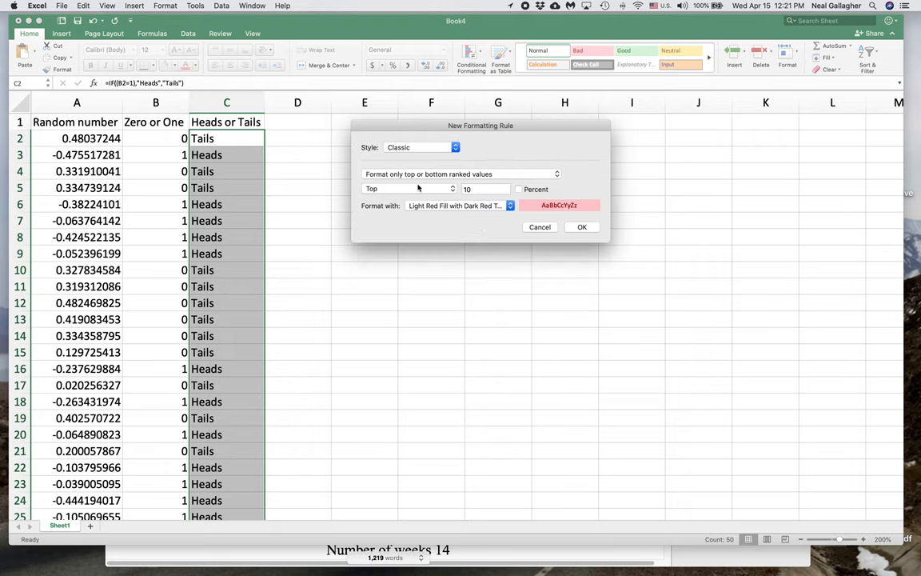
pyautogui.moveTo(396, 186)
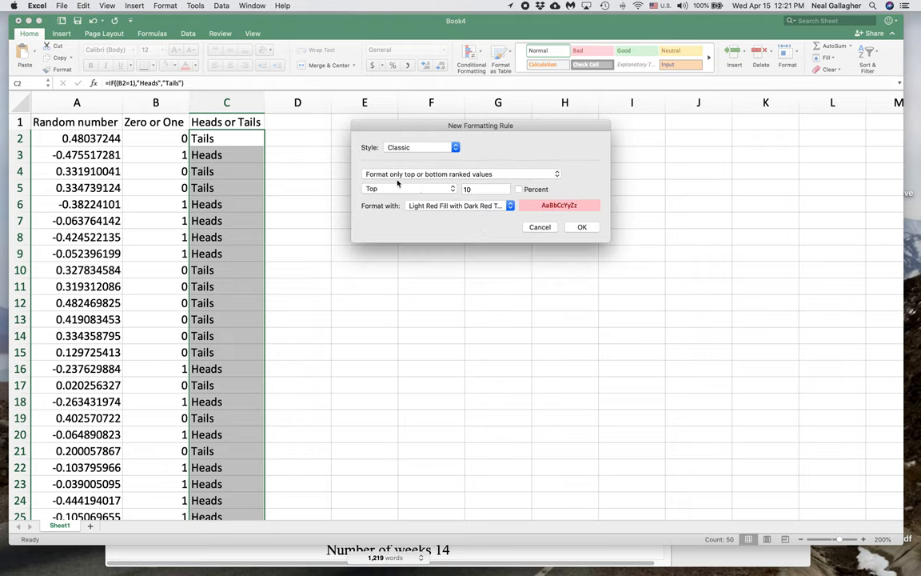
pyautogui.moveTo(417, 176)
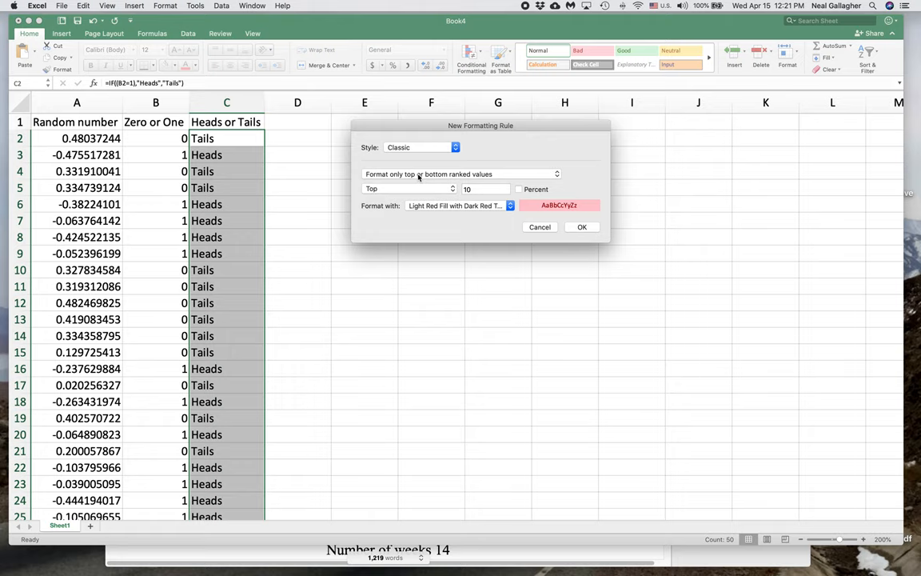
pyautogui.click(461, 172)
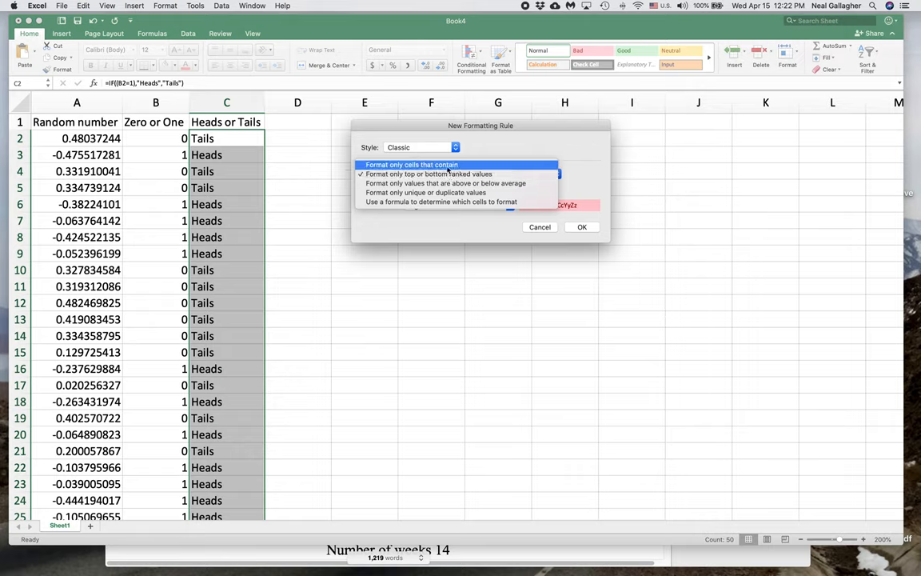
pyautogui.click(413, 164)
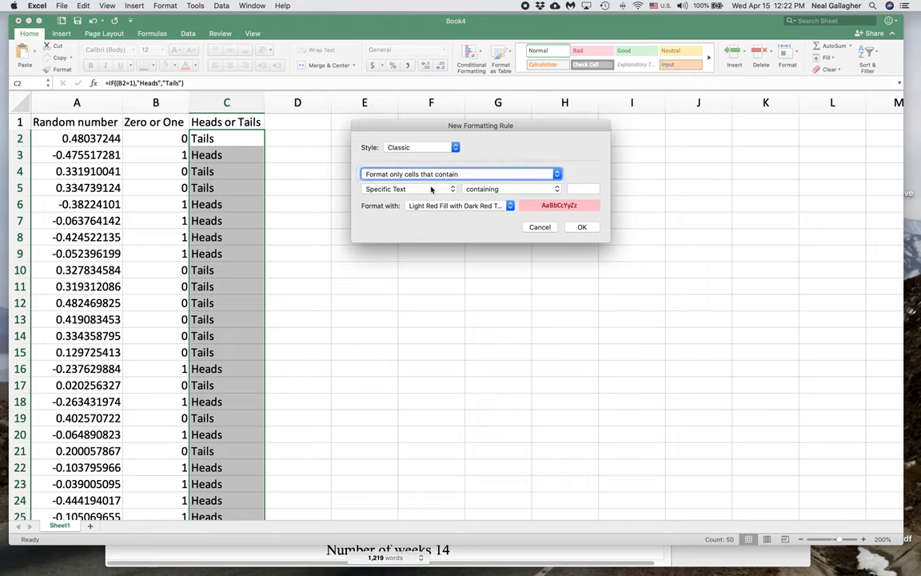
pyautogui.moveTo(489, 193)
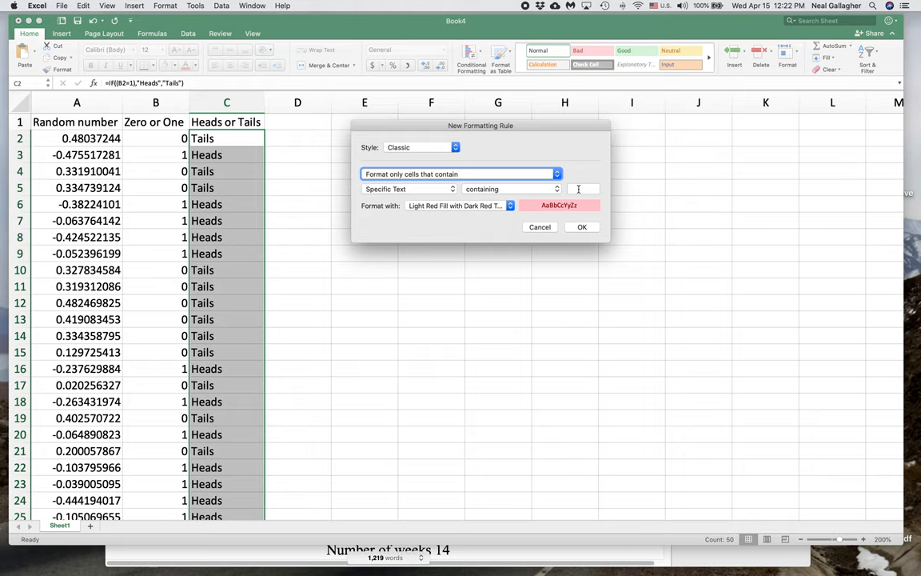
# Step: Set the rule to match cells containing H with Red Text and confirm it
pyautogui.click(582, 189)
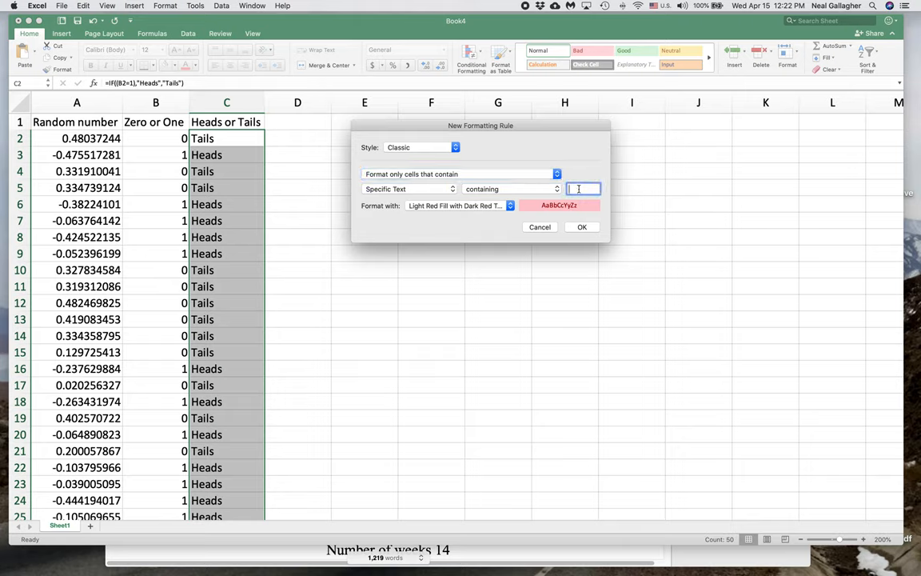
pyautogui.write('H')
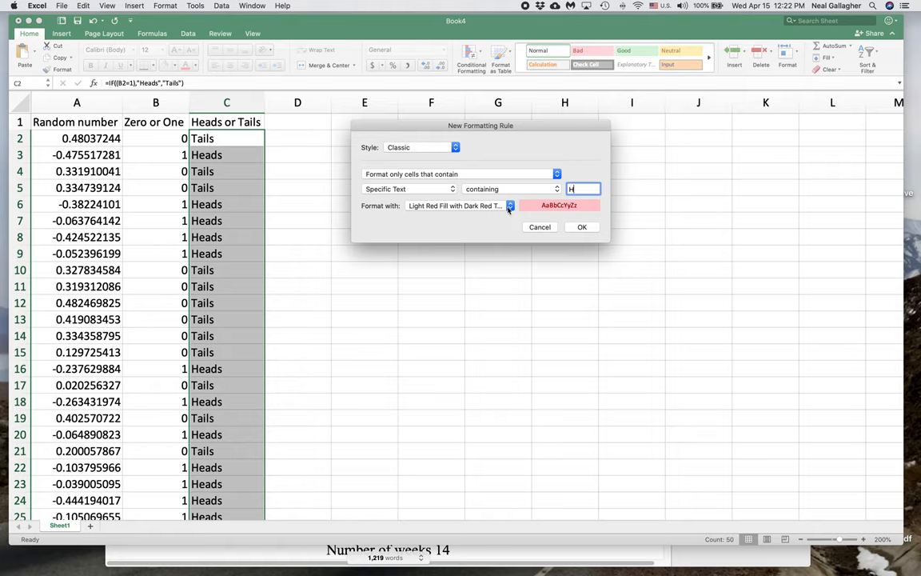
pyautogui.click(508, 205)
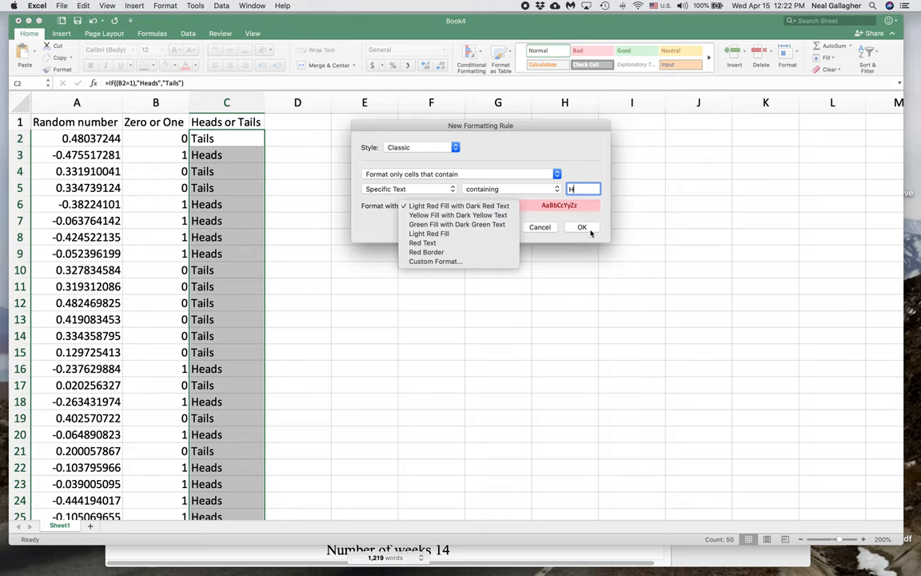
pyautogui.click(457, 204)
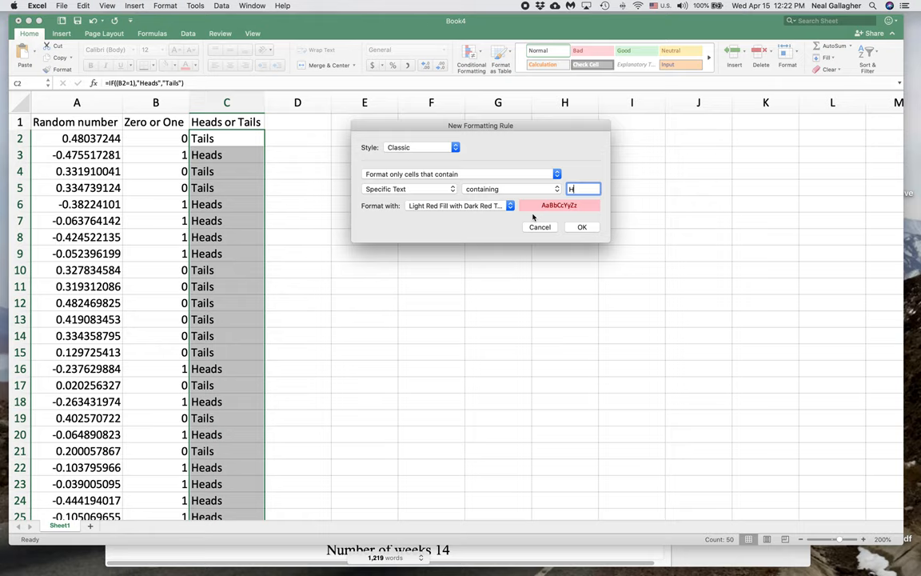
pyautogui.moveTo(472, 212)
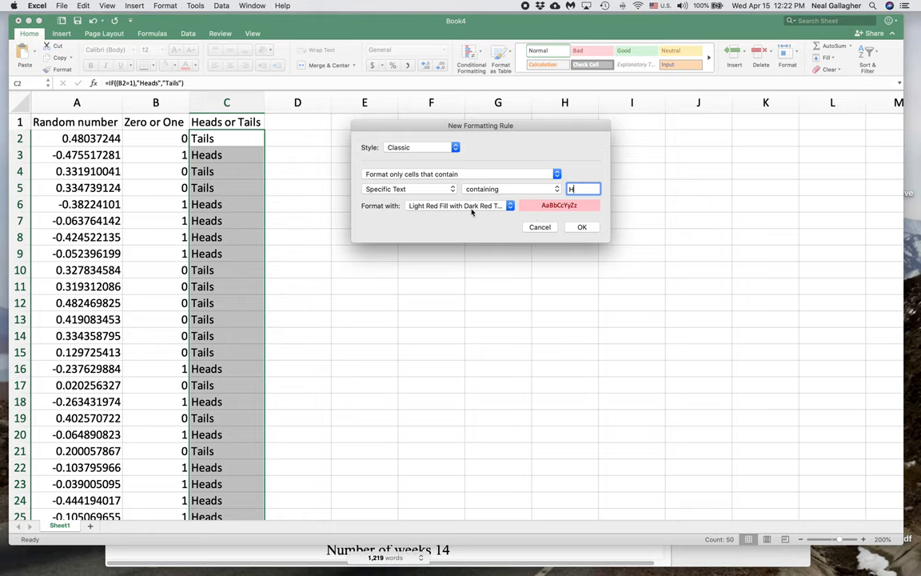
pyautogui.moveTo(499, 209)
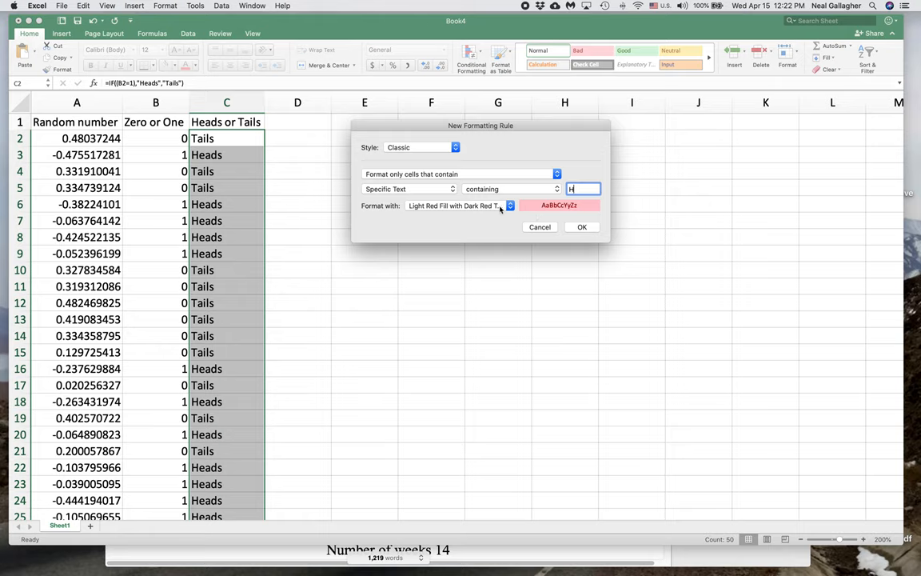
pyautogui.click(509, 205)
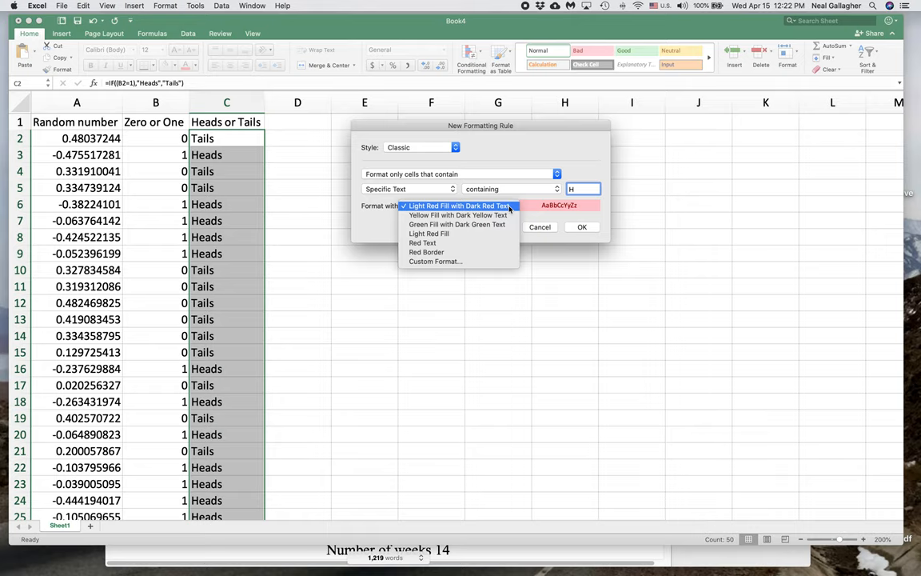
pyautogui.click(423, 244)
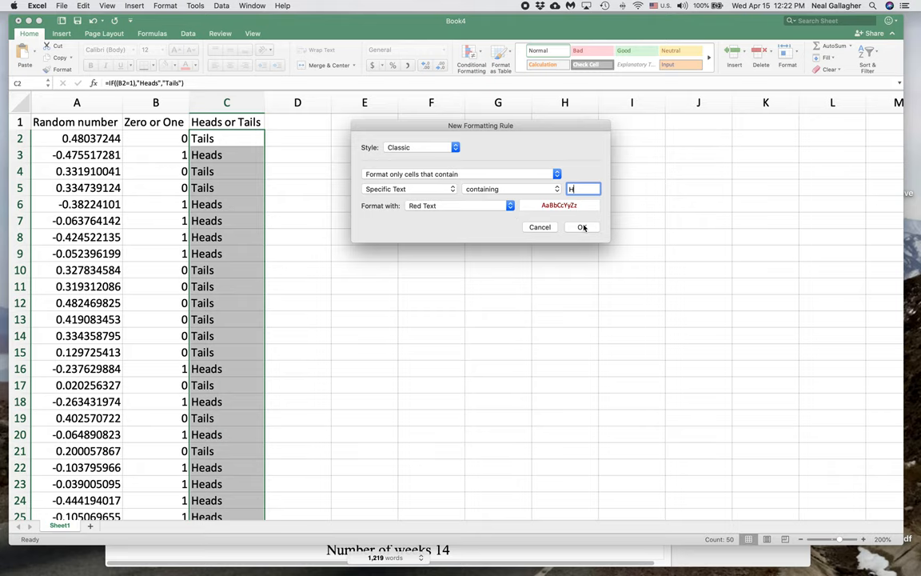
pyautogui.click(582, 227)
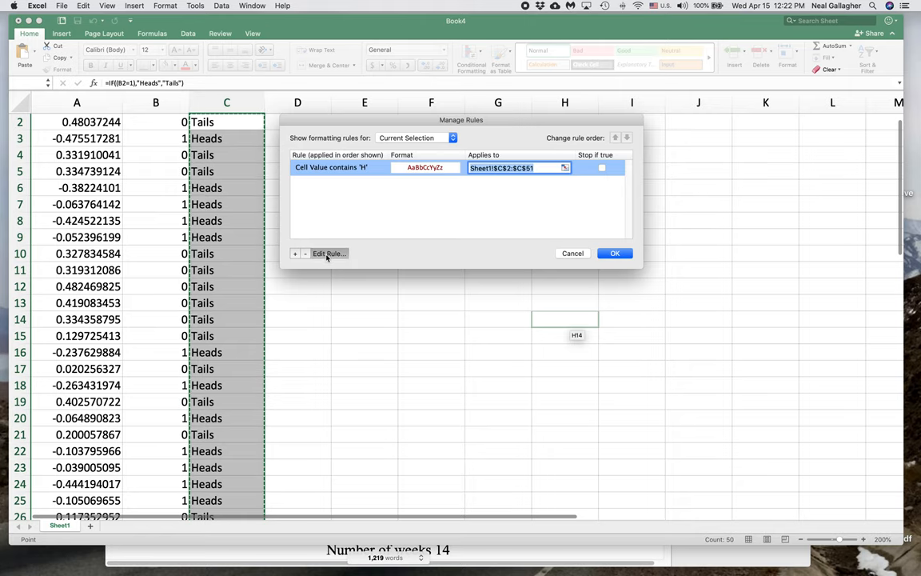
# Step: Edit the rule so it matches cells containing T and apply it to the results column
pyautogui.click(330, 253)
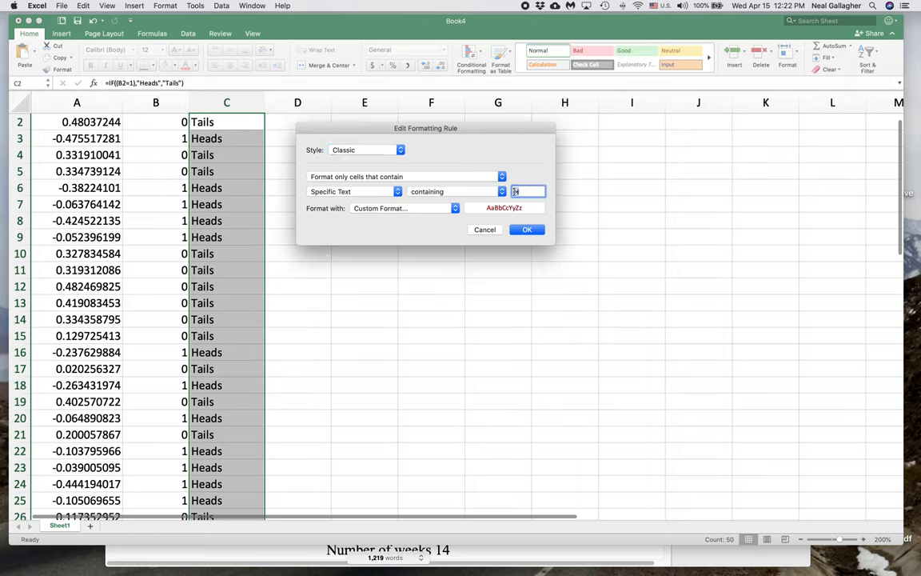
pyautogui.write('H')
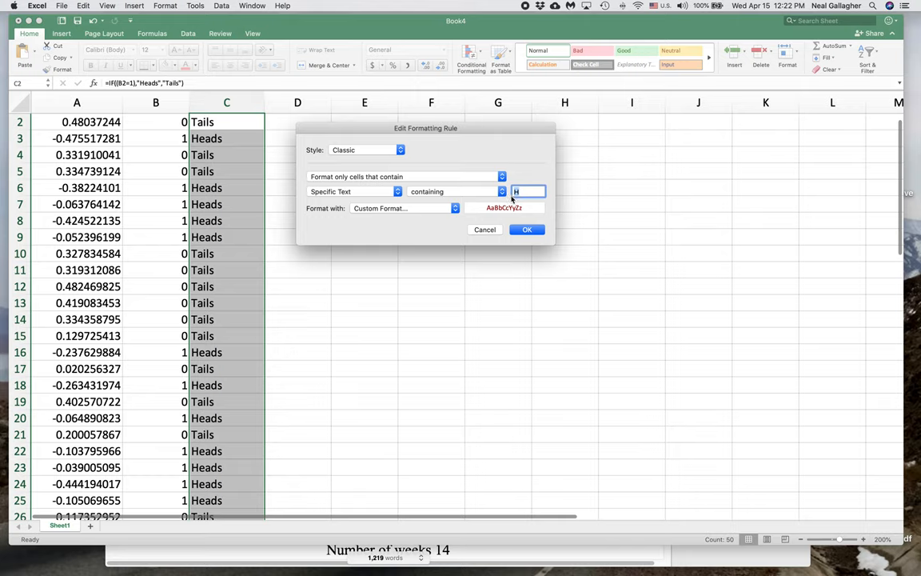
pyautogui.click(528, 231)
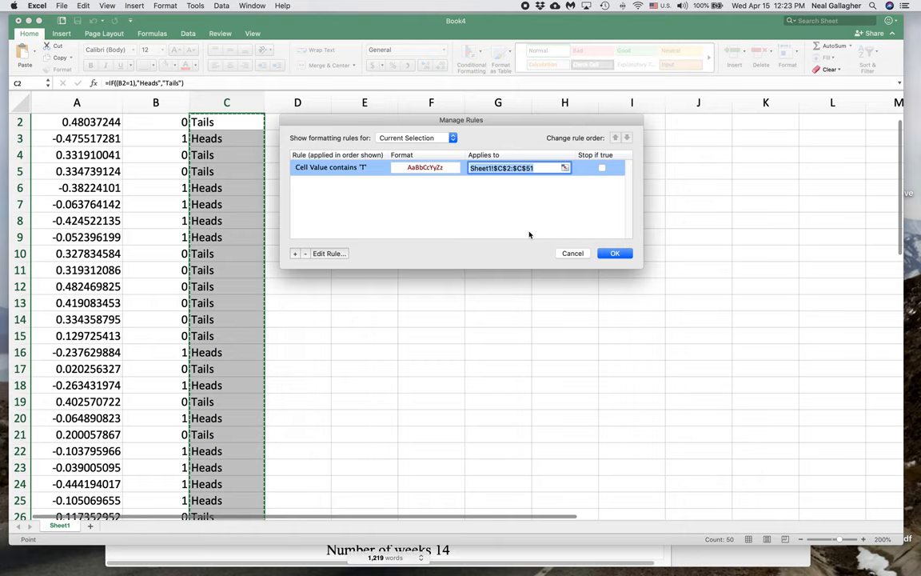
pyautogui.moveTo(294, 269)
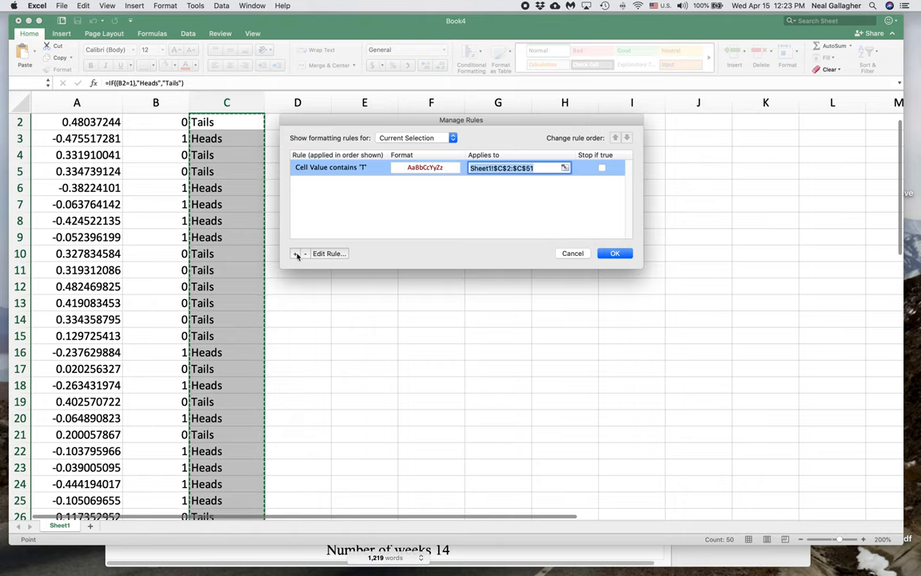
pyautogui.moveTo(503, 256)
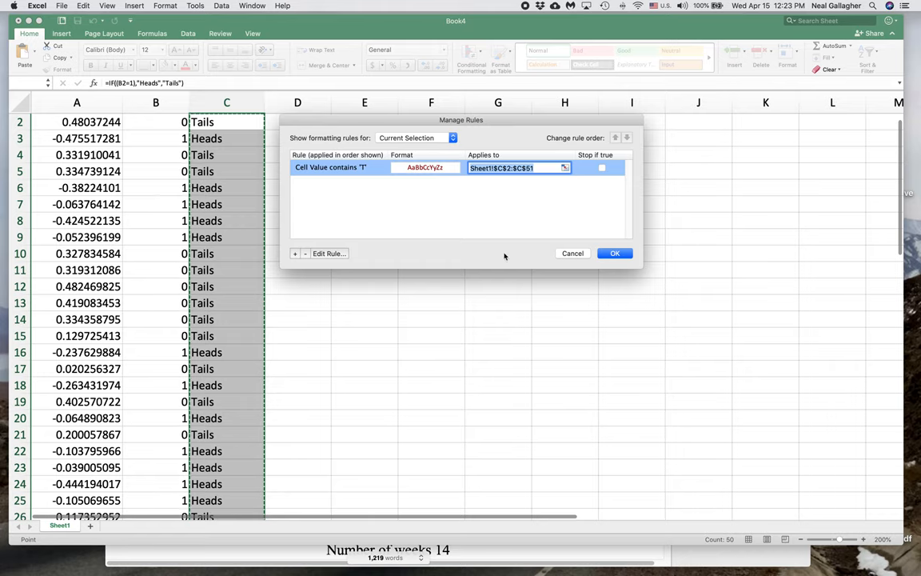
pyautogui.click(614, 252)
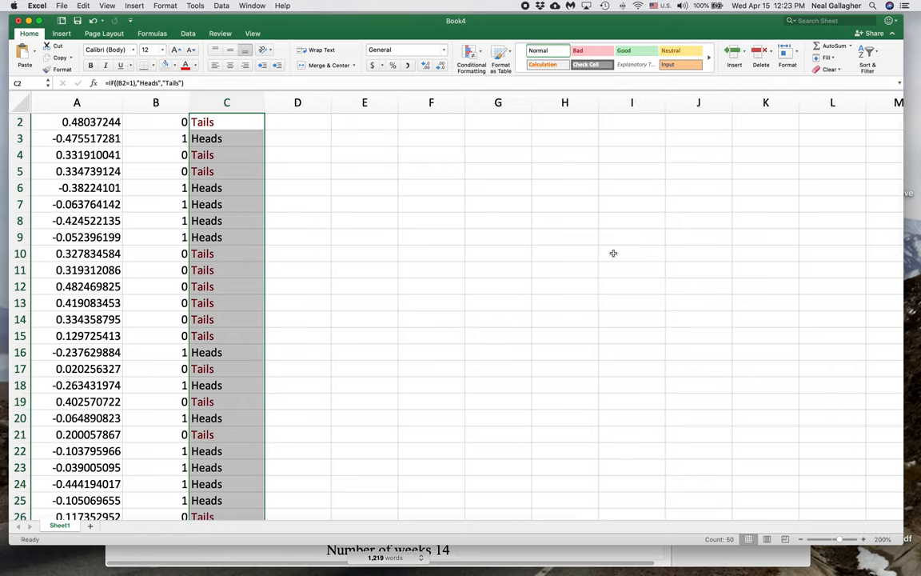
pyautogui.moveTo(472, 51)
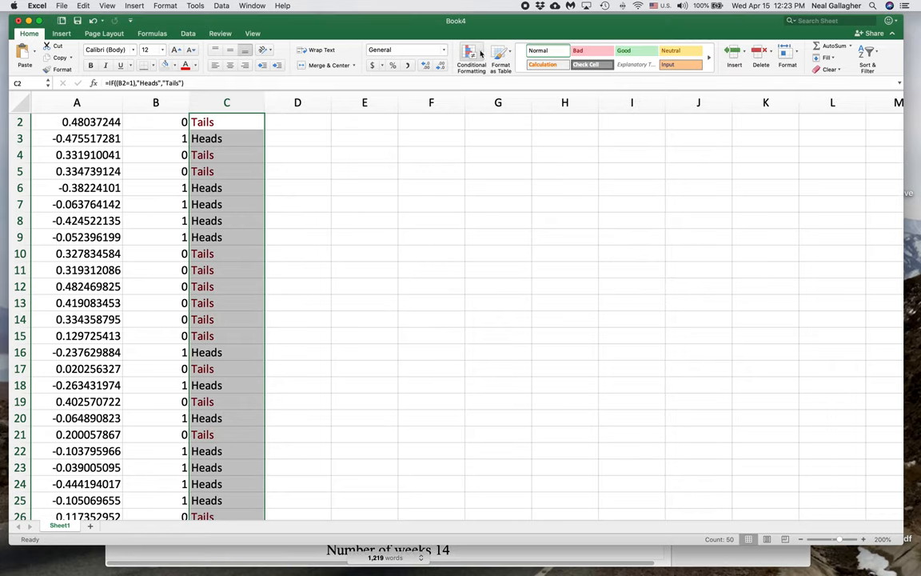
# Step: Return to Manage Rules to add another conditional formatting rule
pyautogui.click(470, 58)
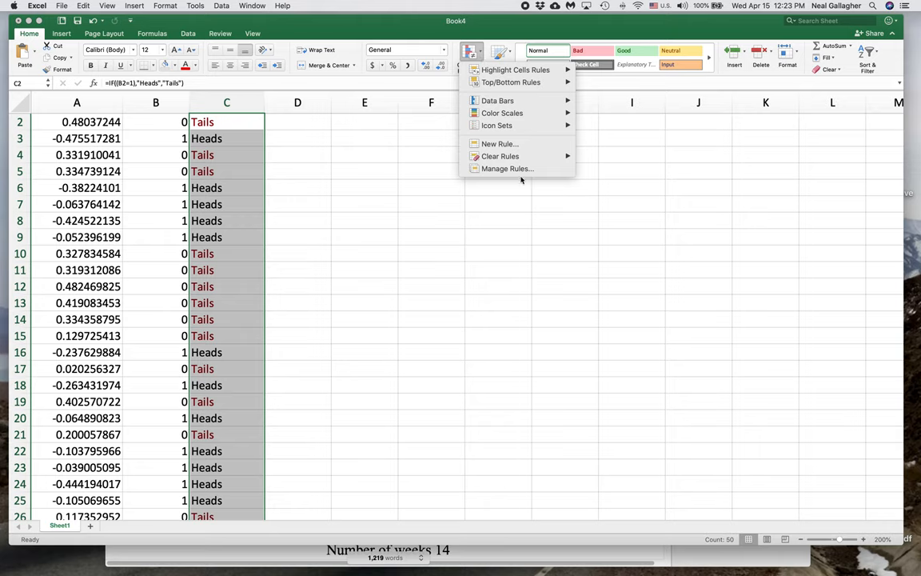
pyautogui.click(507, 170)
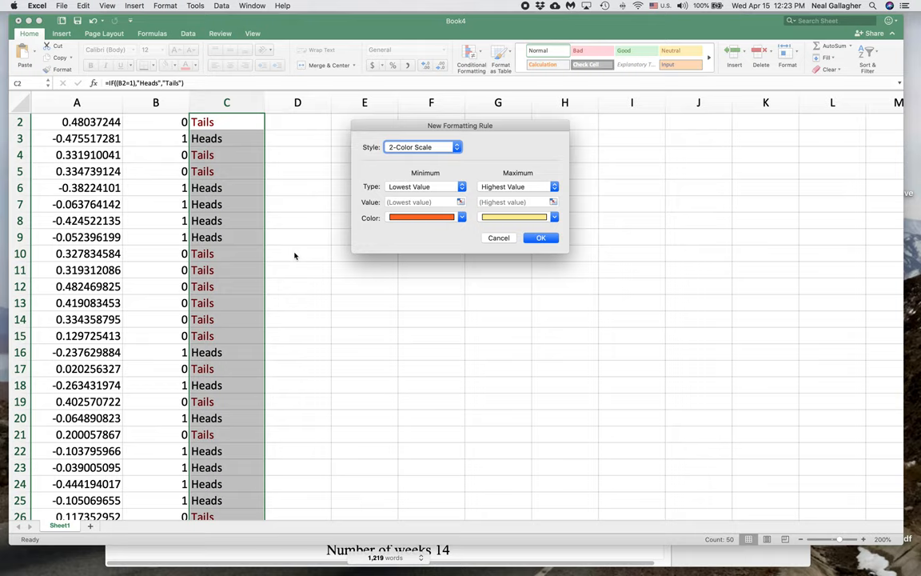
pyautogui.moveTo(416, 155)
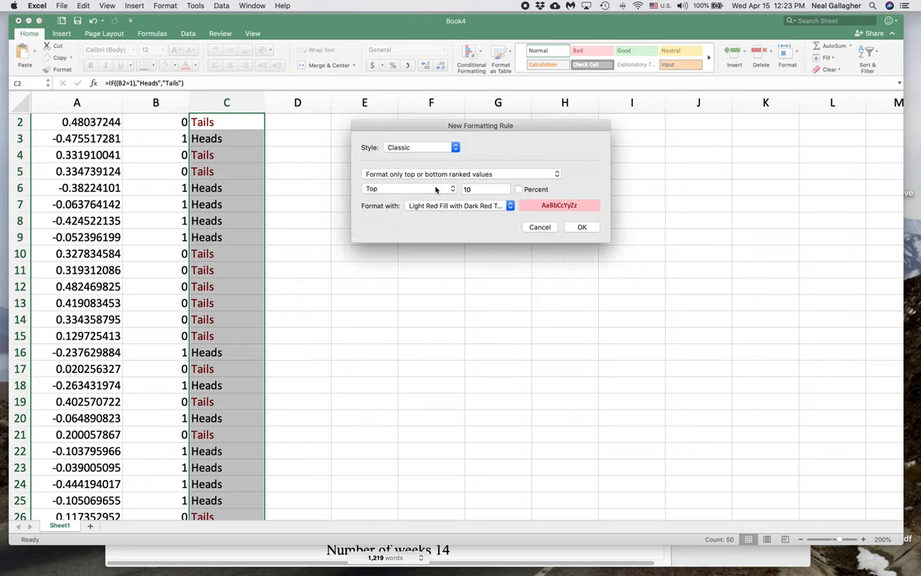
pyautogui.moveTo(435, 185)
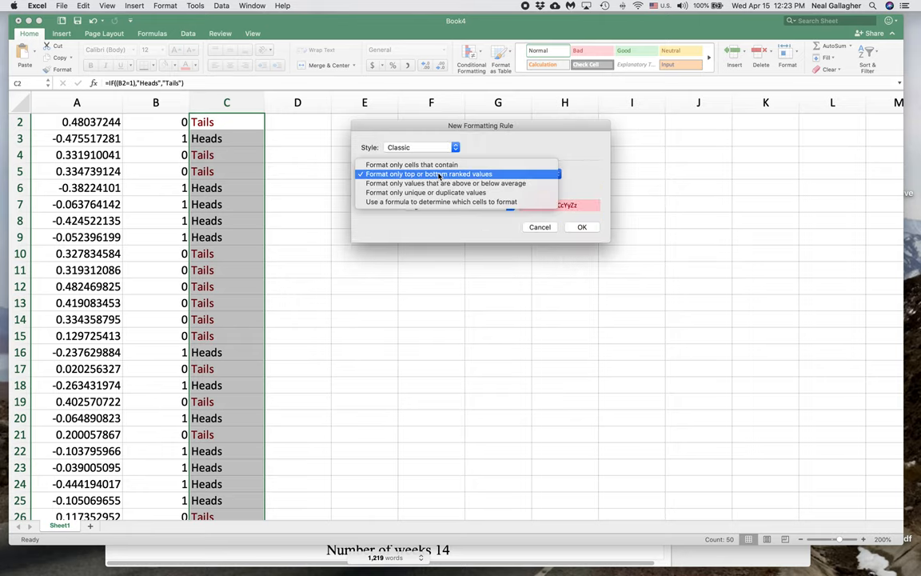
# Step: Add a rule for cells containing H with a custom red-on-pink format and save it
pyautogui.click(413, 163)
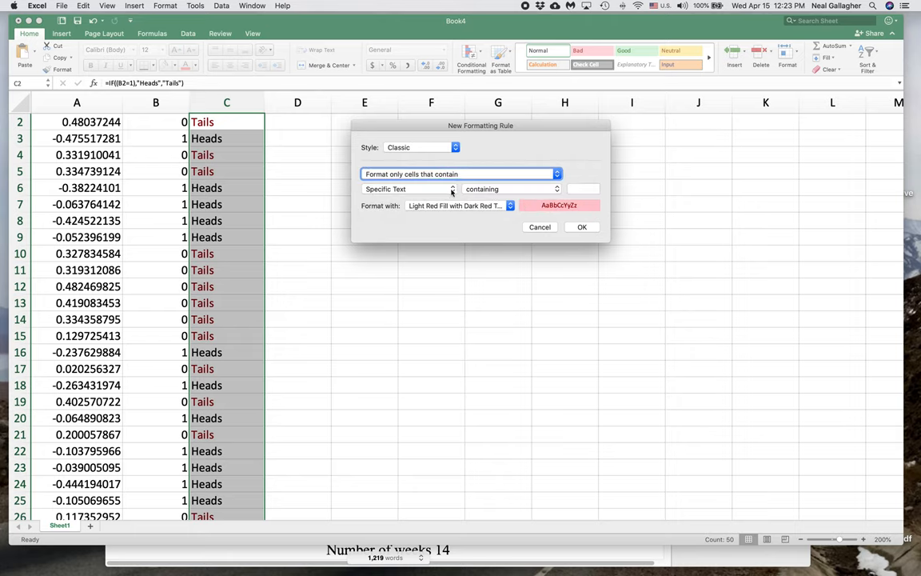
pyautogui.click(583, 189)
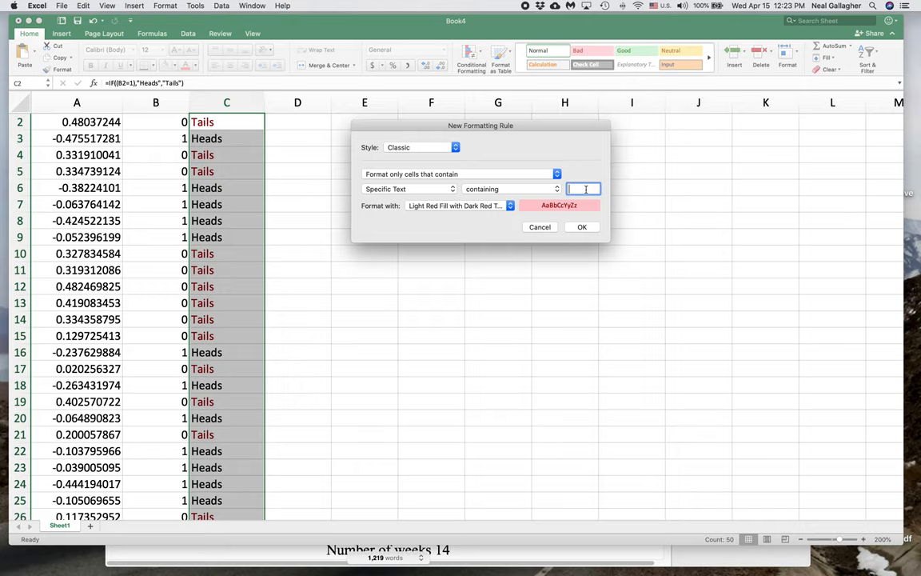
pyautogui.write('H')
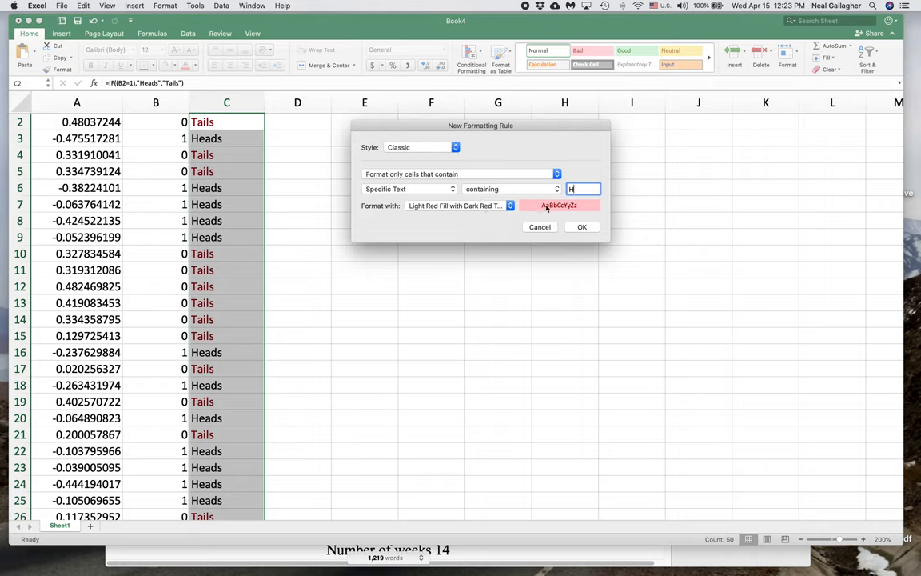
pyautogui.click(510, 204)
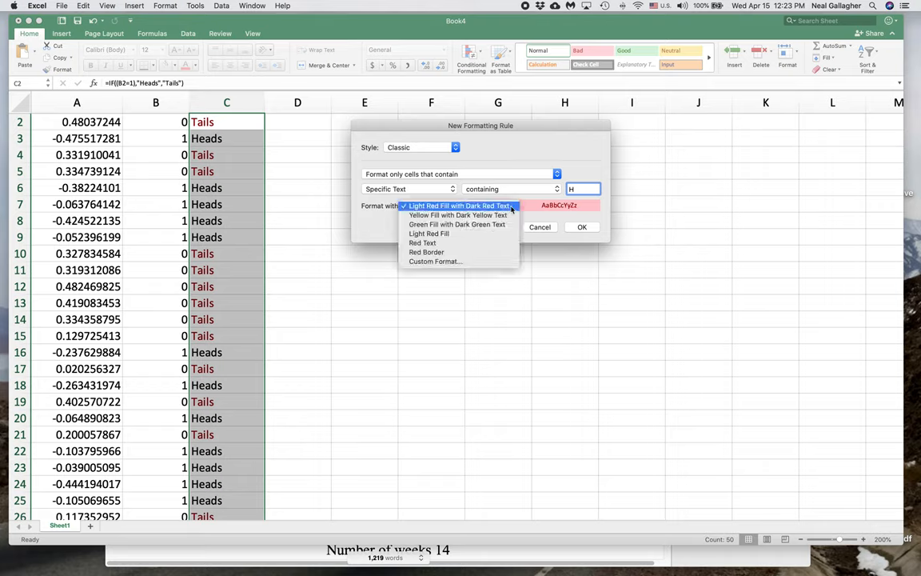
pyautogui.click(458, 204)
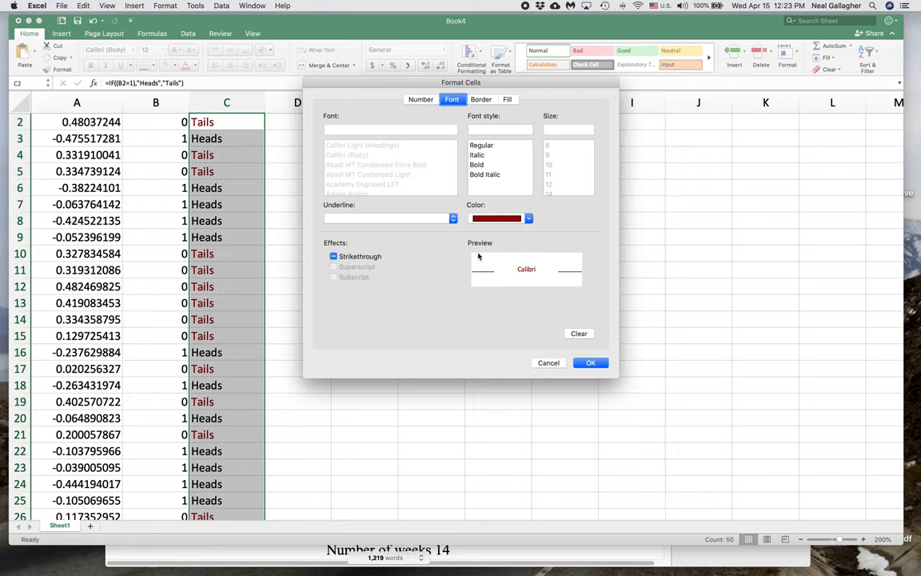
pyautogui.moveTo(492, 221)
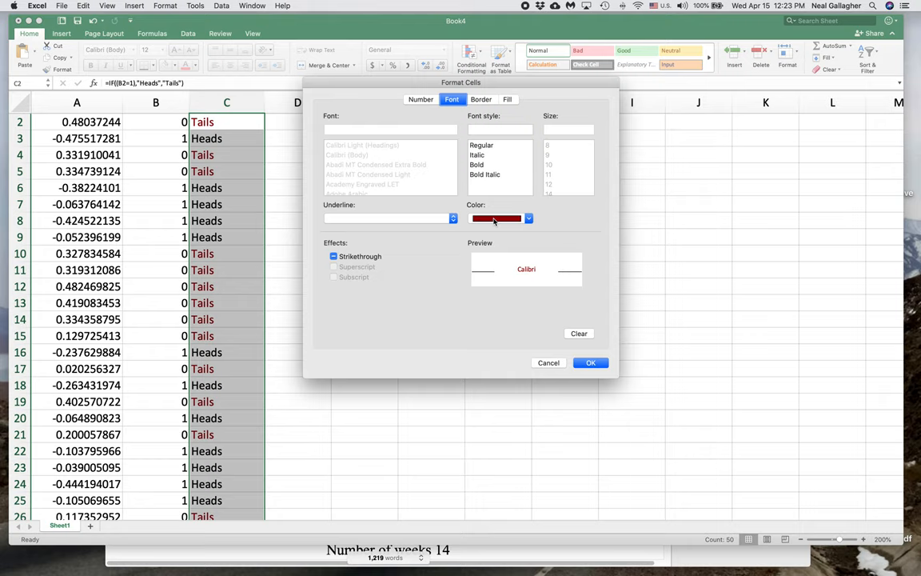
pyautogui.click(527, 217)
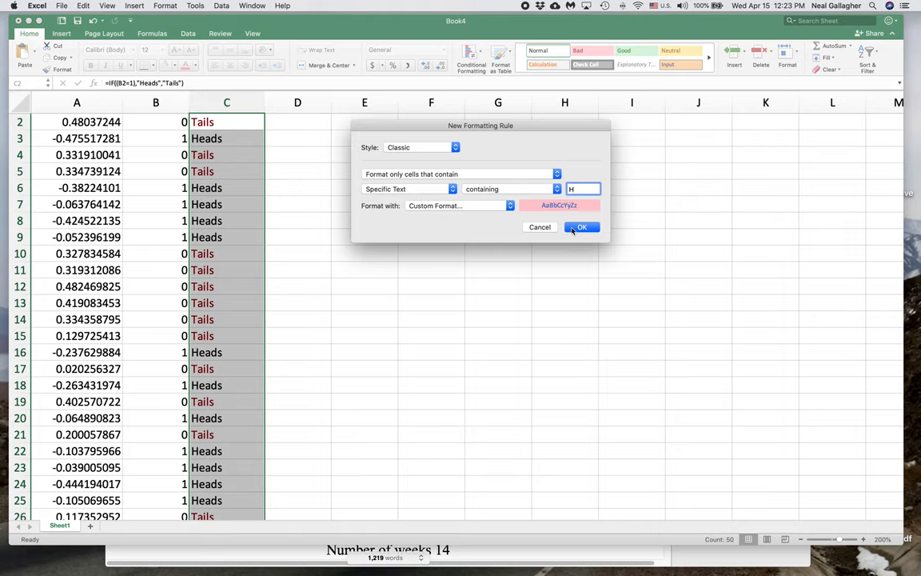
pyautogui.click(582, 228)
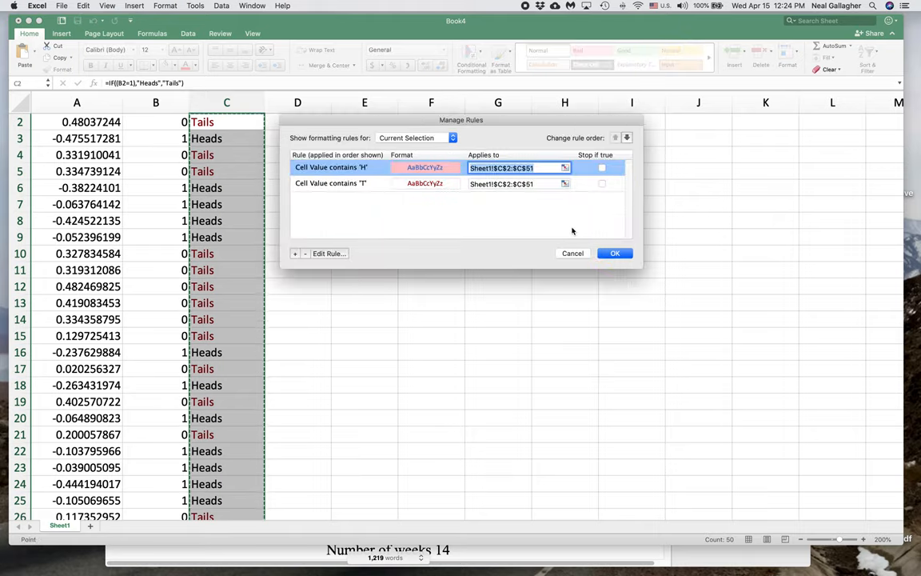
pyautogui.moveTo(478, 204)
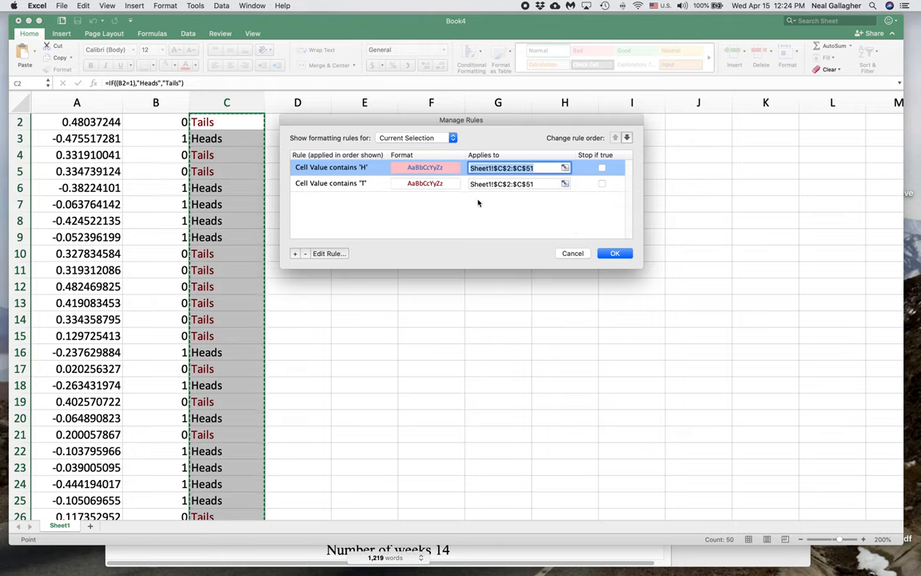
pyautogui.click(330, 182)
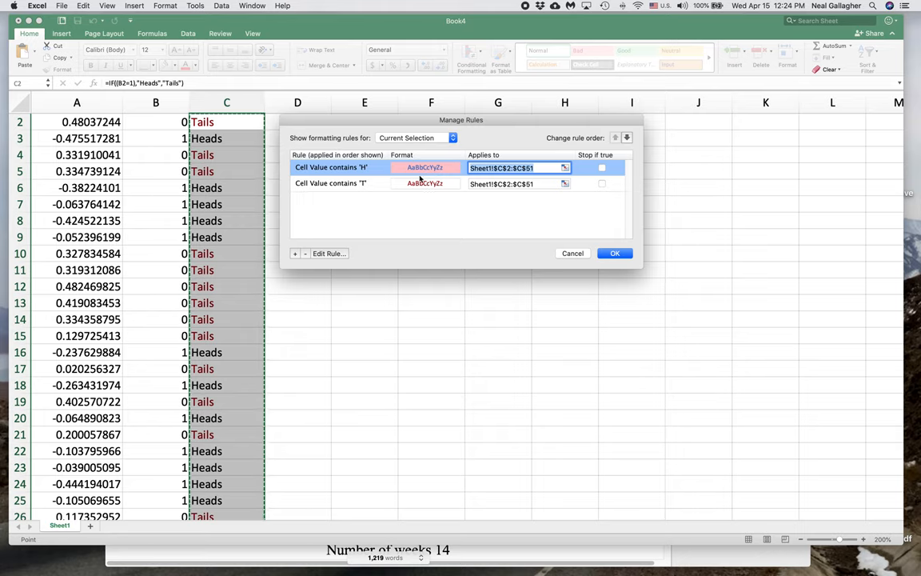
# Step: Edit the H rule's custom format to remove the pink fill and apply the rules
pyautogui.click(330, 253)
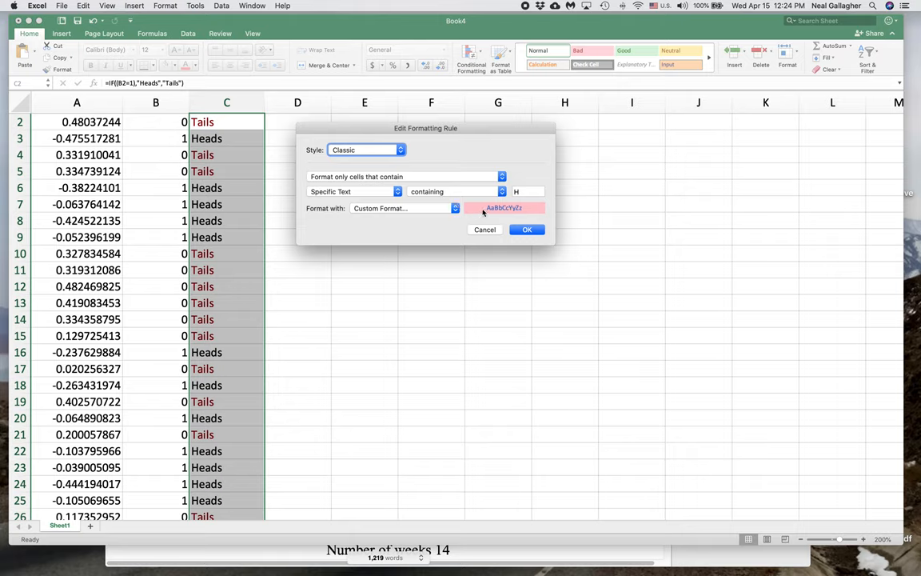
pyautogui.click(454, 208)
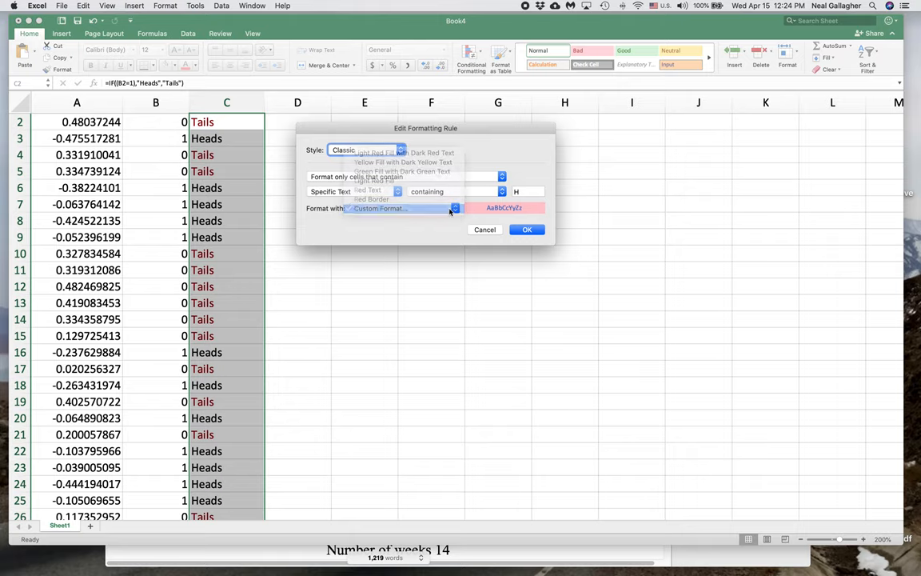
pyautogui.click(400, 208)
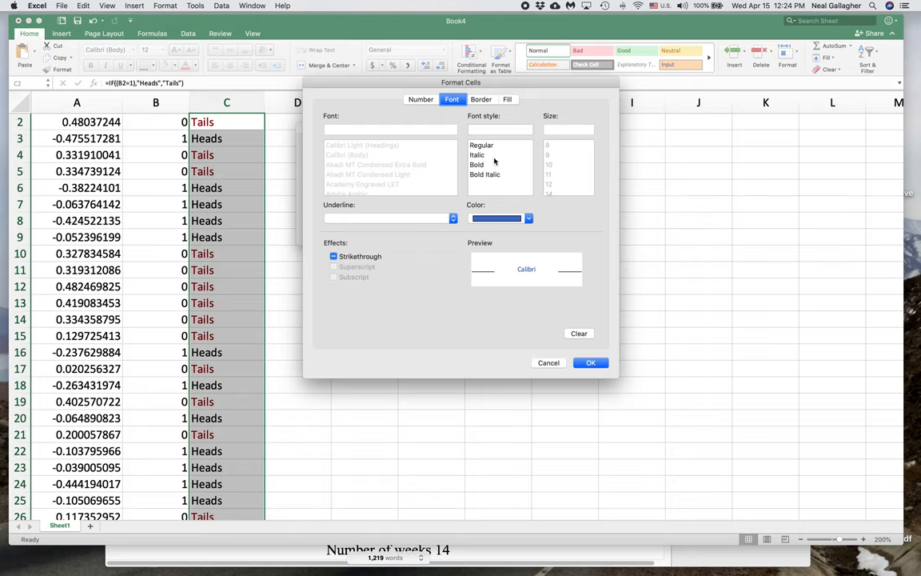
pyautogui.click(508, 99)
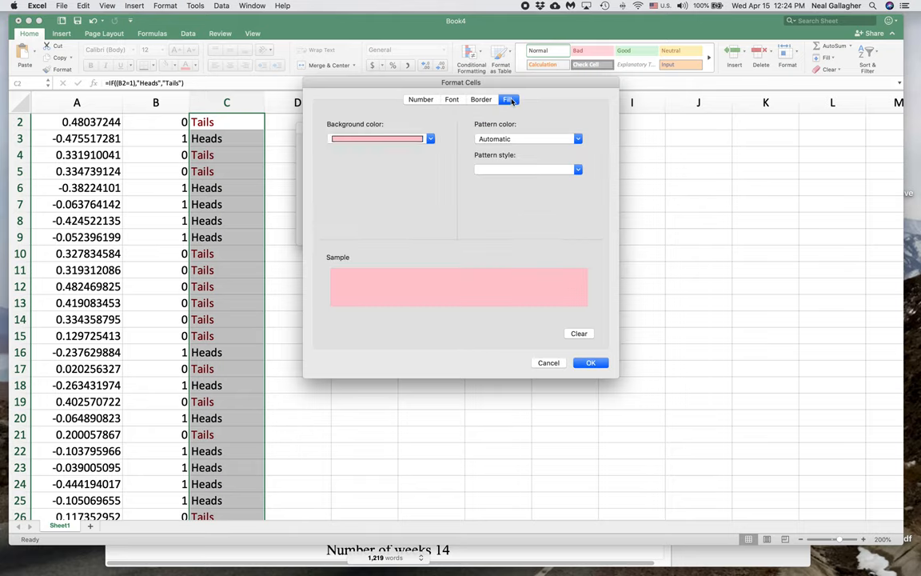
pyautogui.click(430, 137)
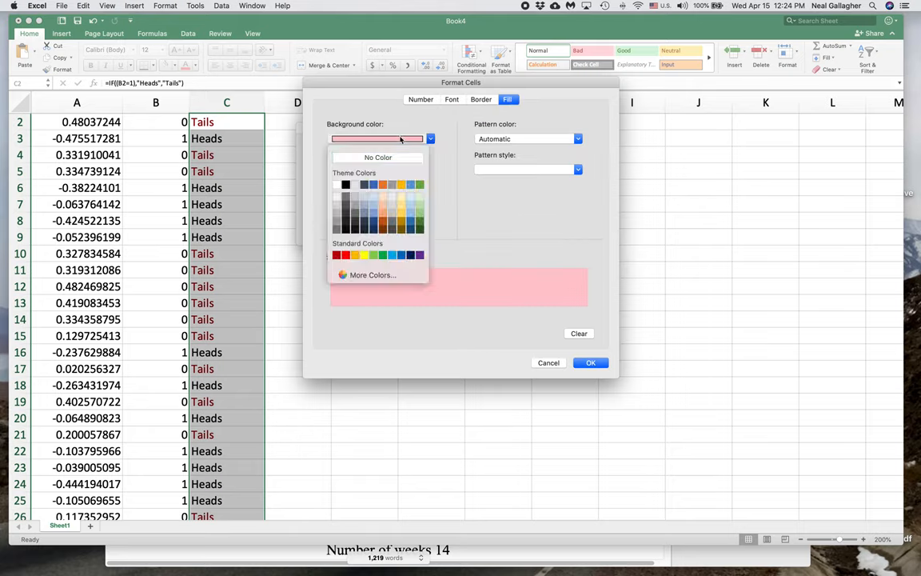
pyautogui.click(378, 157)
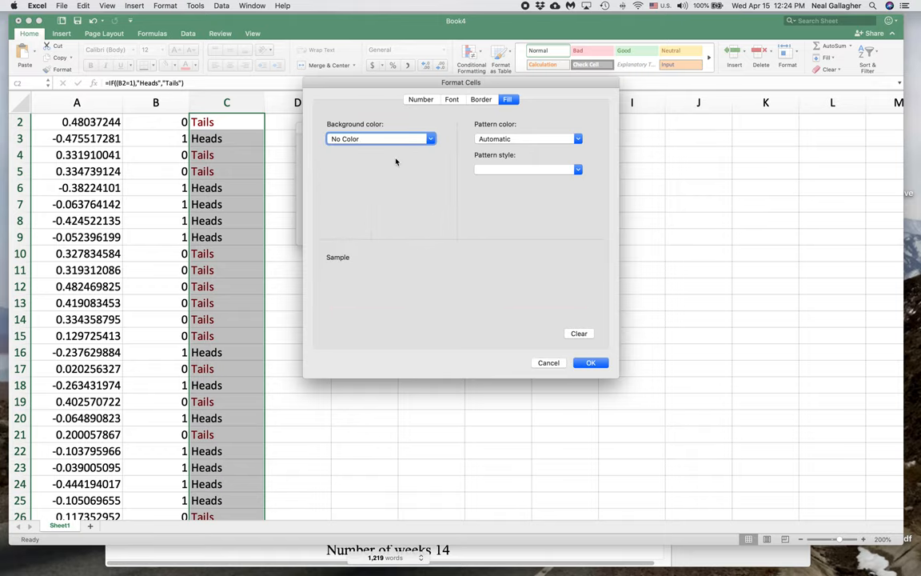
pyautogui.click(590, 361)
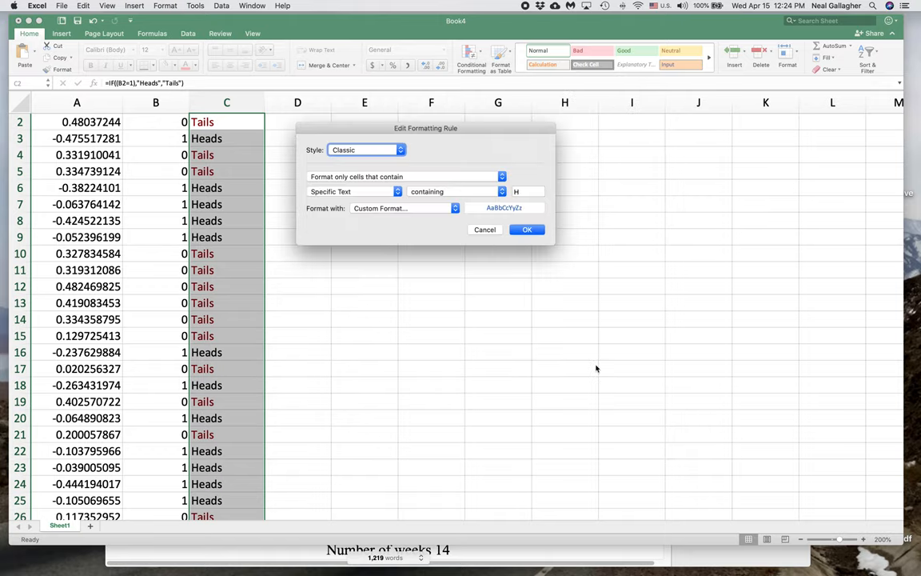
pyautogui.click(527, 230)
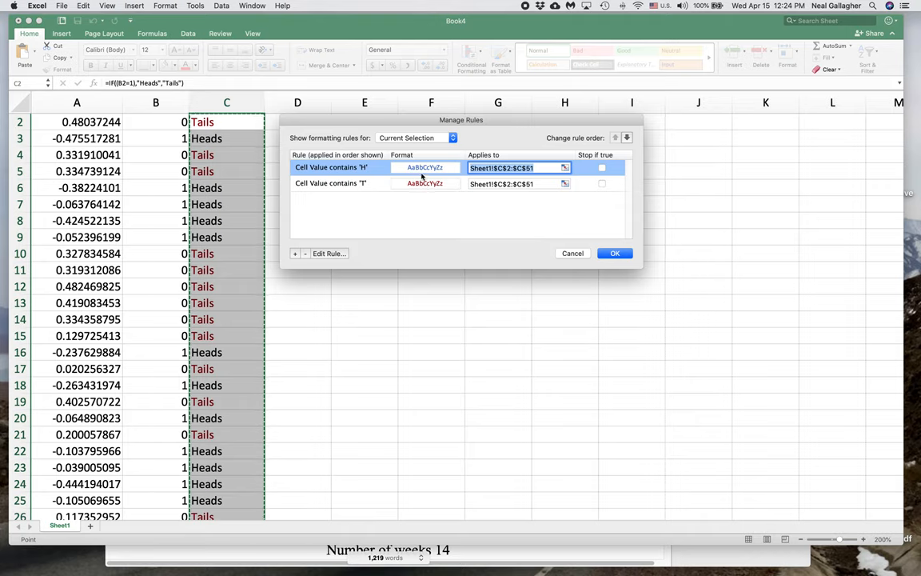
pyautogui.moveTo(432, 189)
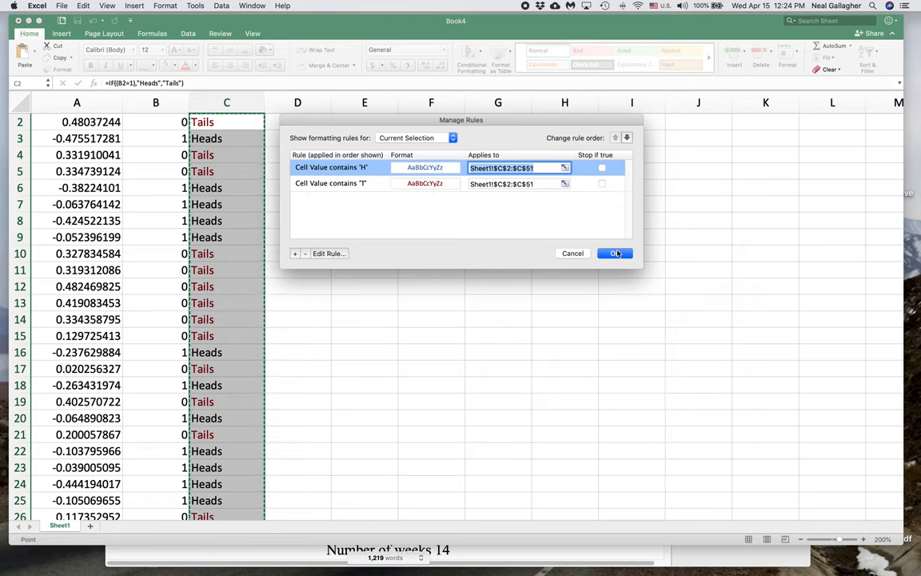
pyautogui.click(614, 253)
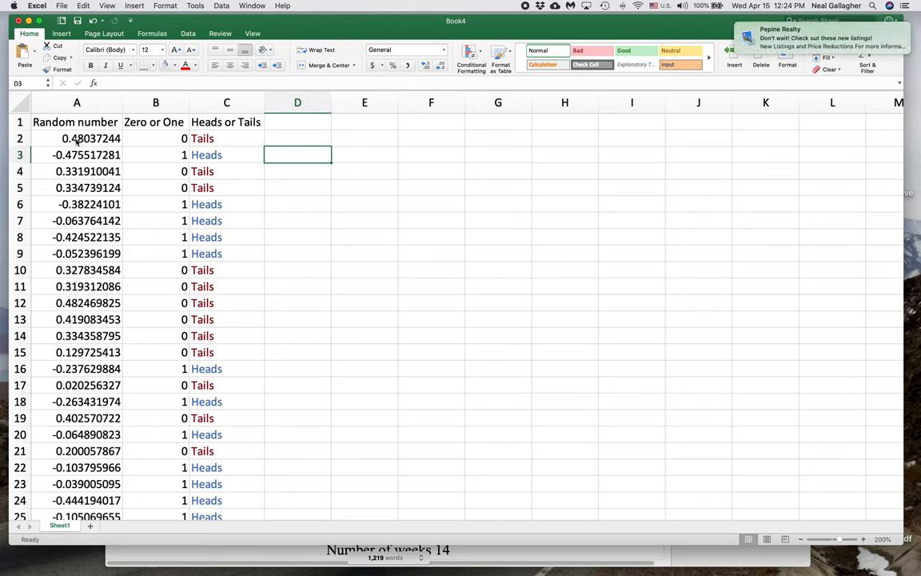
# Step: Select the Zero or One and Heads or Tails values from row 2 down and centre them
pyautogui.click(77, 138)
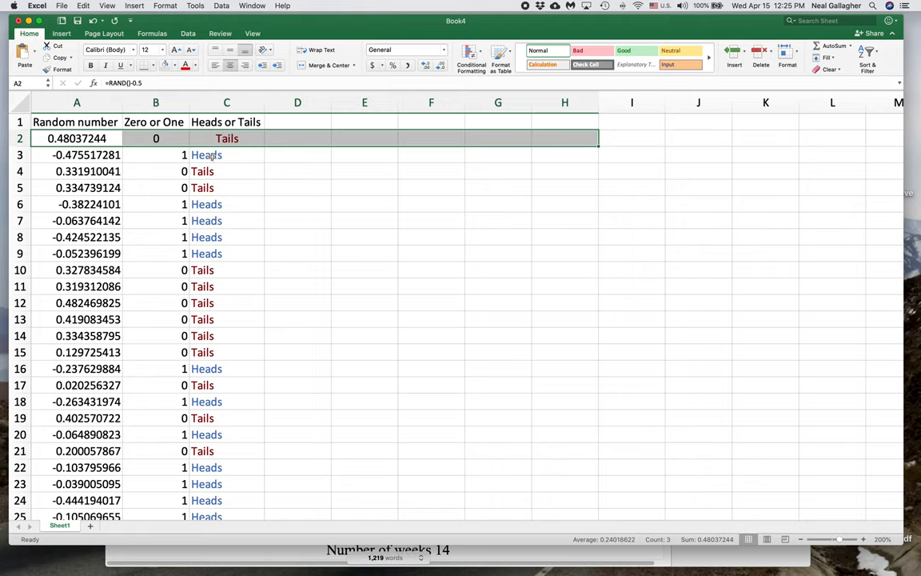
pyautogui.moveTo(234, 285)
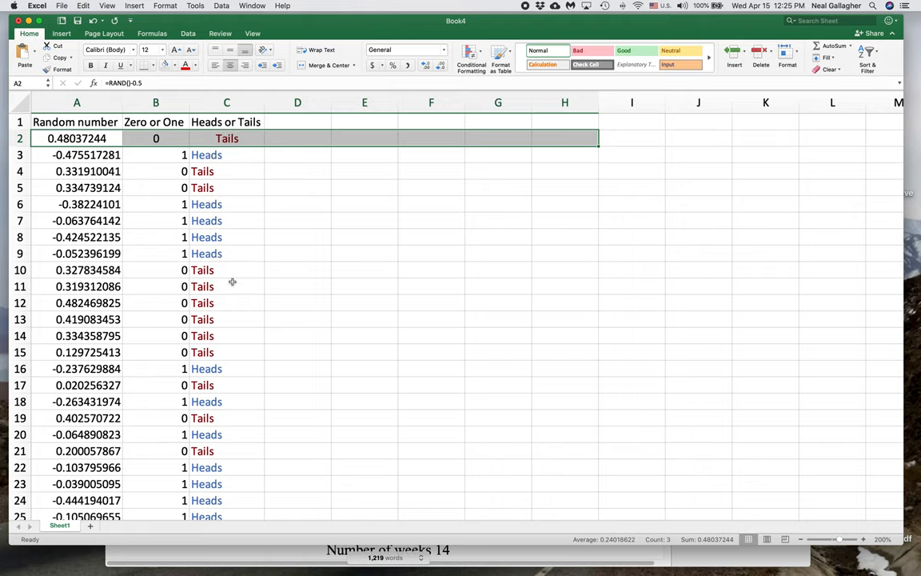
pyautogui.moveTo(598, 147)
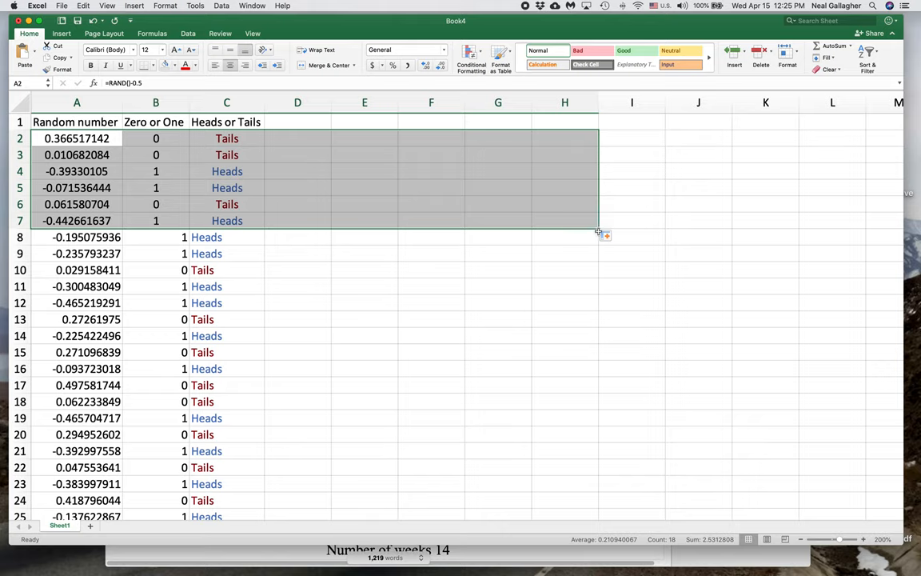
pyautogui.click(565, 221)
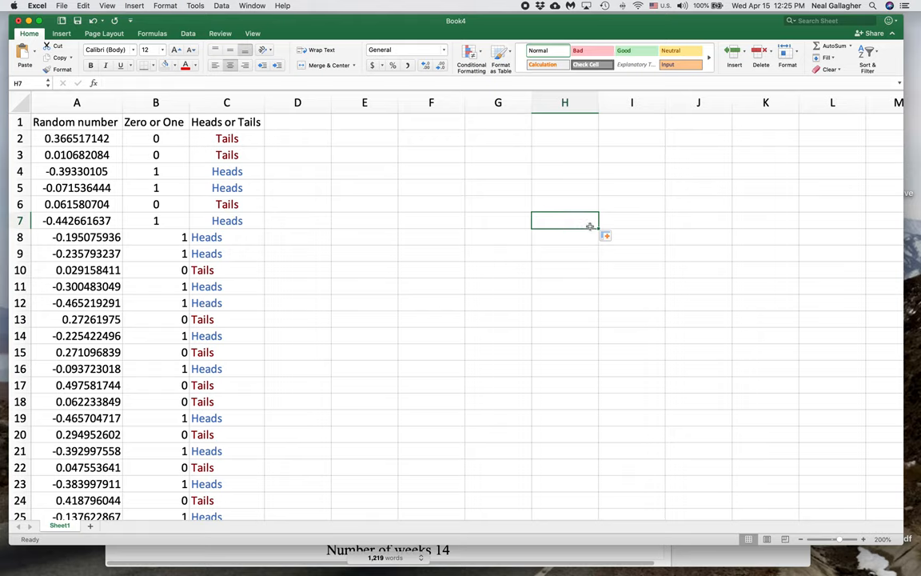
pyautogui.click(157, 137)
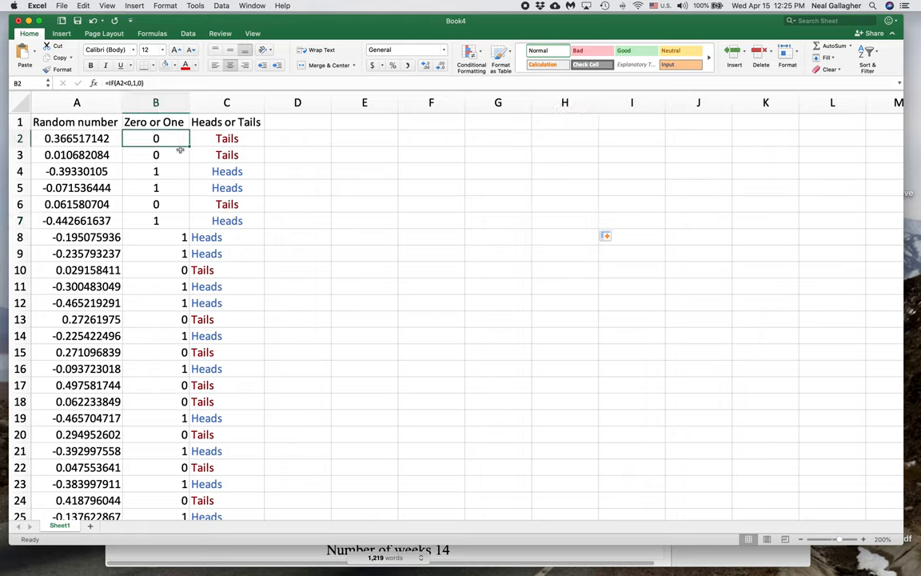
pyautogui.moveTo(157, 138); pyautogui.dragTo(227, 220)
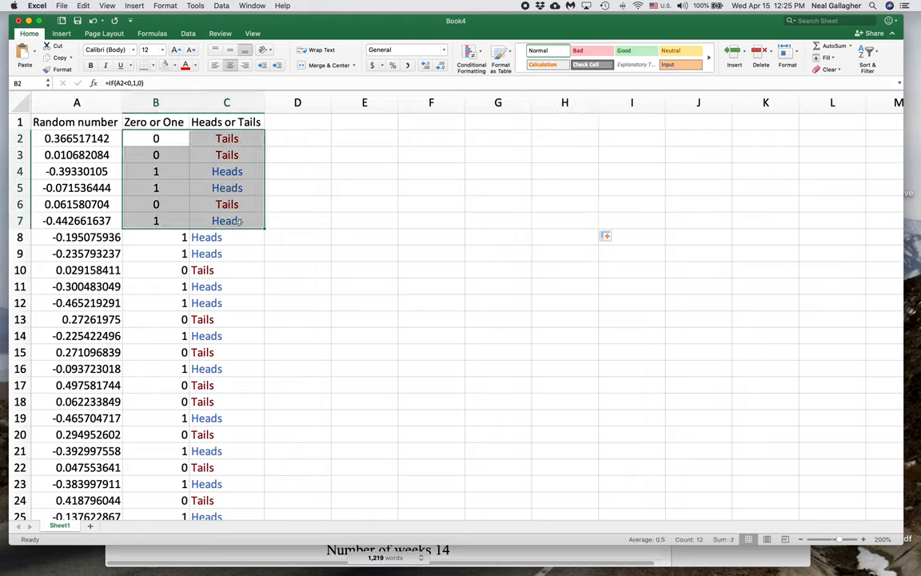
pyautogui.scroll(-3)
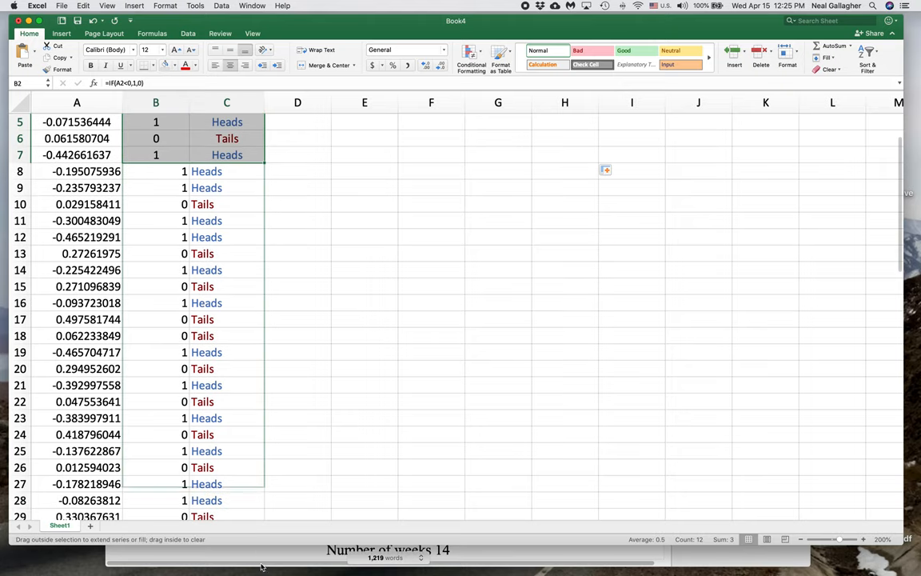
pyautogui.scroll(-3)
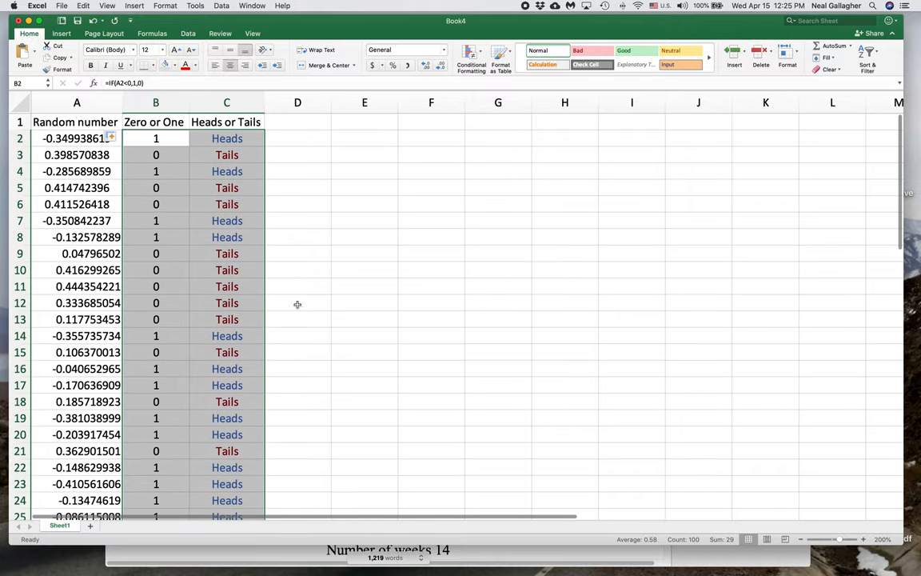
pyautogui.click(297, 138)
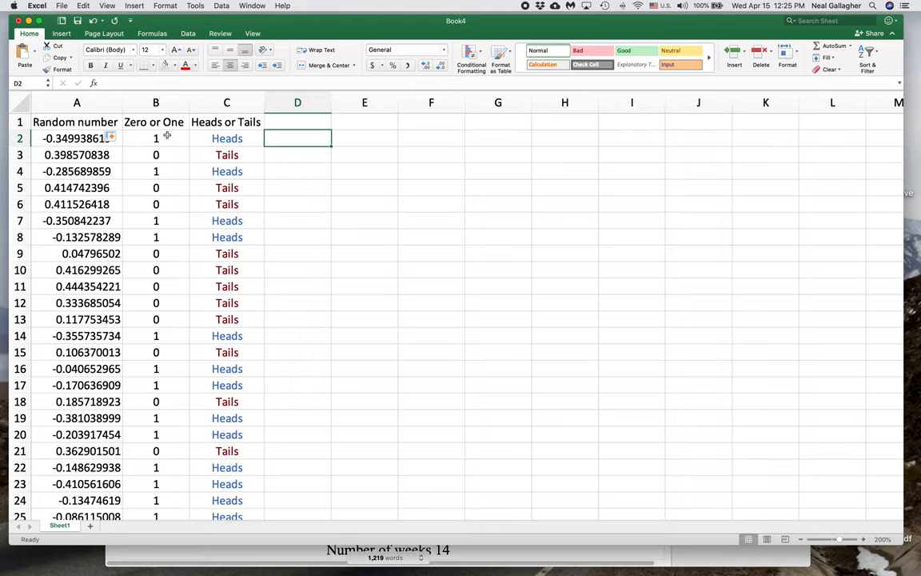
pyautogui.click(157, 138)
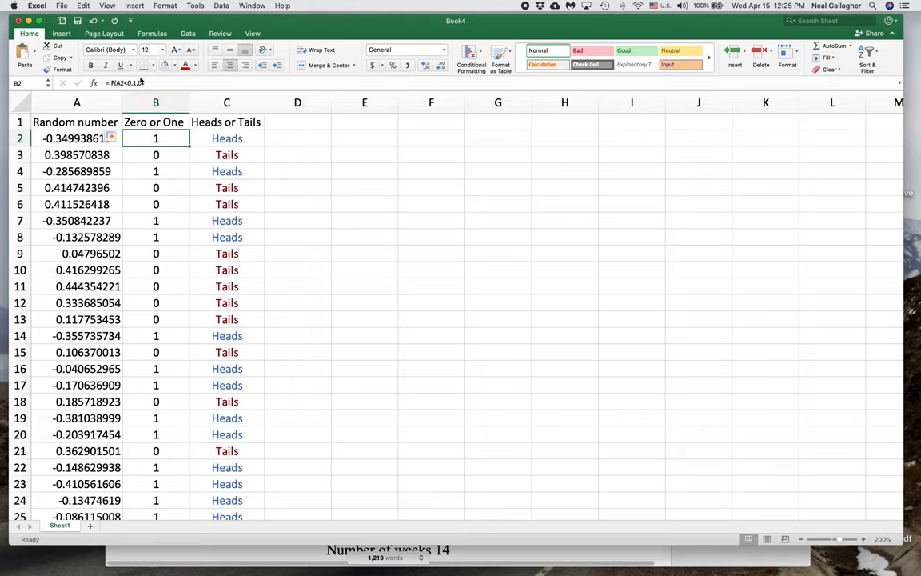
pyautogui.click(227, 138)
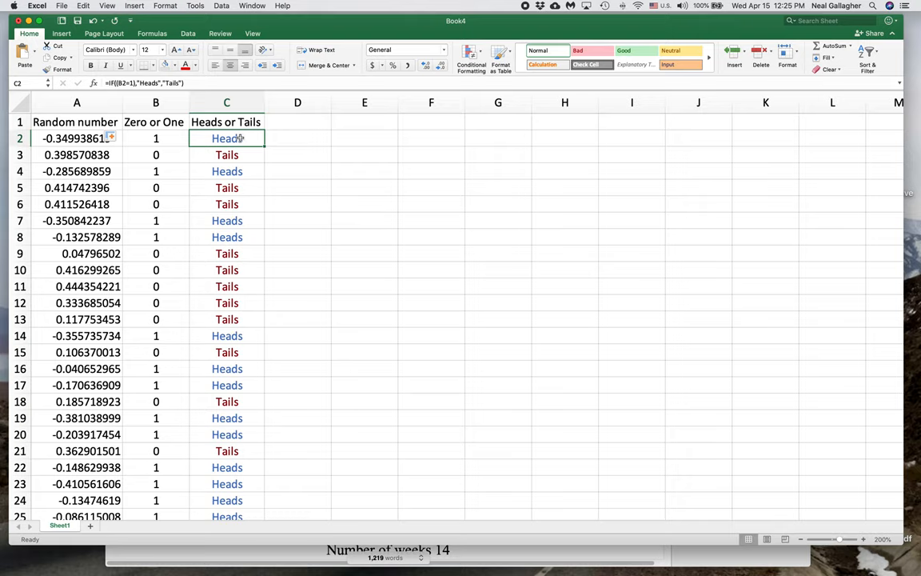
pyautogui.moveTo(174, 144)
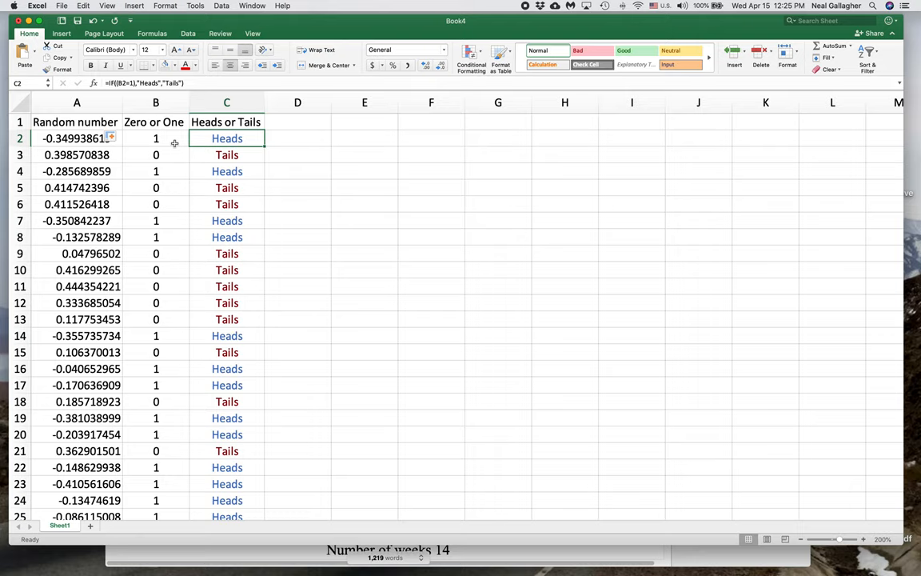
pyautogui.moveTo(297, 137)
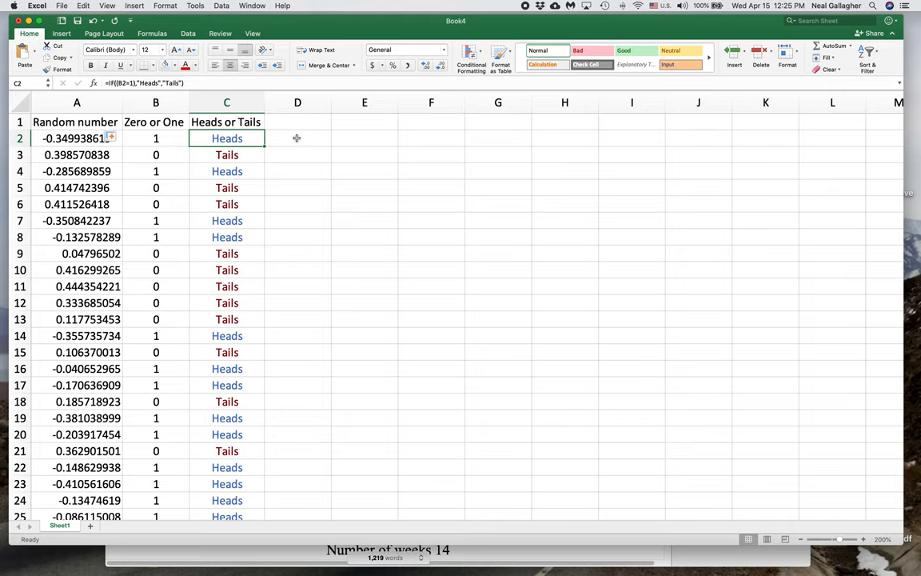
pyautogui.click(364, 138)
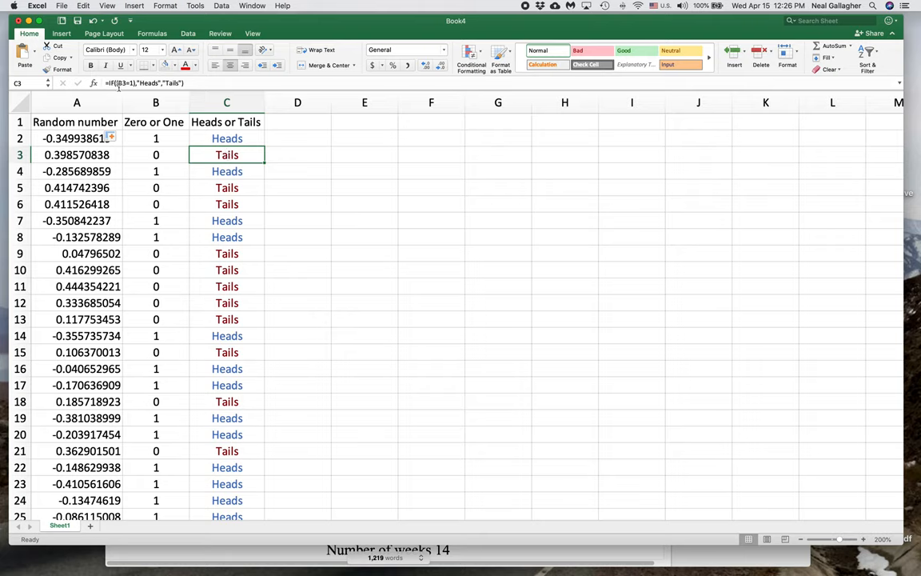
pyautogui.moveTo(157, 155)
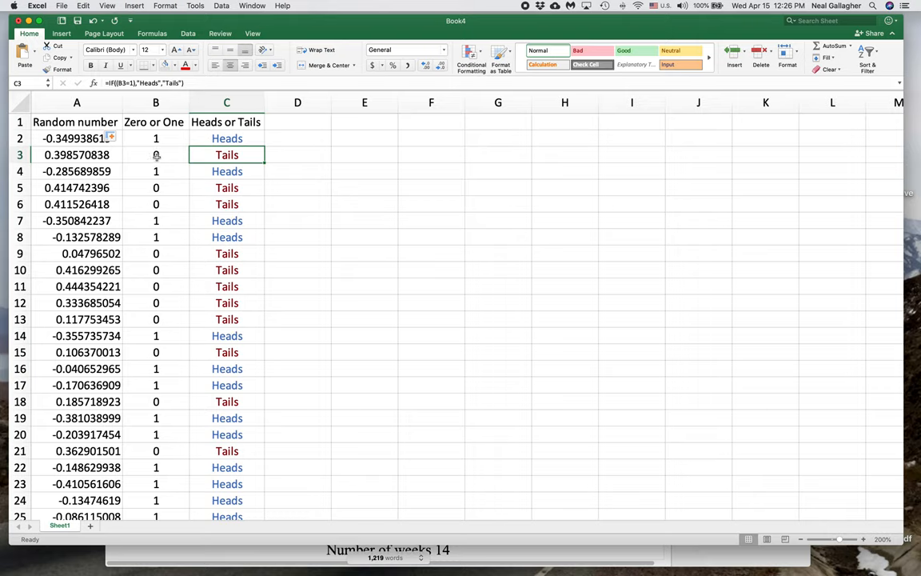
pyautogui.moveTo(156, 154)
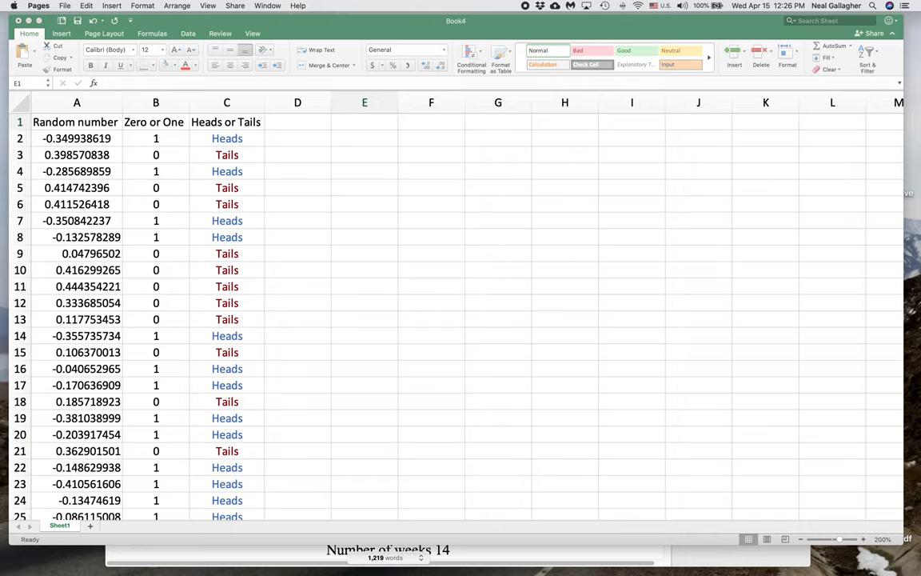
pyautogui.moveTo(490, 232)
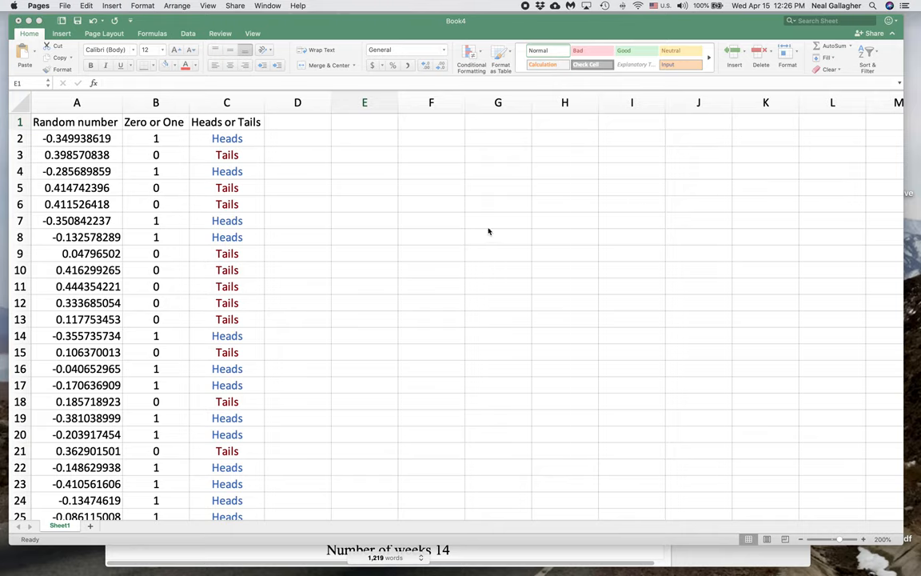
# Step: Enter =IF(IF(A2<0,0,1)=1,"Tails","Heads") in E2, triggering a formula-problem warning
pyautogui.click(364, 138)
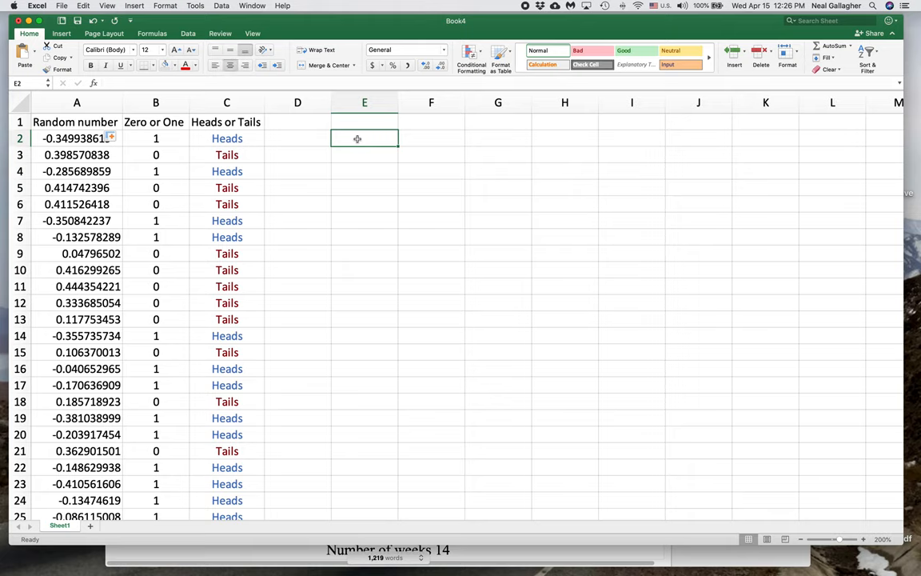
pyautogui.write('=IF(IF(A2<0,0,1)=1,"Tails","Heads")')
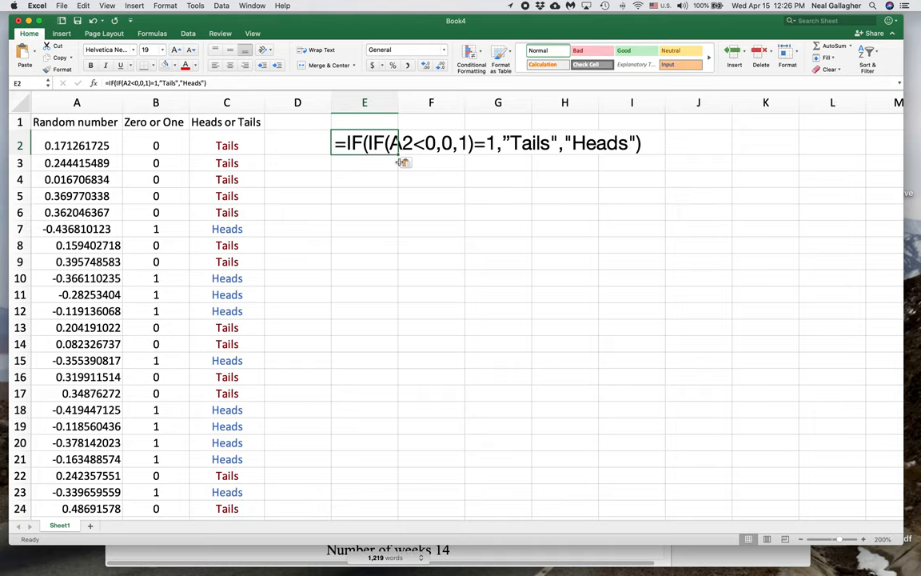
pyautogui.moveTo(473, 147)
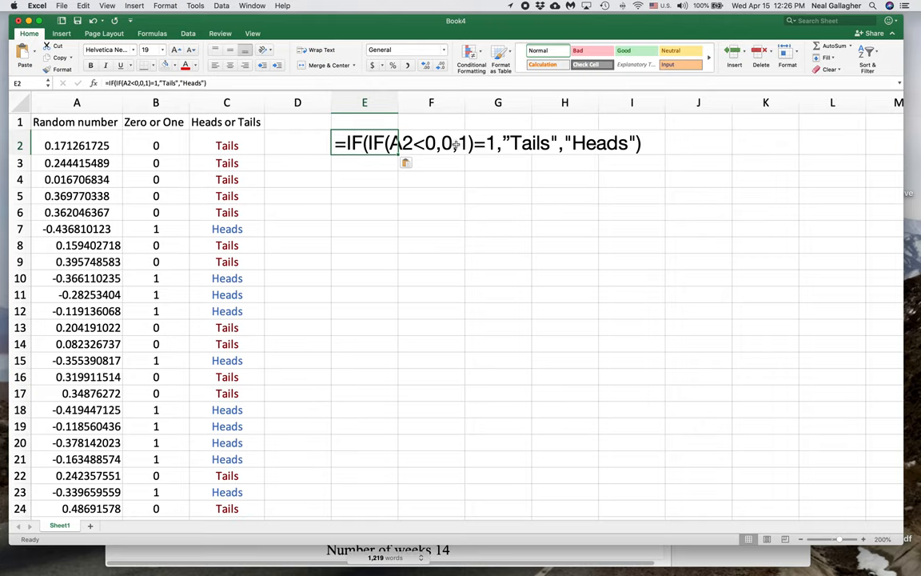
pyautogui.moveTo(456, 144)
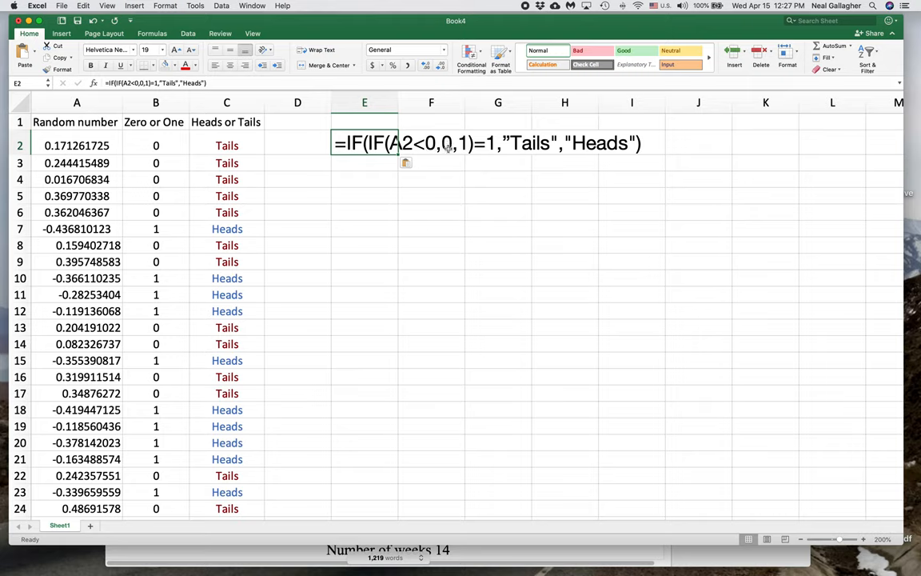
pyautogui.moveTo(454, 149)
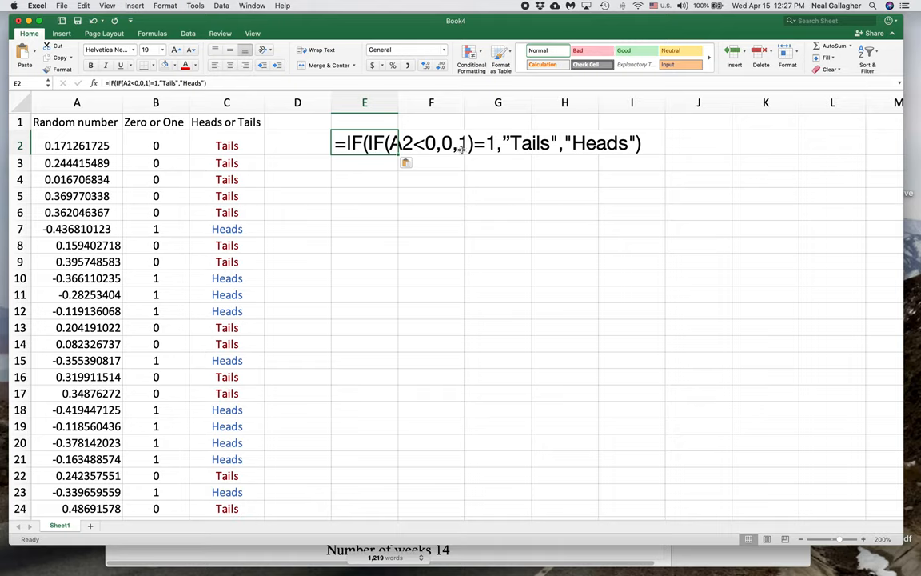
pyautogui.moveTo(534, 148)
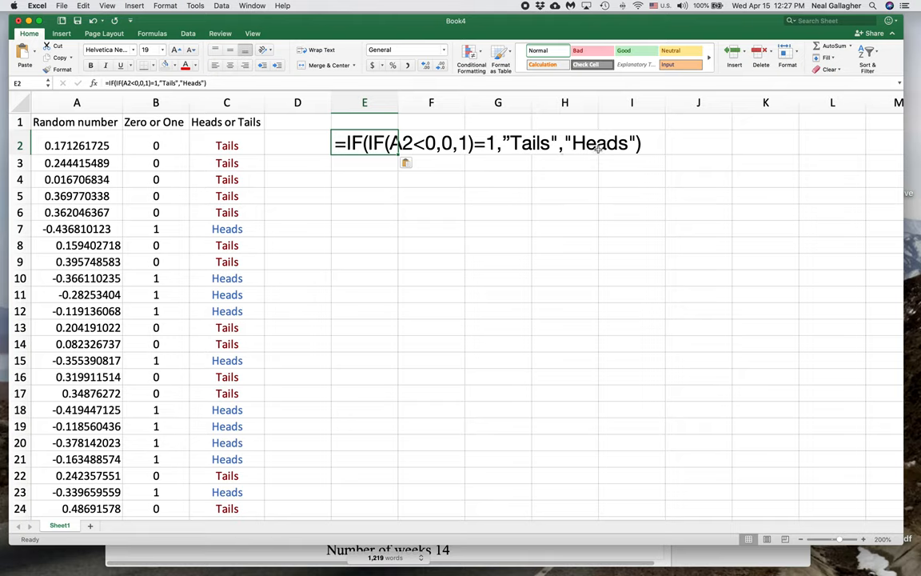
pyautogui.click(227, 103)
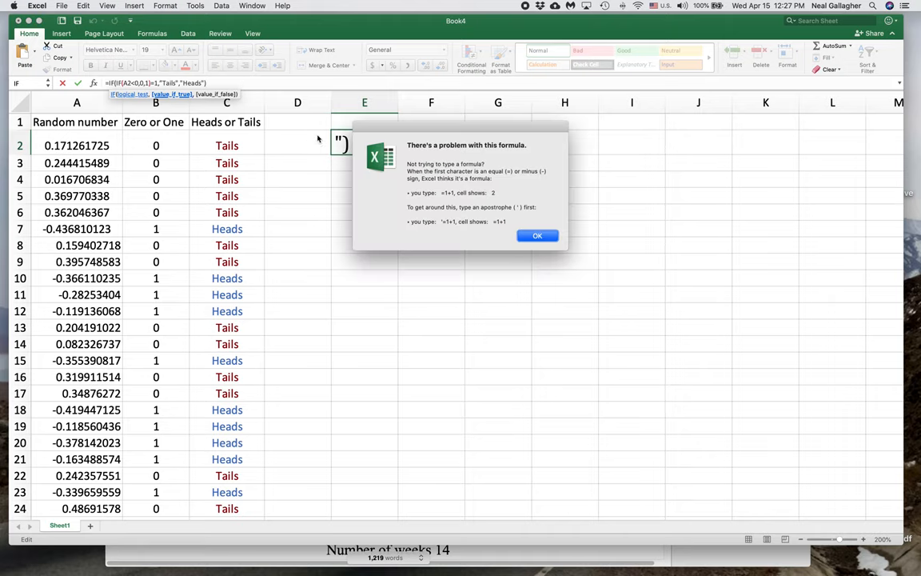
# Step: Dismiss the formula problem message and attempt a partial fix to the E2 formula
pyautogui.click(537, 235)
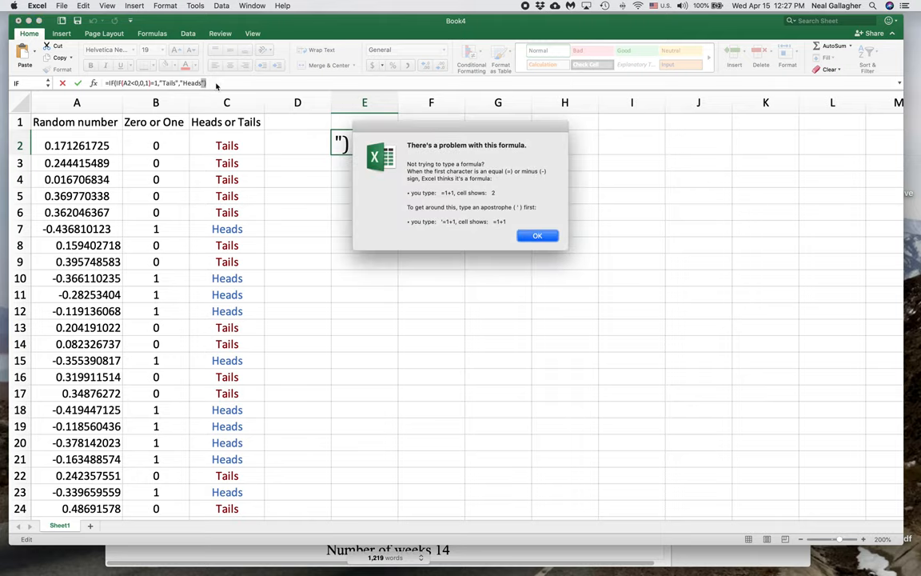
pyautogui.click(538, 235)
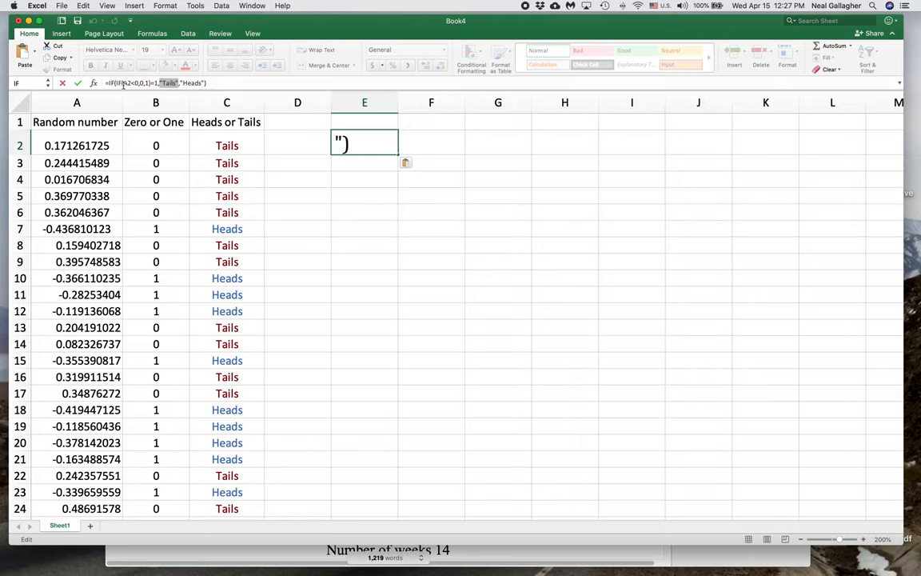
pyautogui.write('Tails",')
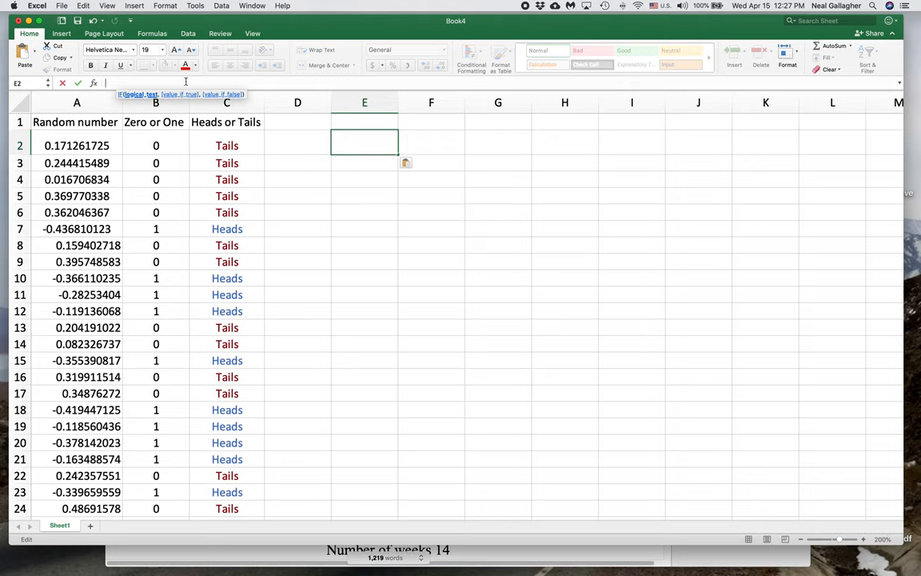
# Step: Retype the start of E2 as =if(if(A2<0,0,1, referencing A2 by clicking it
pyautogui.write('=')
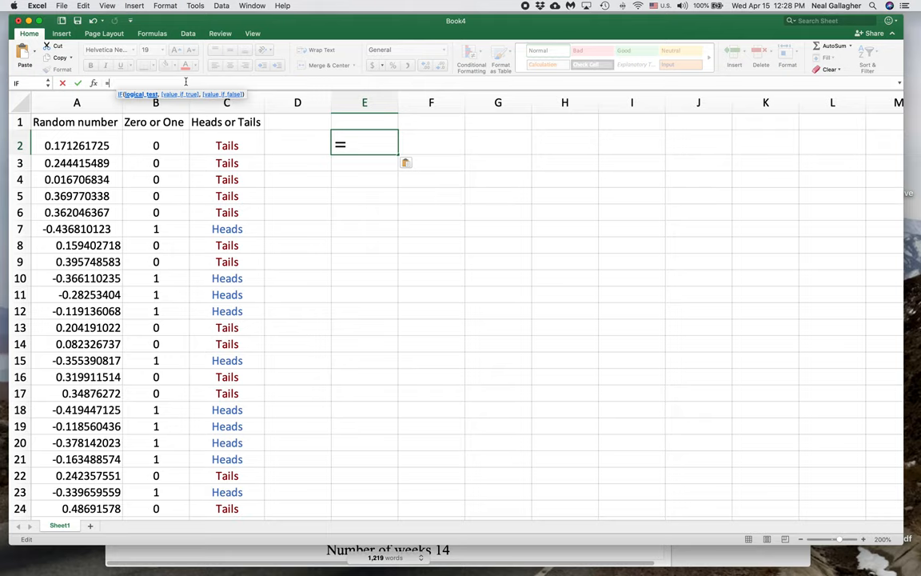
pyautogui.write('O')
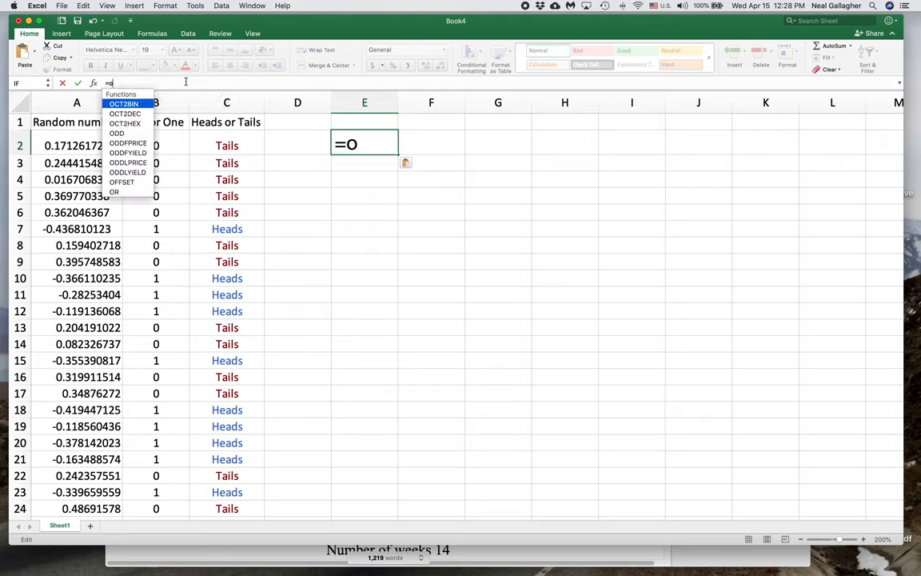
pyautogui.write('if')
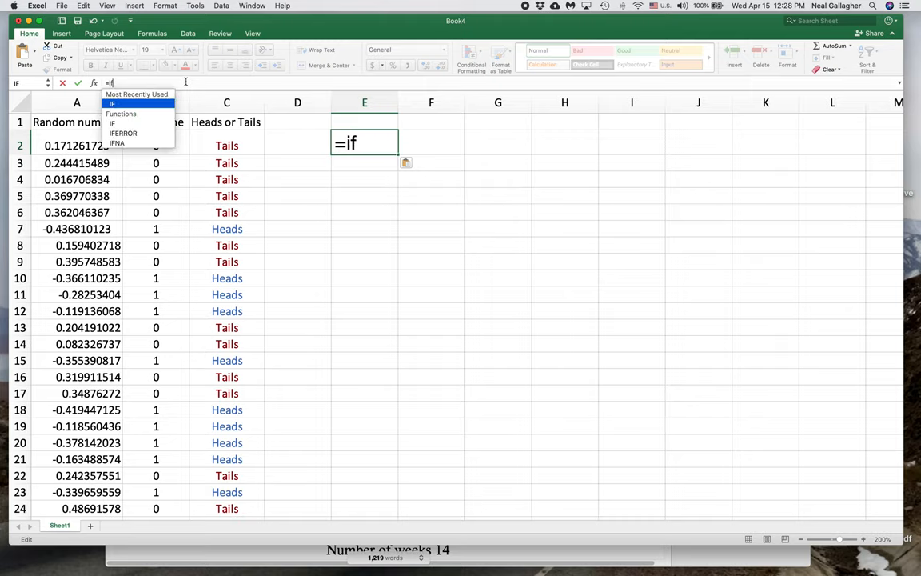
pyautogui.write('(')
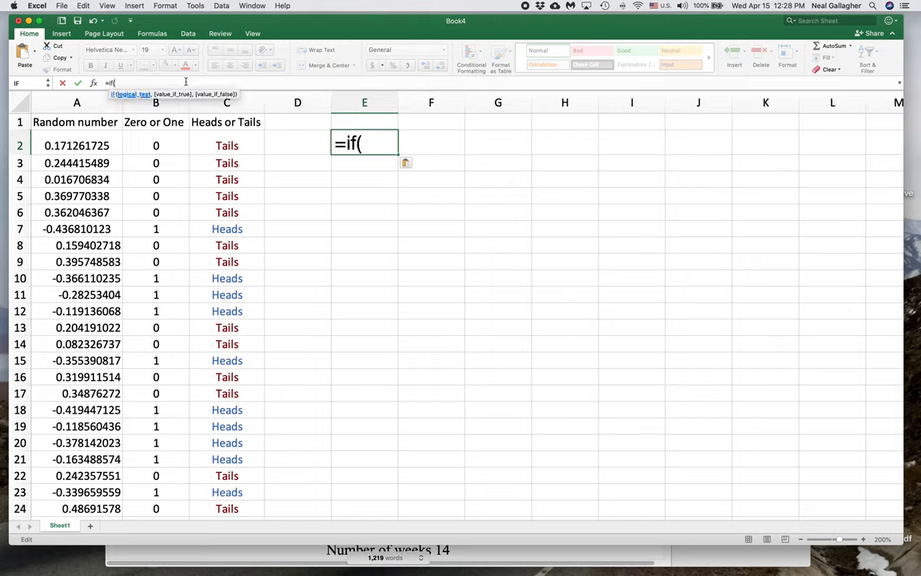
pyautogui.write('if')
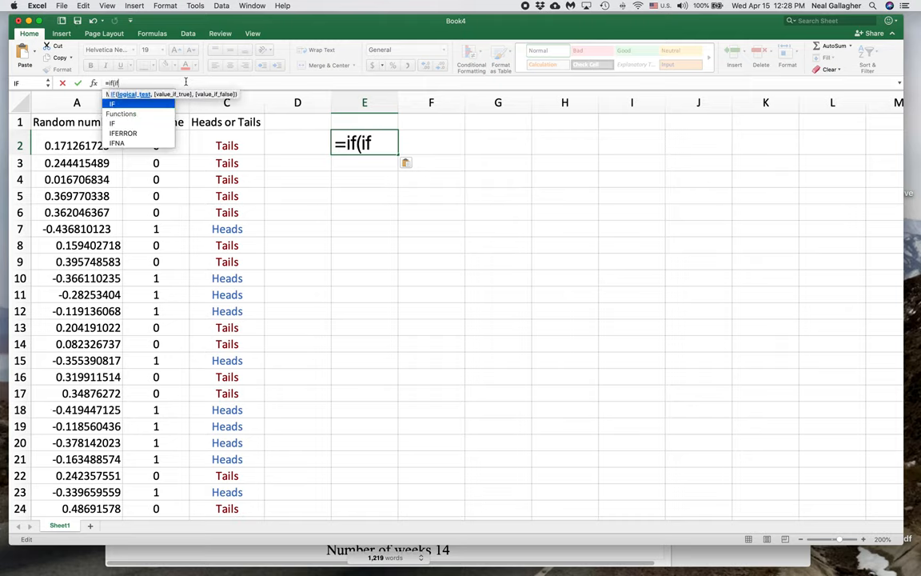
pyautogui.write('(')
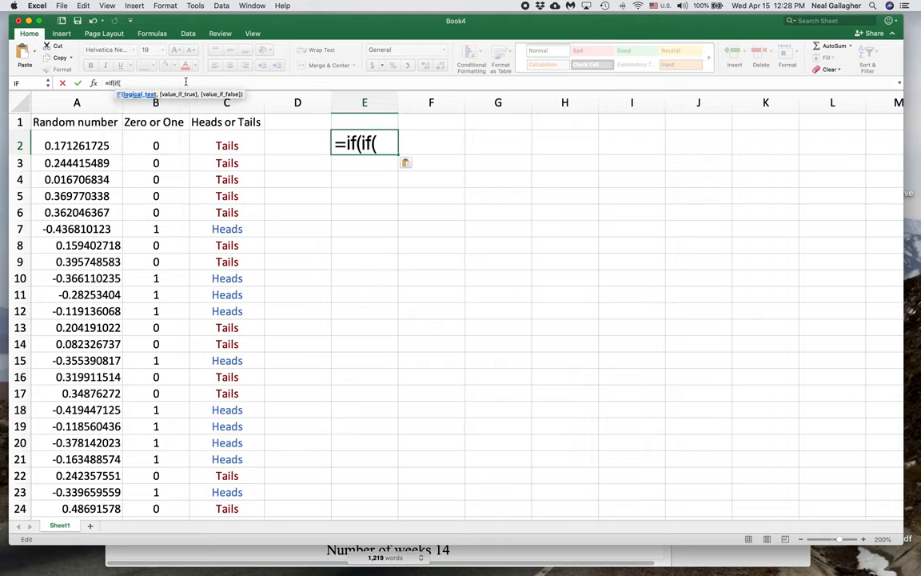
pyautogui.write('A')
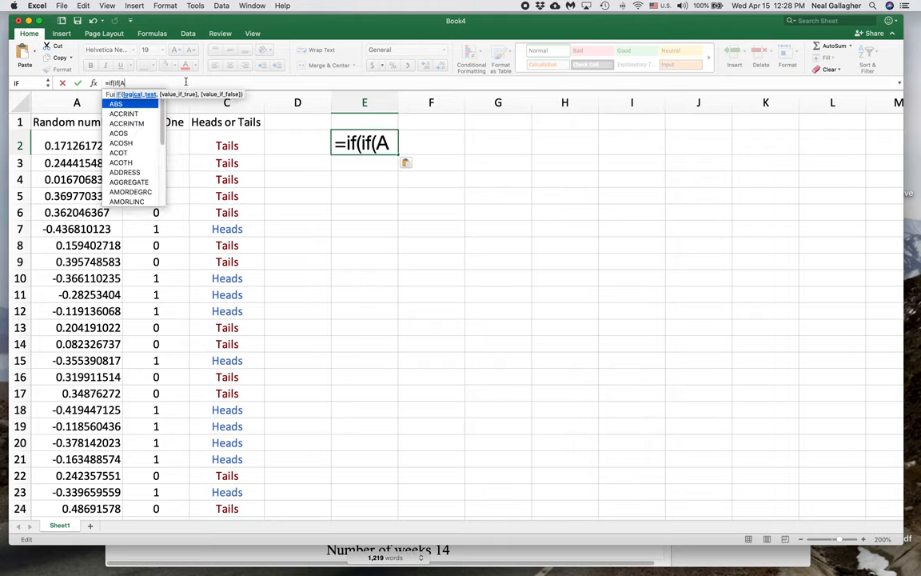
pyautogui.click(77, 144)
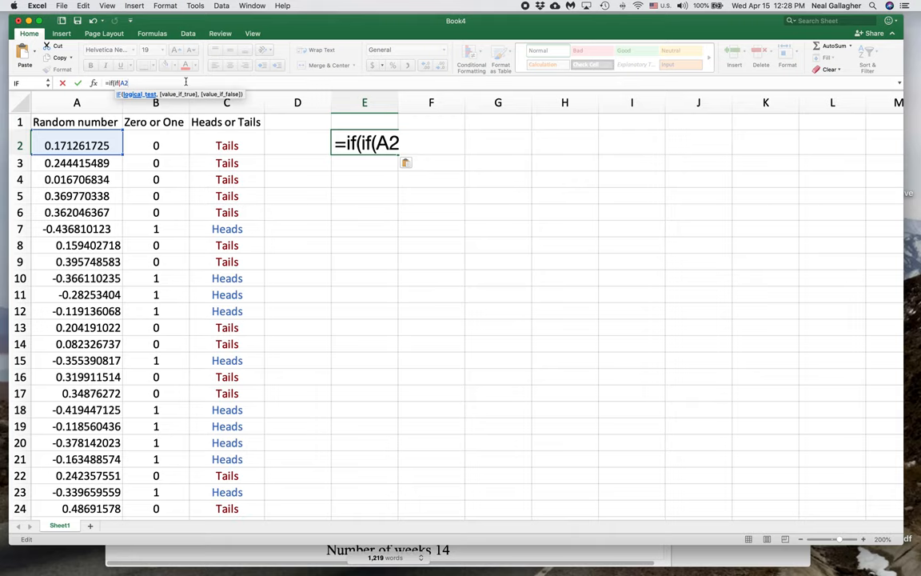
pyautogui.write('<')
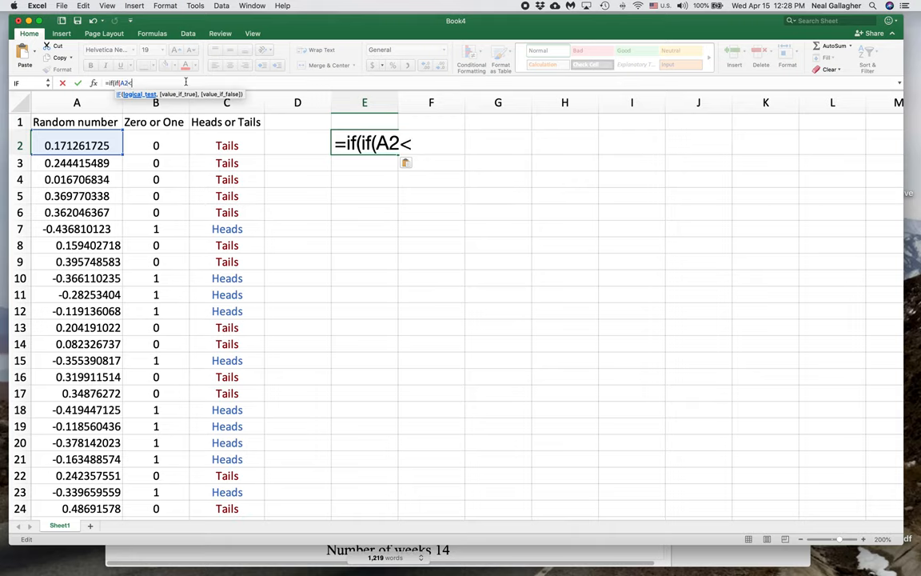
pyautogui.write('0')
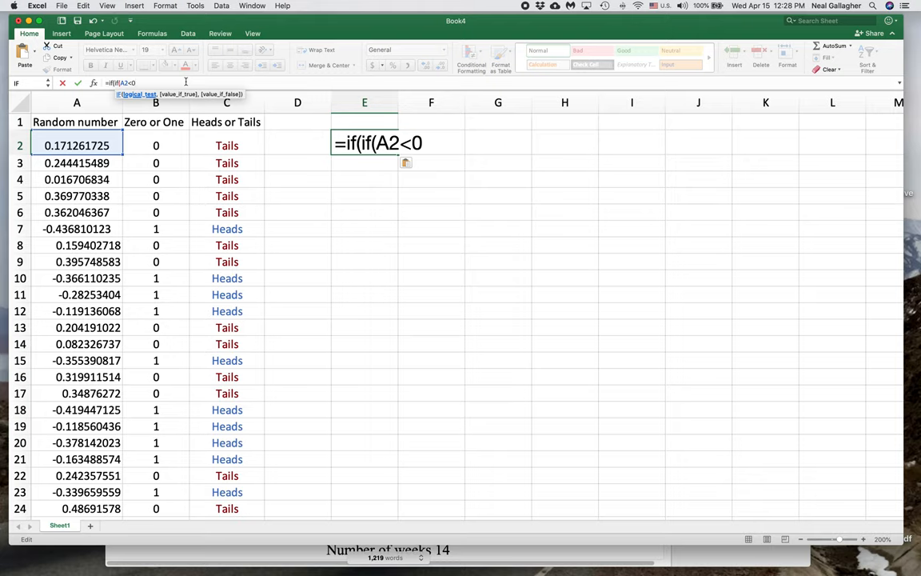
pyautogui.write('0,')
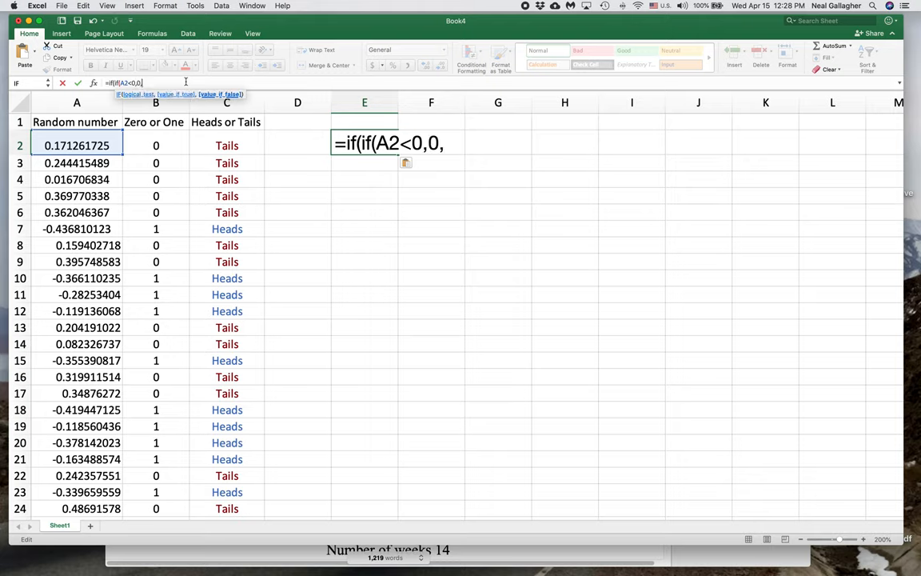
pyautogui.write('1)')
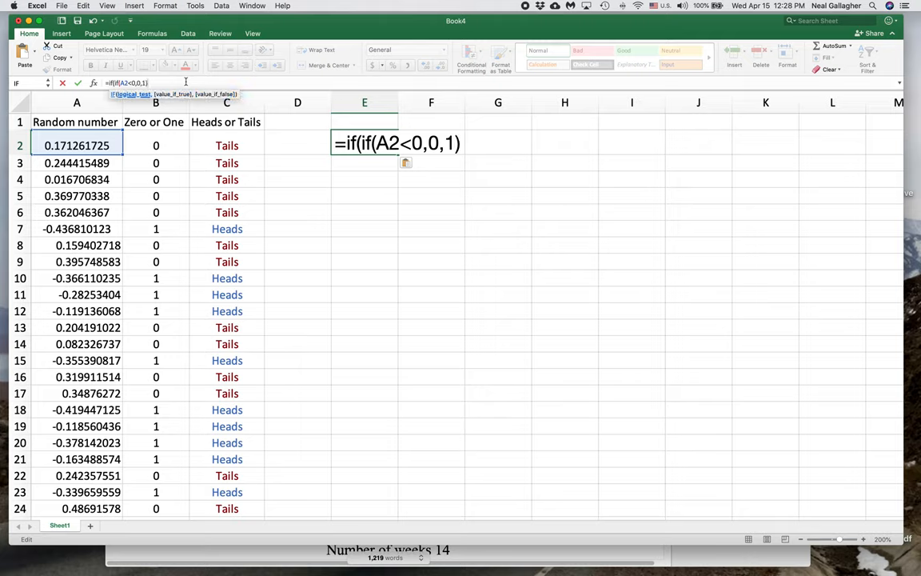
# Step: Complete the nested IF with =1,"Tails","Heads") so E2 shows Tails
pyautogui.write('=')
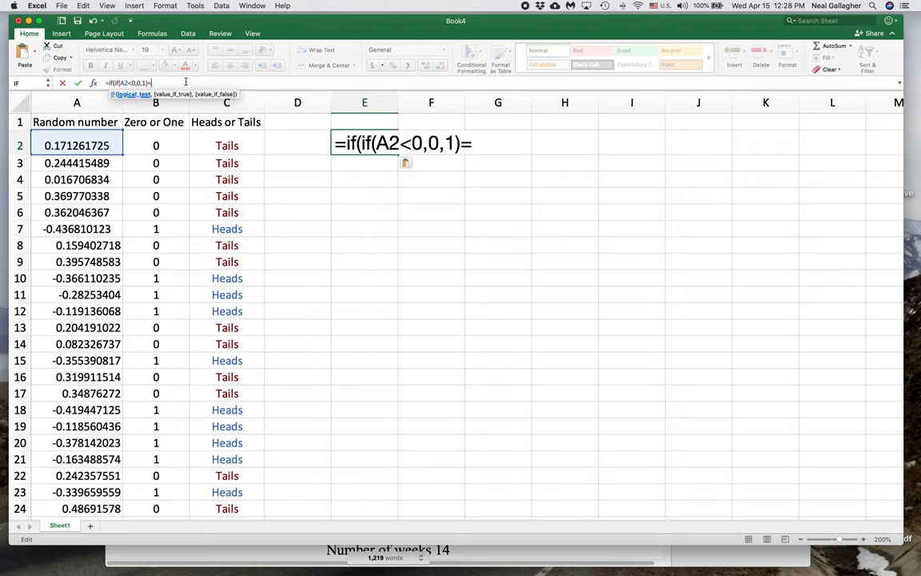
pyautogui.write('1')
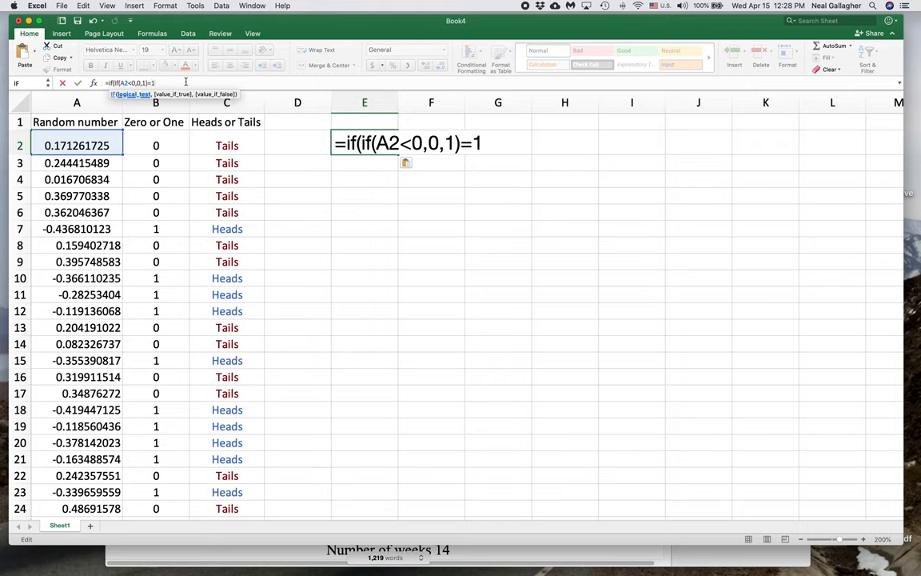
pyautogui.write(',')
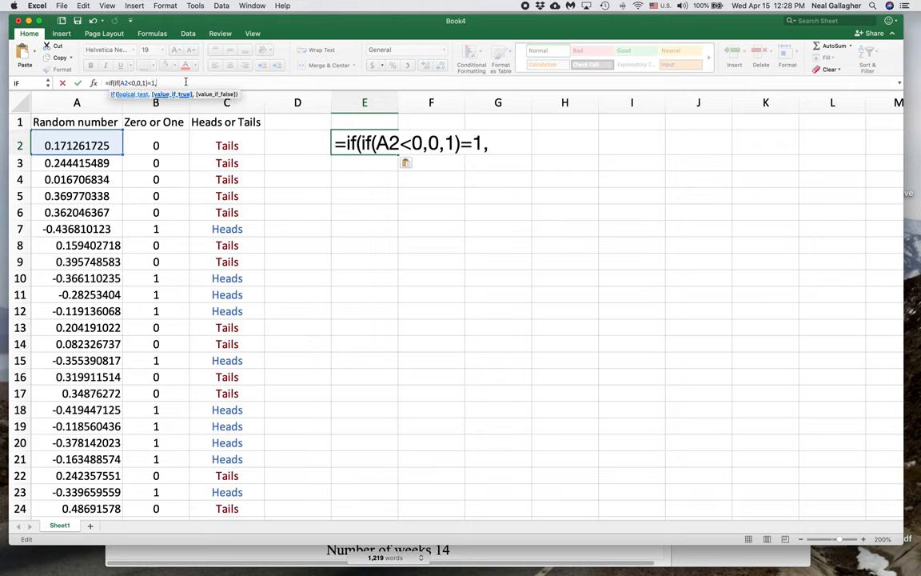
pyautogui.write('"')
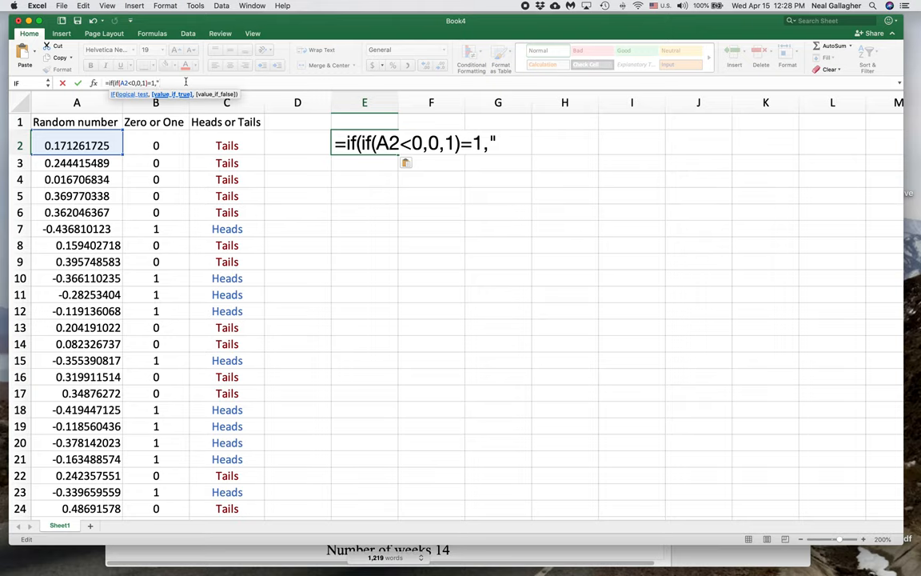
pyautogui.write('Tails')
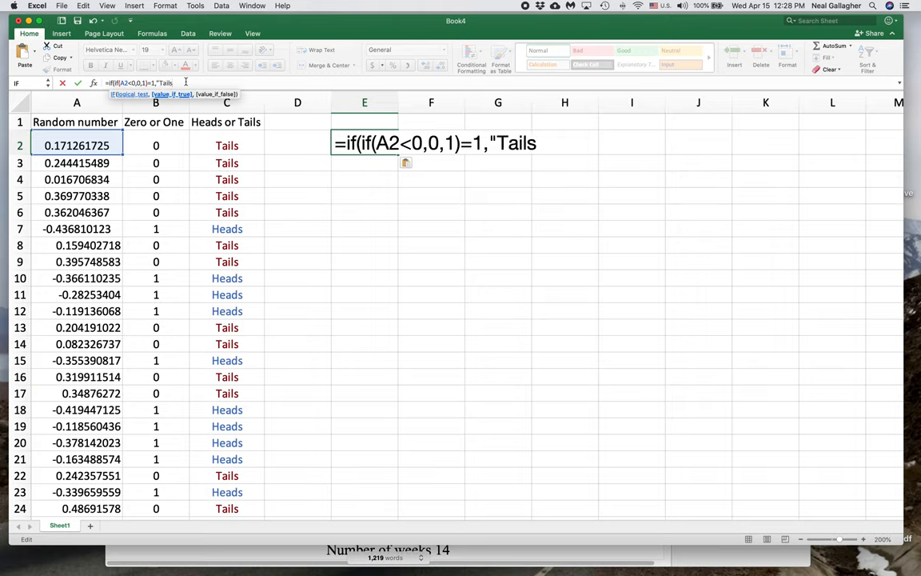
pyautogui.write('"')
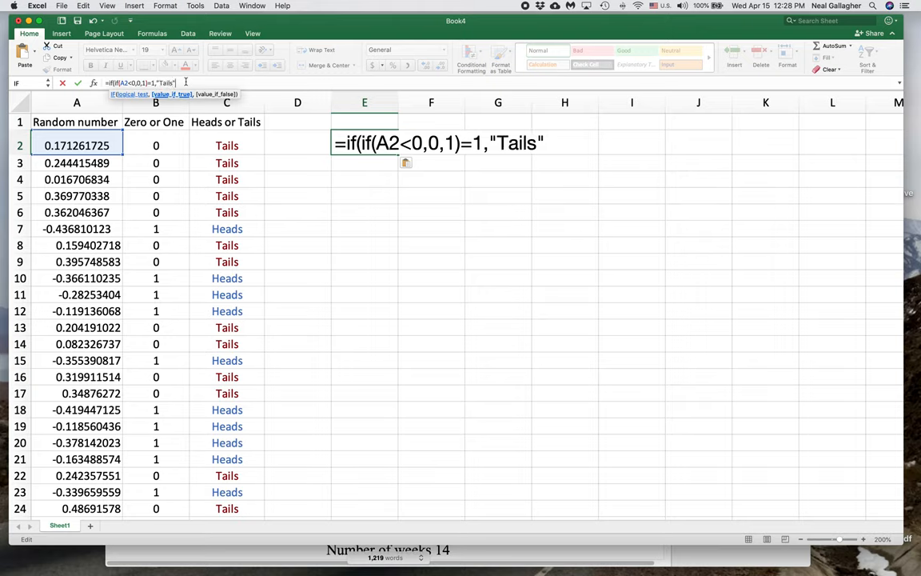
pyautogui.write(',')
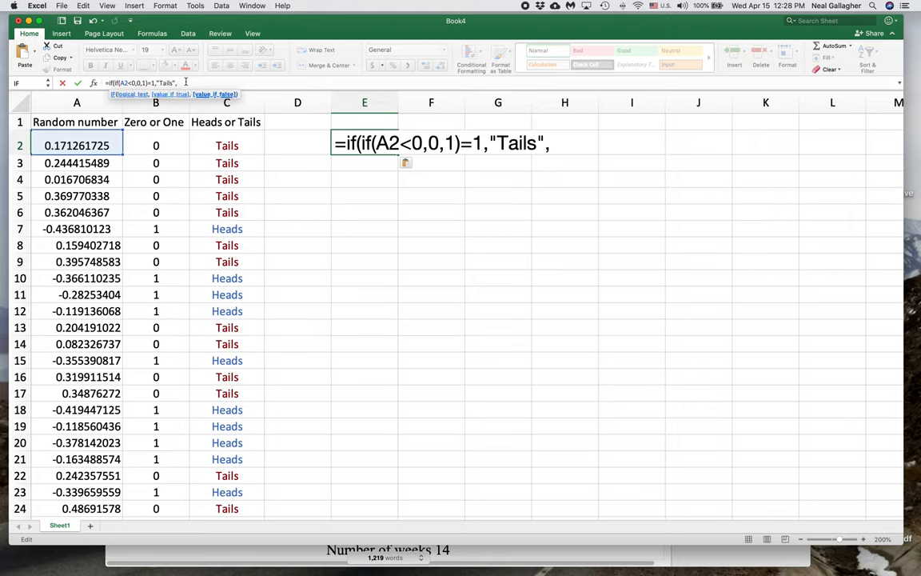
pyautogui.write('"He')
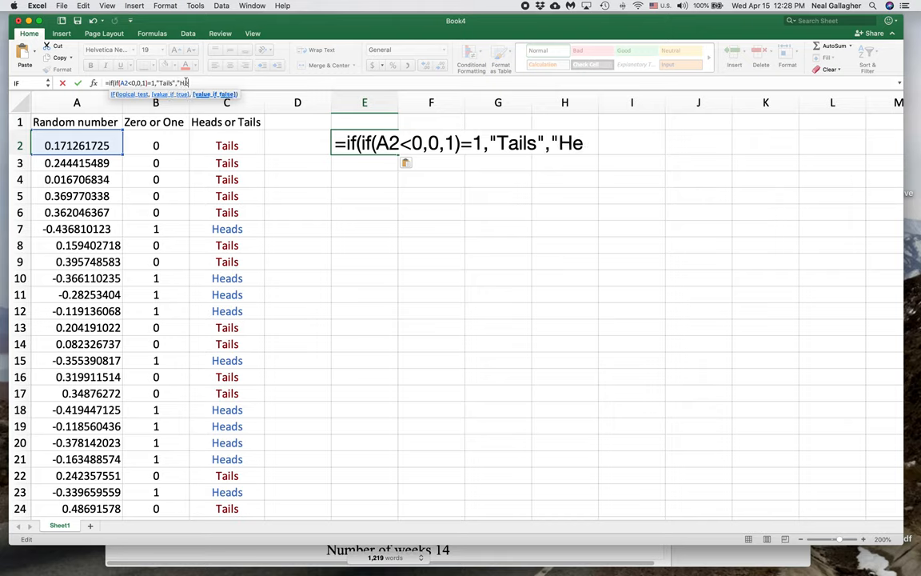
pyautogui.write('ads"')
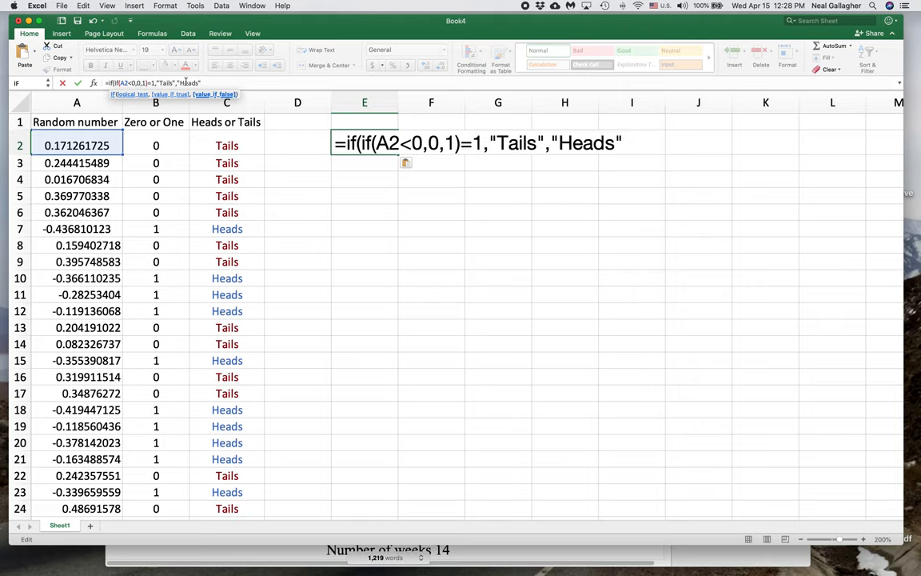
pyautogui.write(')')
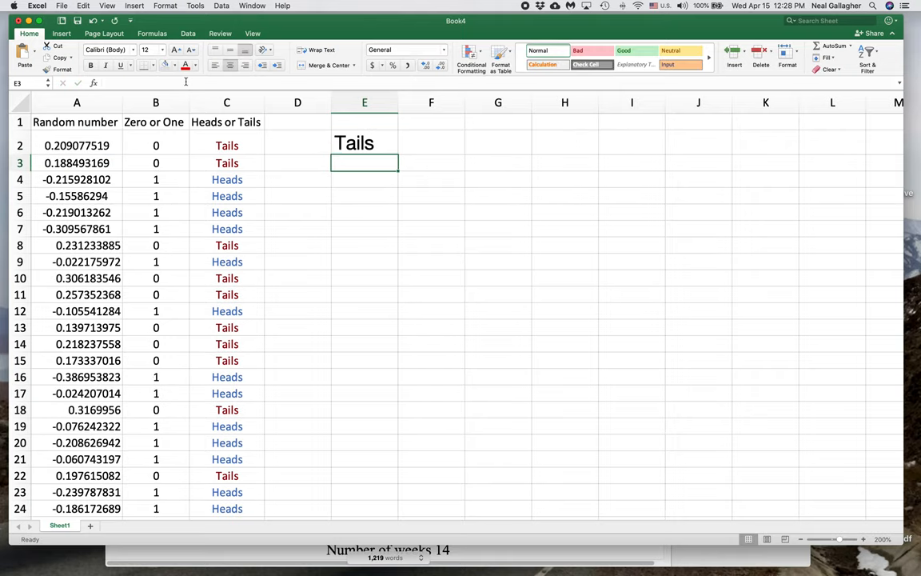
pyautogui.moveTo(371, 157)
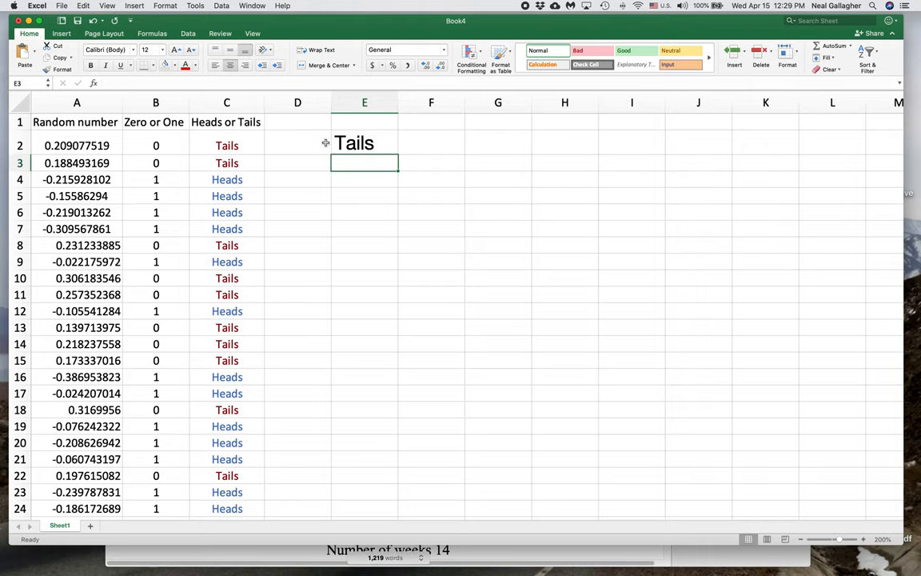
pyautogui.click(365, 144)
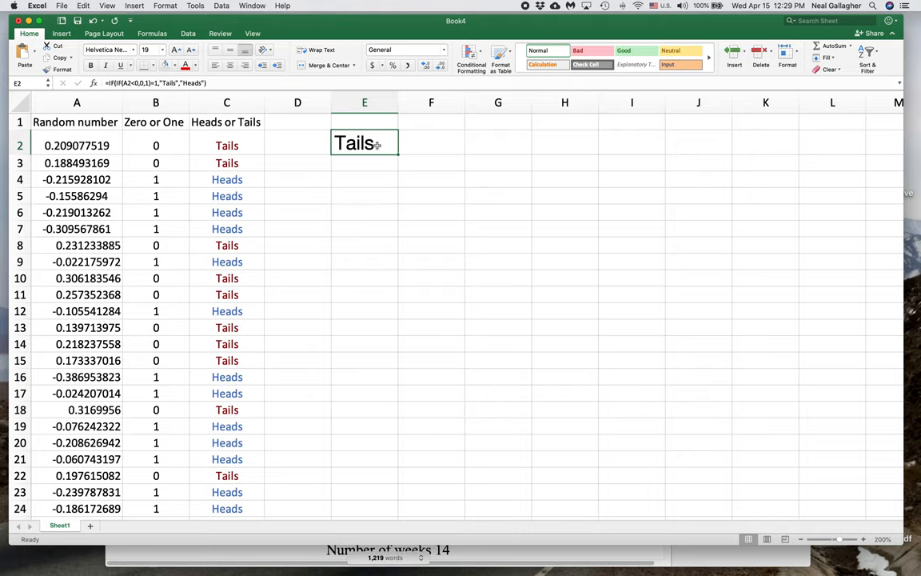
pyautogui.click(432, 144)
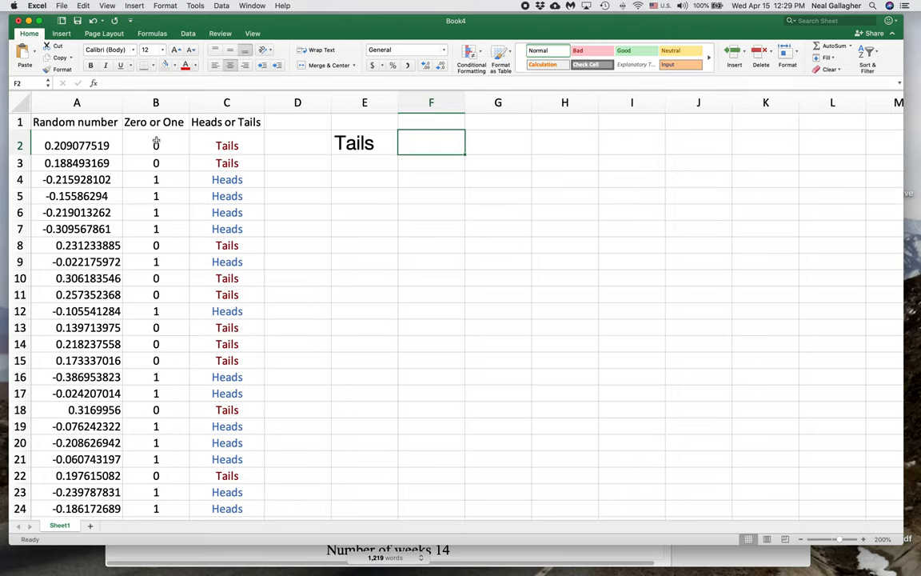
pyautogui.moveTo(383, 141)
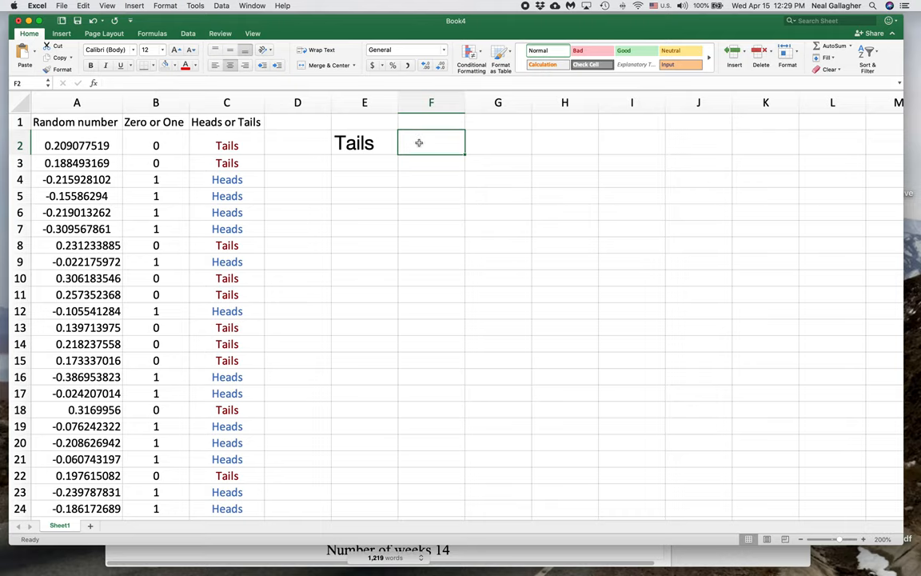
# Step: Type =if(A2<0,"Heads","Tails") in F2, referencing A2 by clicking it
pyautogui.write('=')
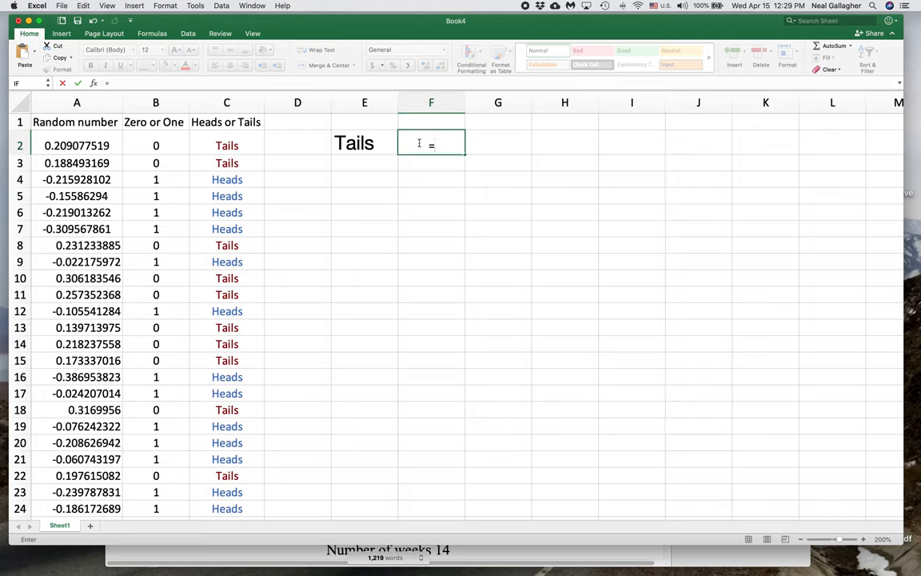
pyautogui.write('if')
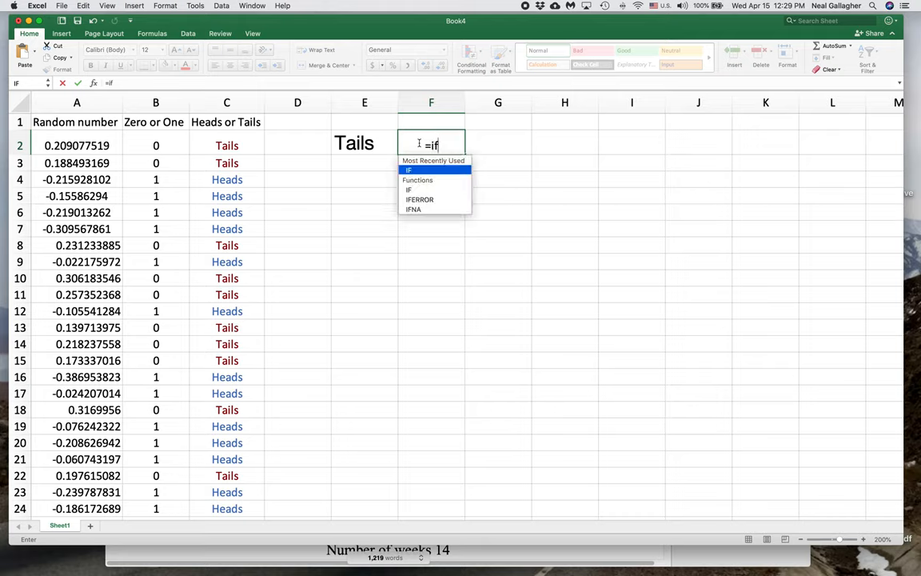
pyautogui.write('(')
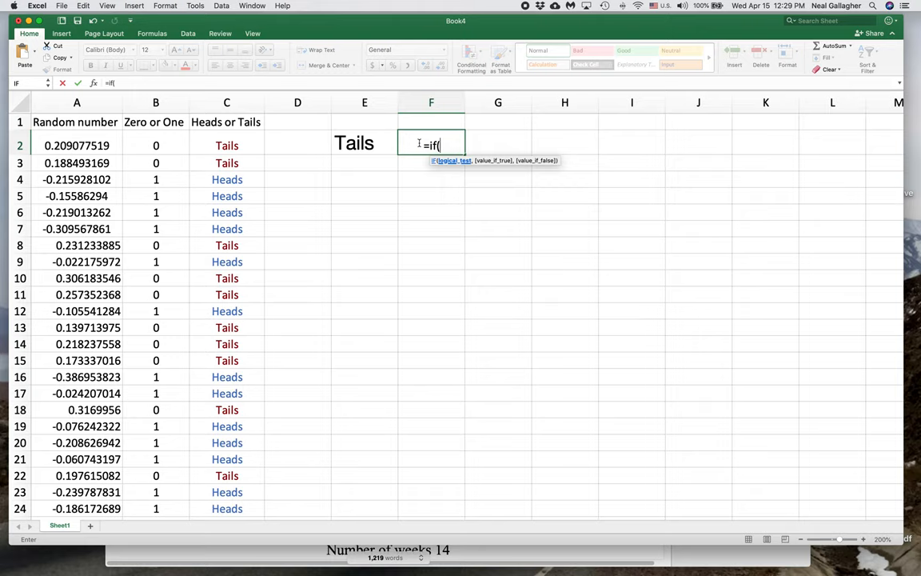
pyautogui.write('A')
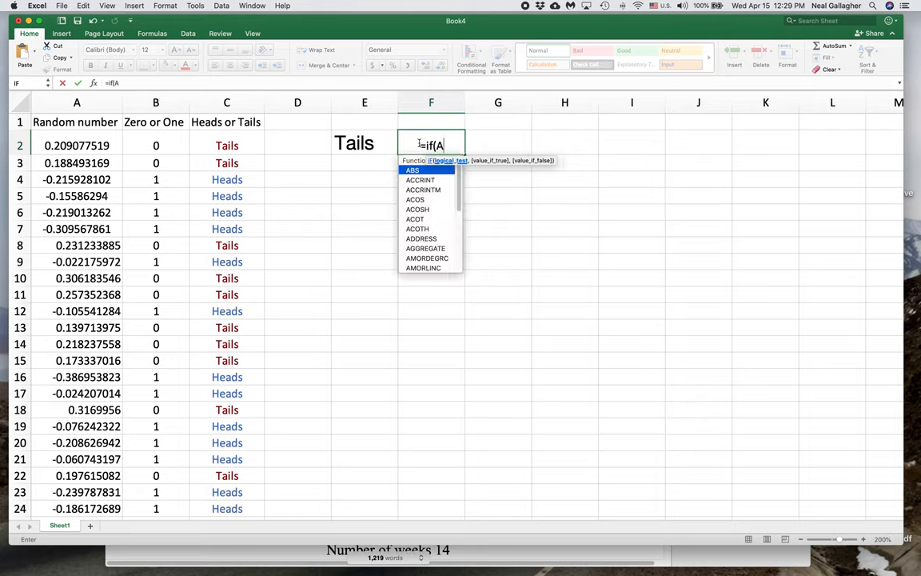
pyautogui.click(77, 143)
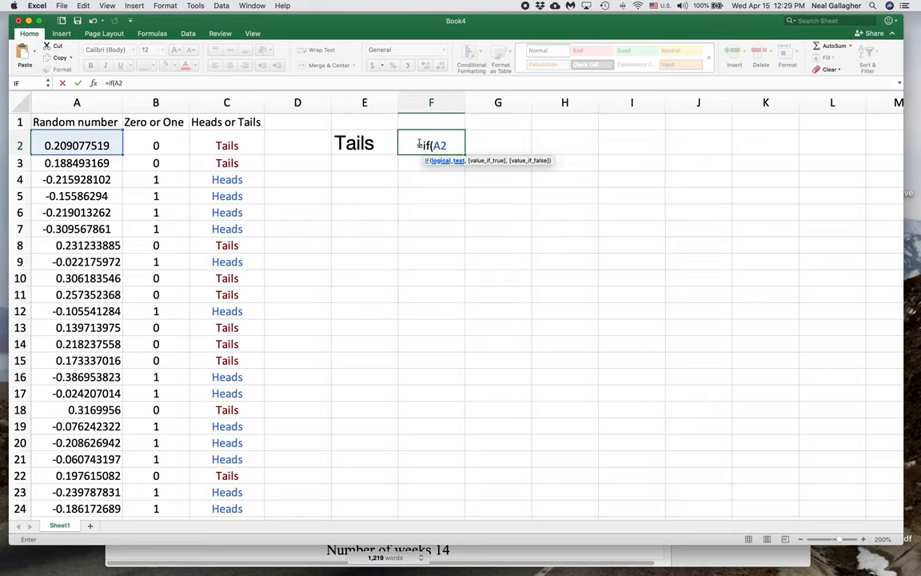
pyautogui.write('<0')
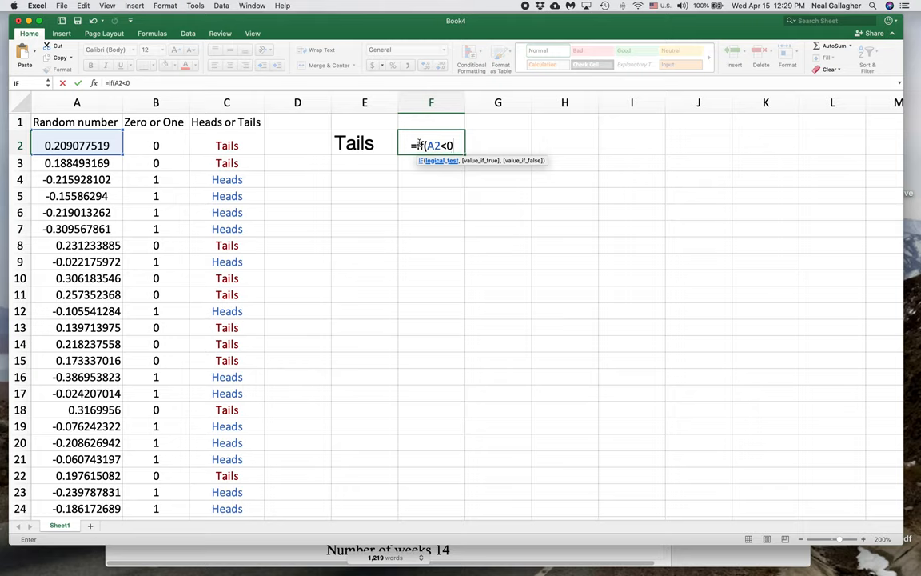
pyautogui.write(',')
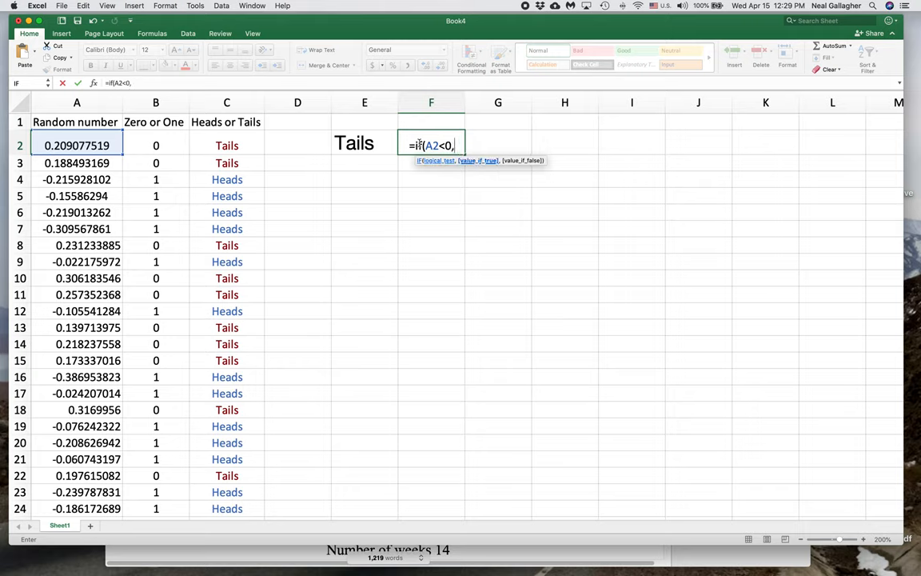
pyautogui.write('"He')
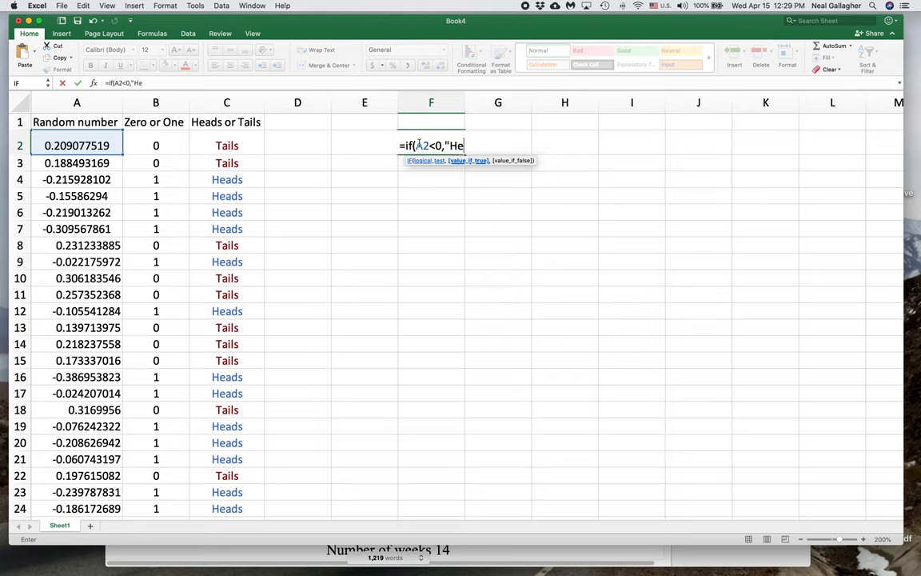
pyautogui.write('ads')
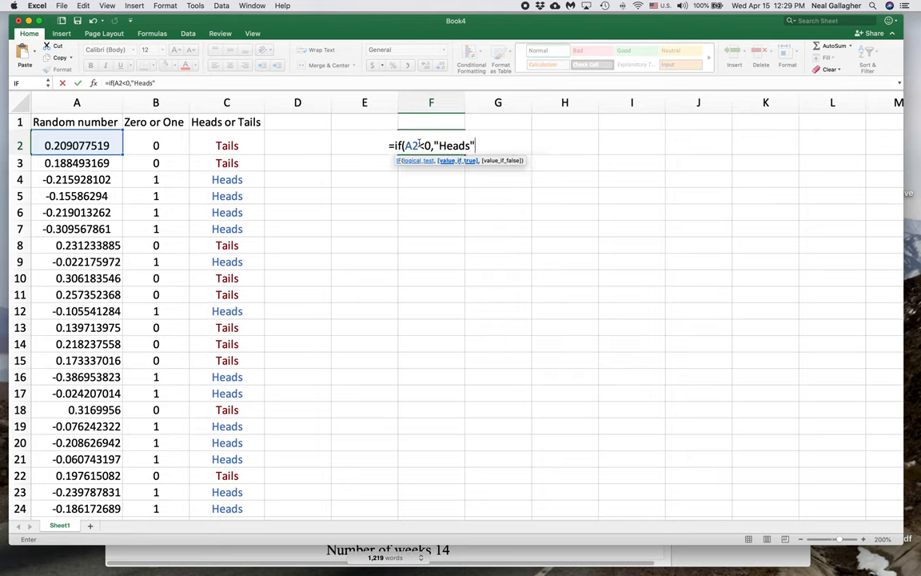
pyautogui.write(',')
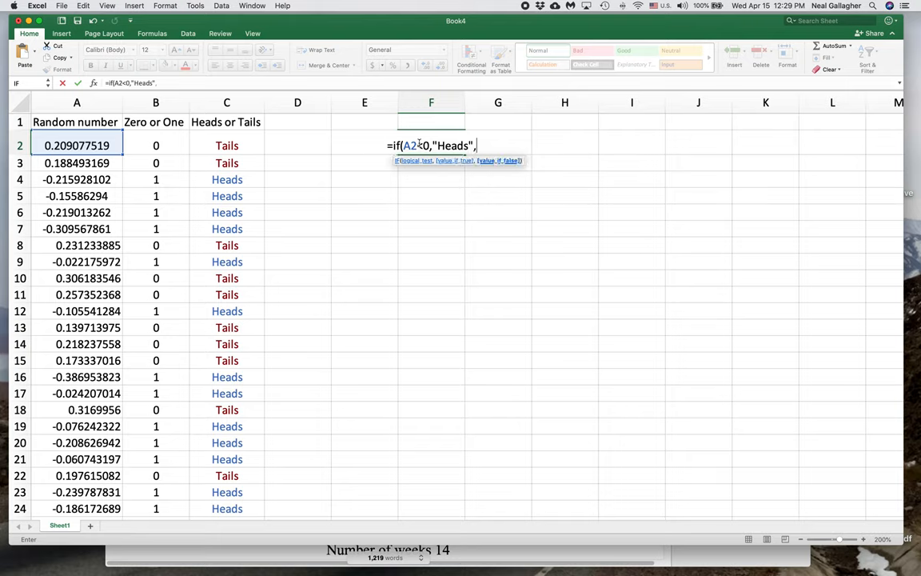
pyautogui.write('"Tai')
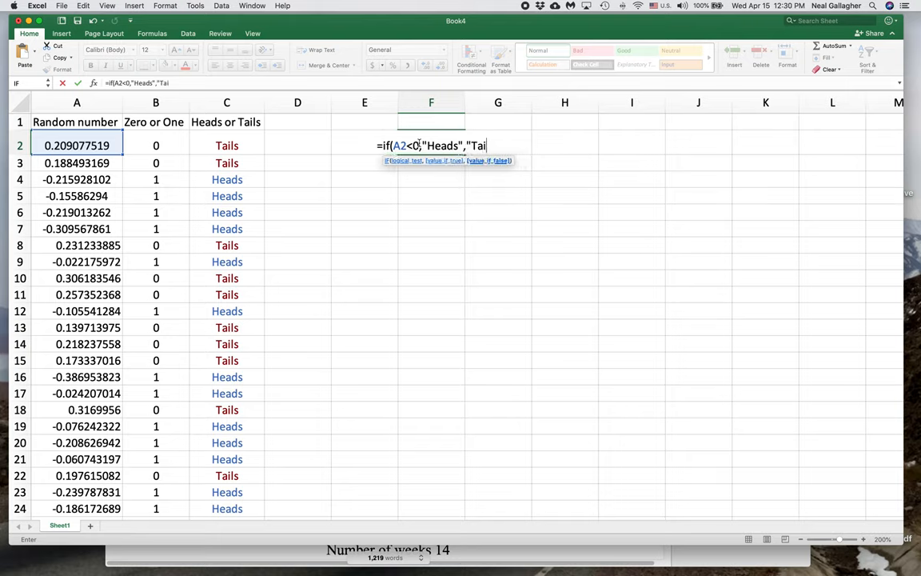
pyautogui.write('ls"')
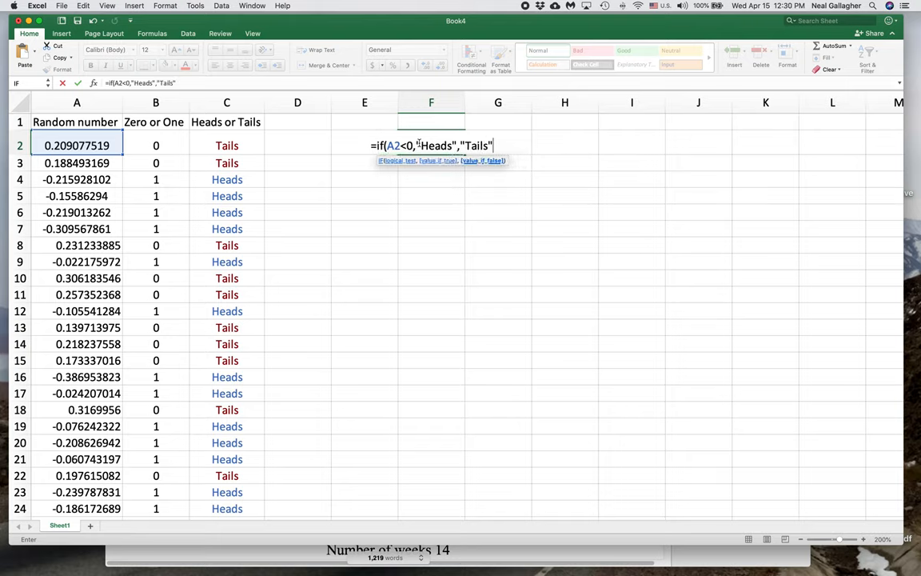
pyautogui.write(')')
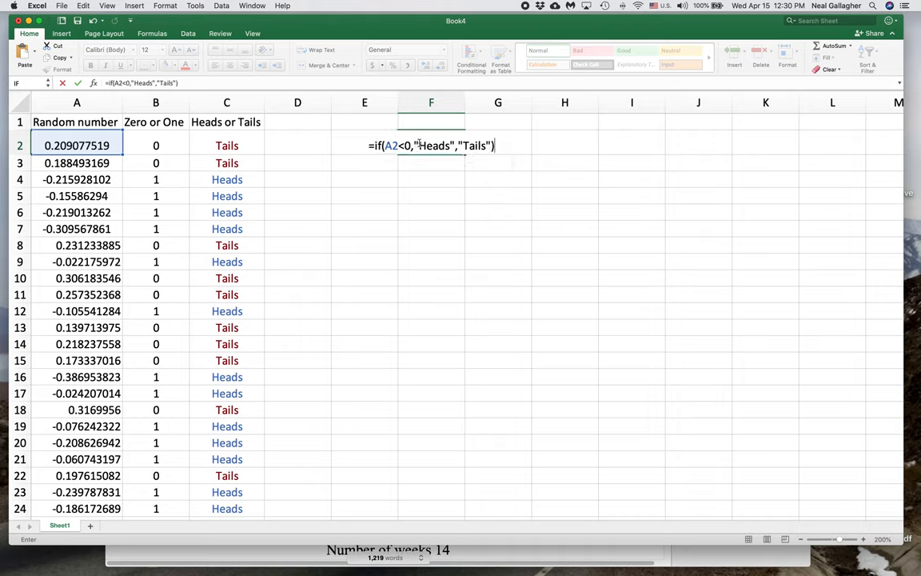
pyautogui.moveTo(51, 147)
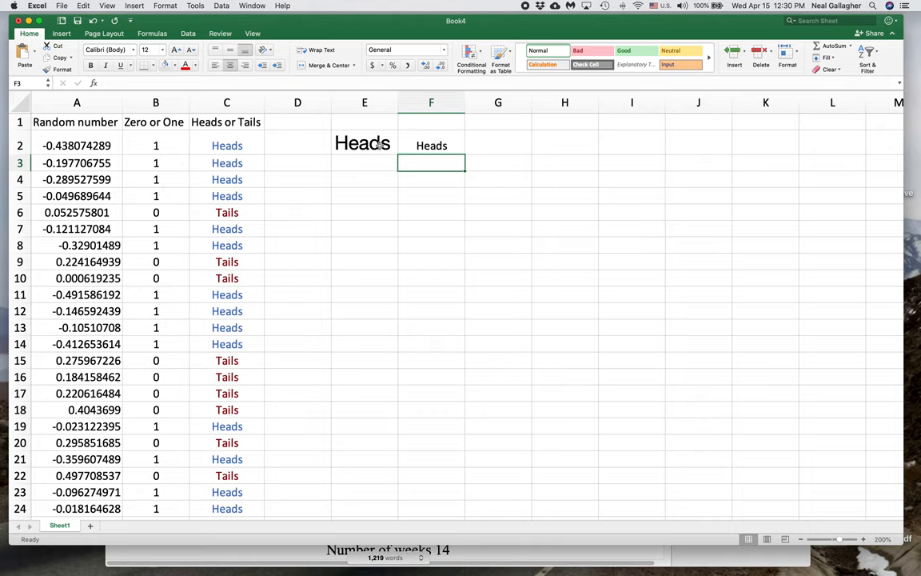
pyautogui.click(364, 144)
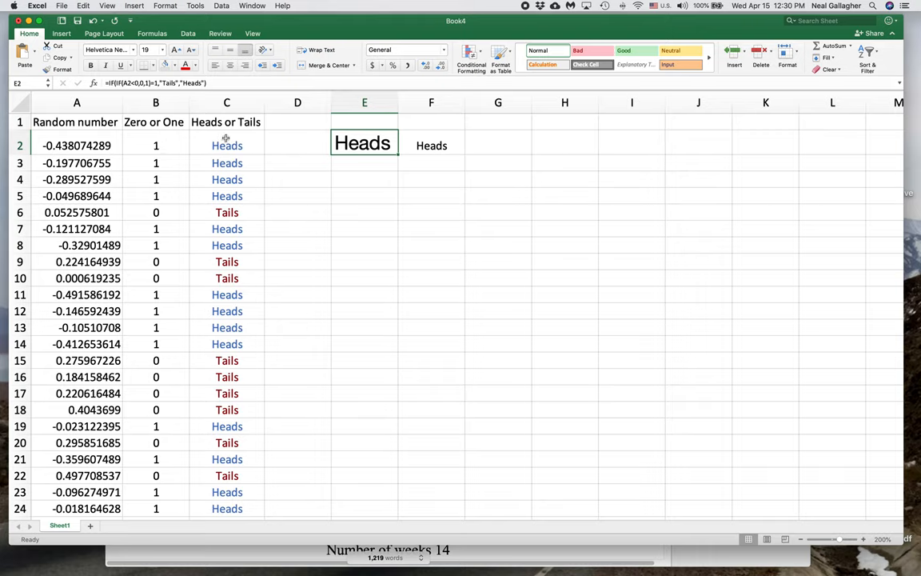
pyautogui.moveTo(154, 148)
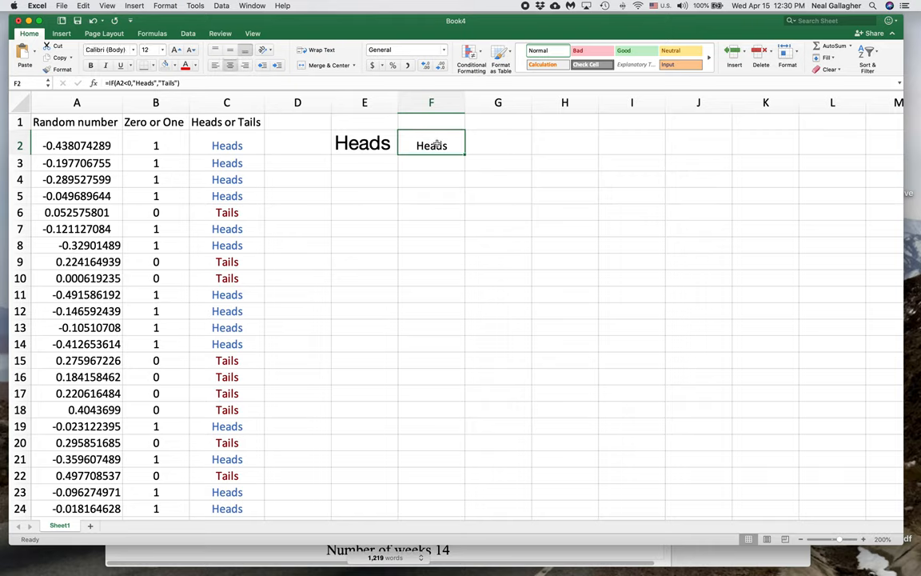
pyautogui.moveTo(438, 145)
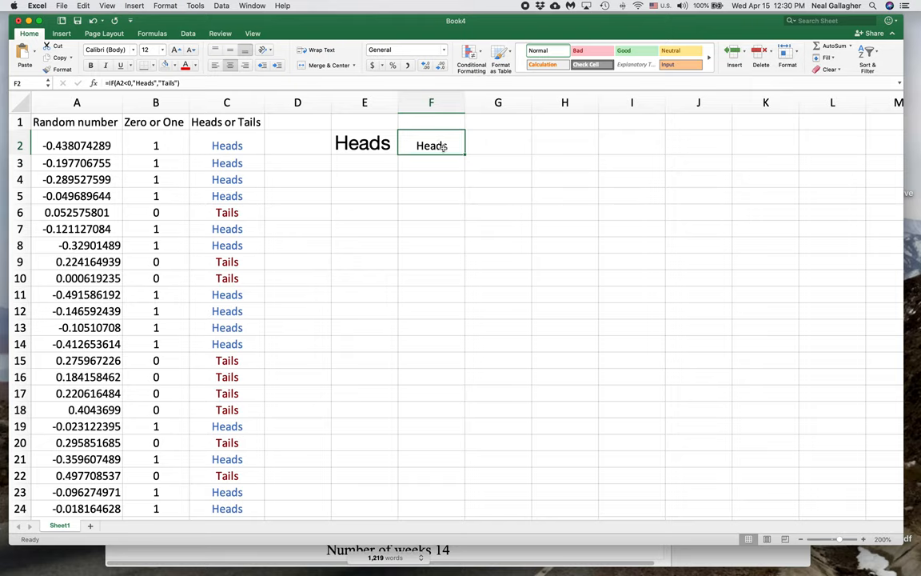